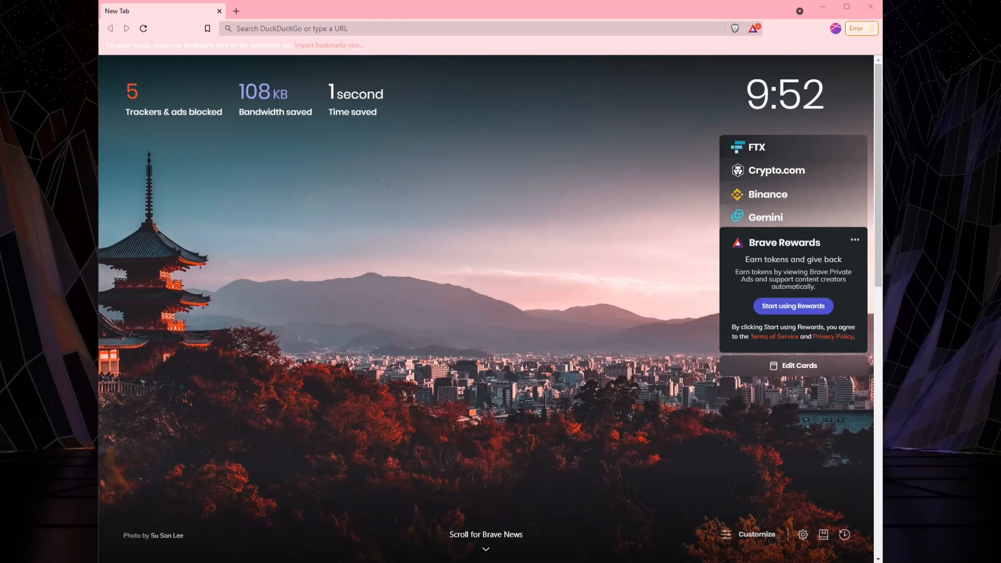
mouse_move(546, 42)
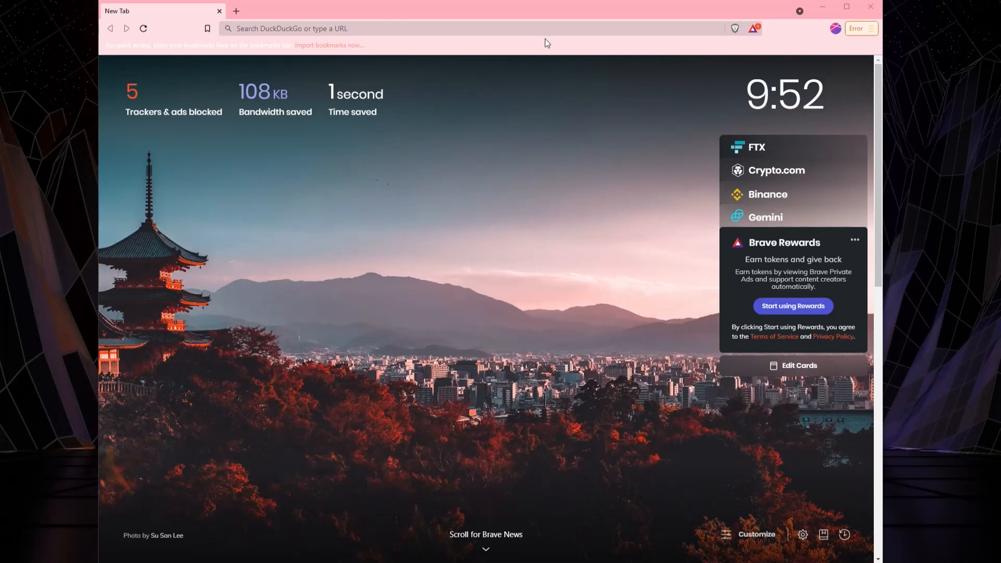
mouse_move(540, 15)
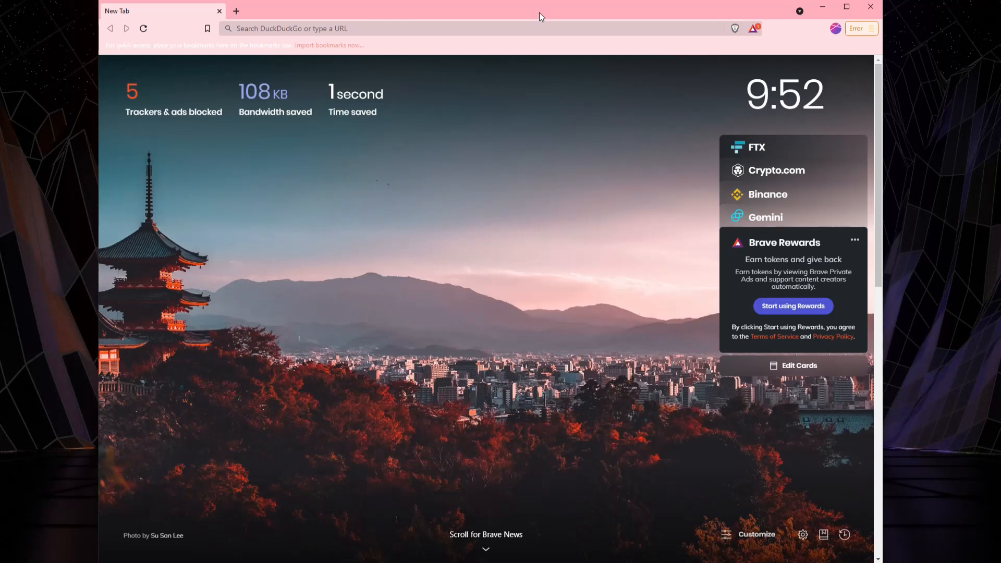
Search DuckDuckGo for browser extensions from the new tab's address bar.
left_click(485, 28)
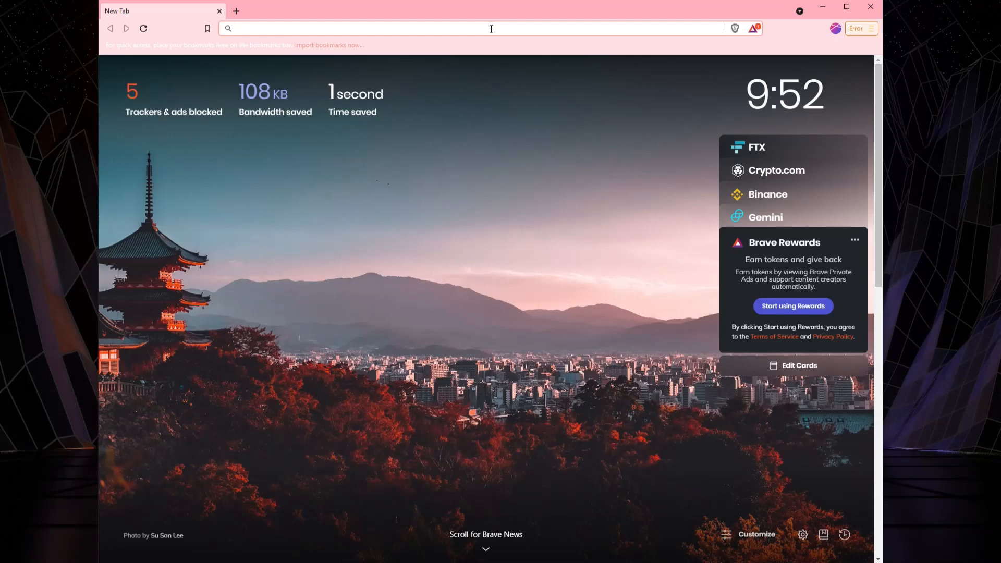
type("browse+extensions&t=brave&ia=web")
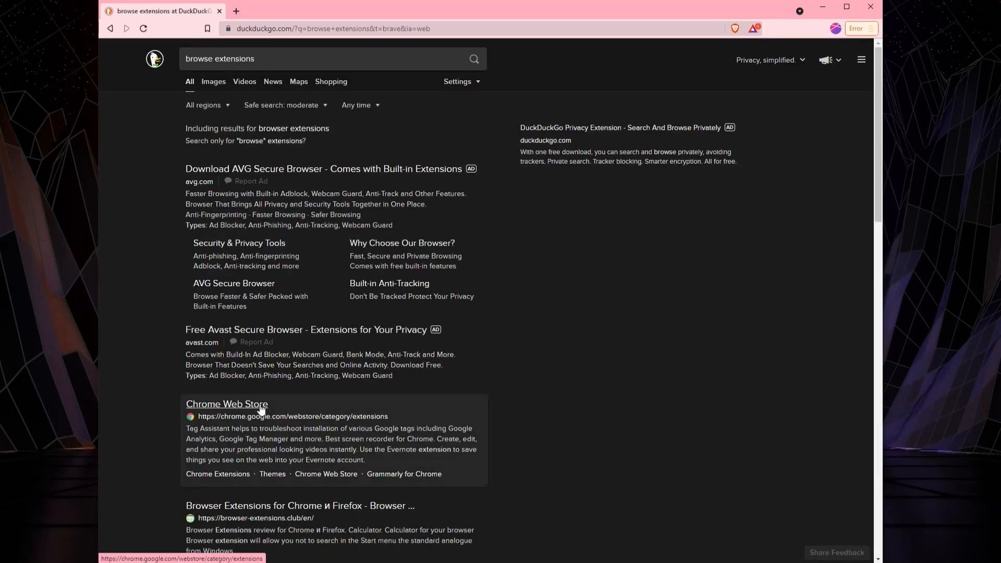
Search the Chrome Web Store for MetaMask and open its extension page.
left_click(227, 403)
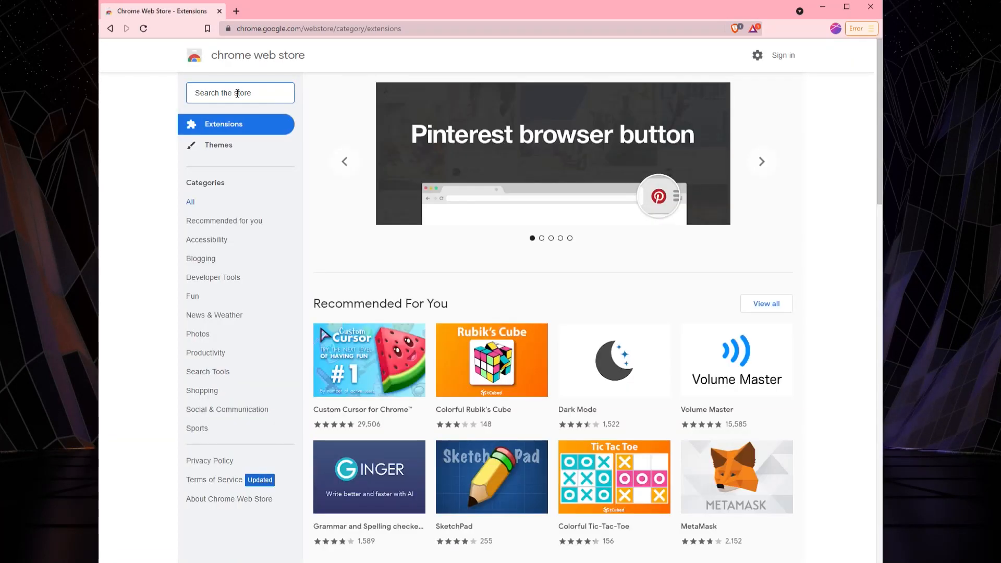
type("metal")
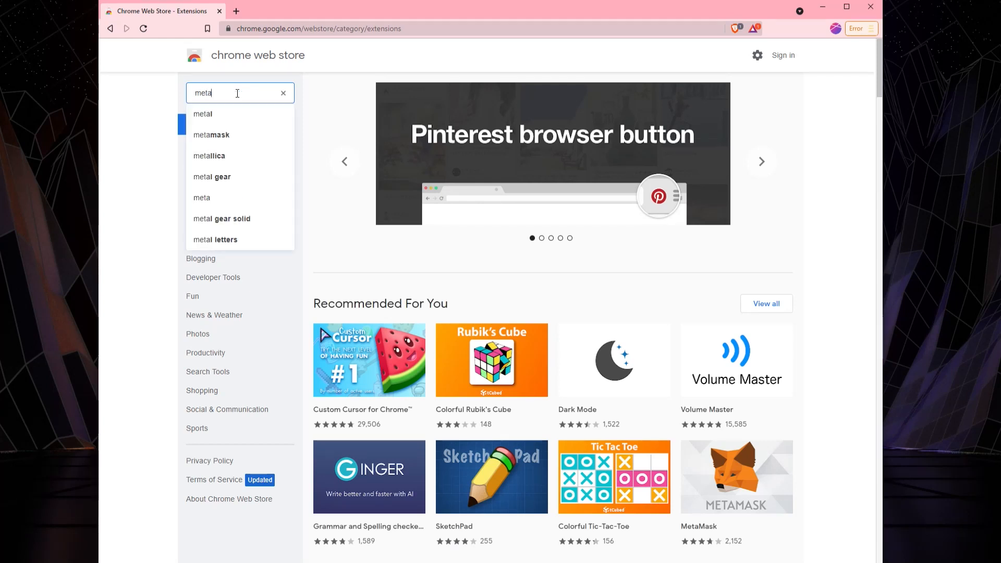
left_click(210, 135)
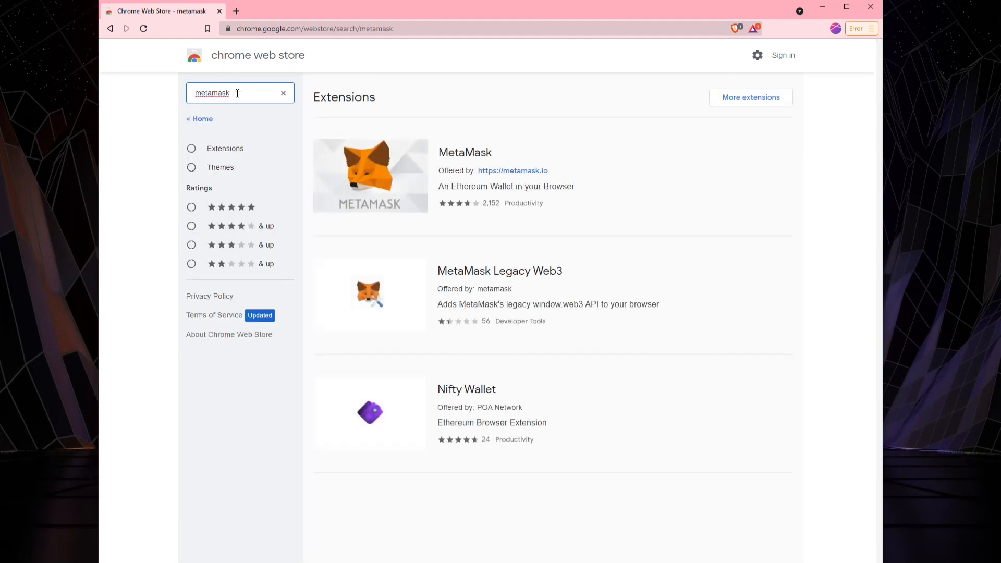
left_click(465, 151)
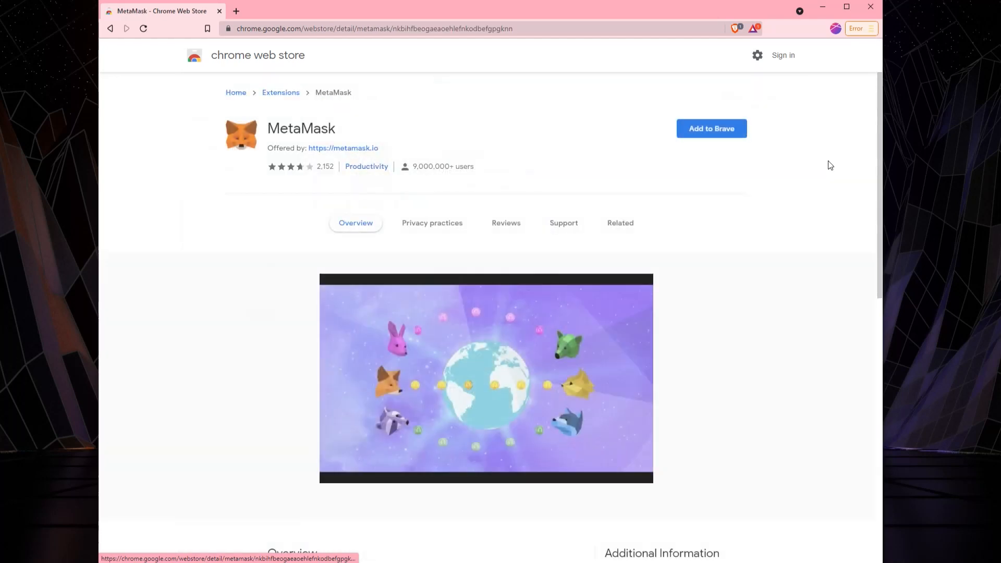
Add MetaMask to Brave and dismiss the added notice.
left_click(711, 128)
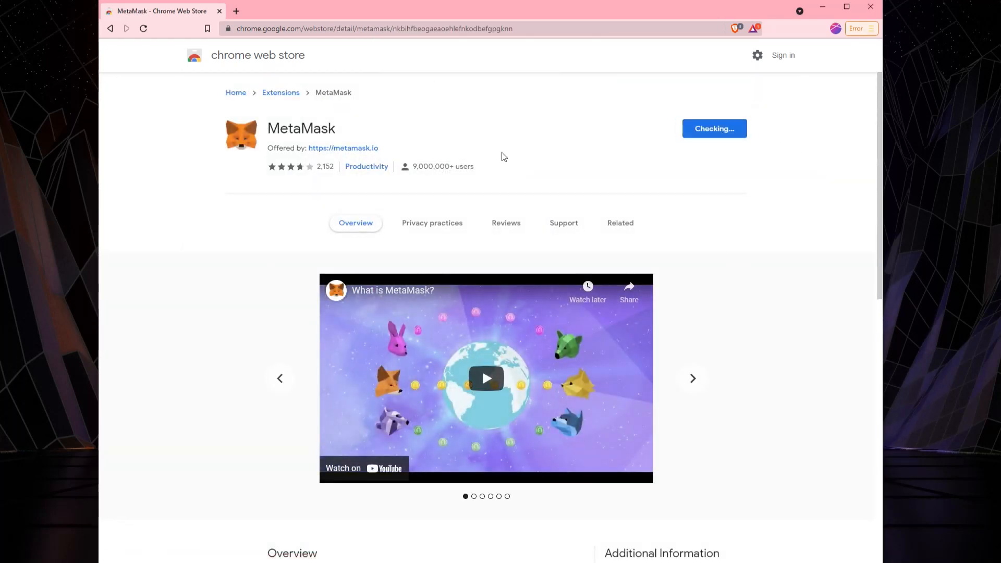
mouse_move(506, 223)
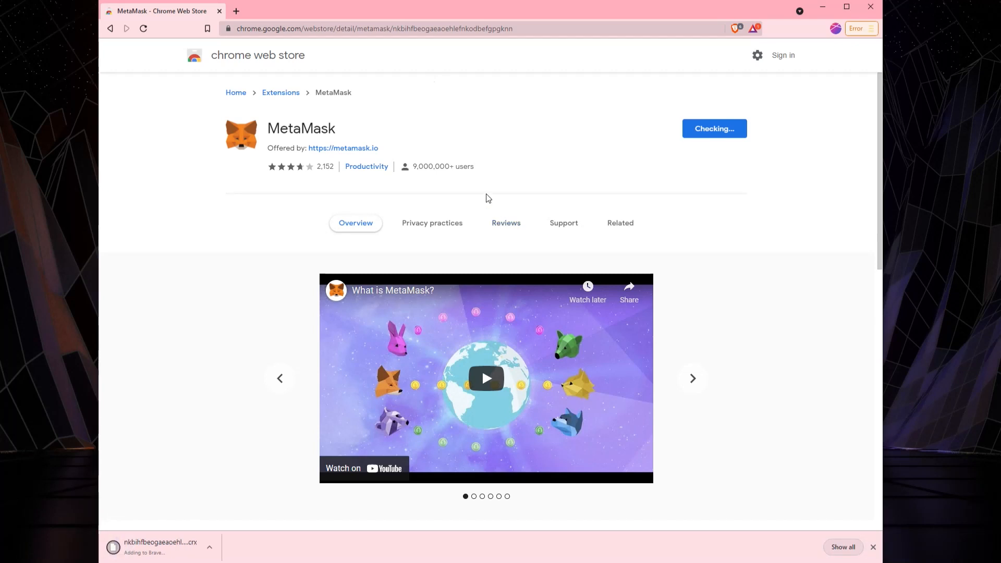
left_click(692, 378)
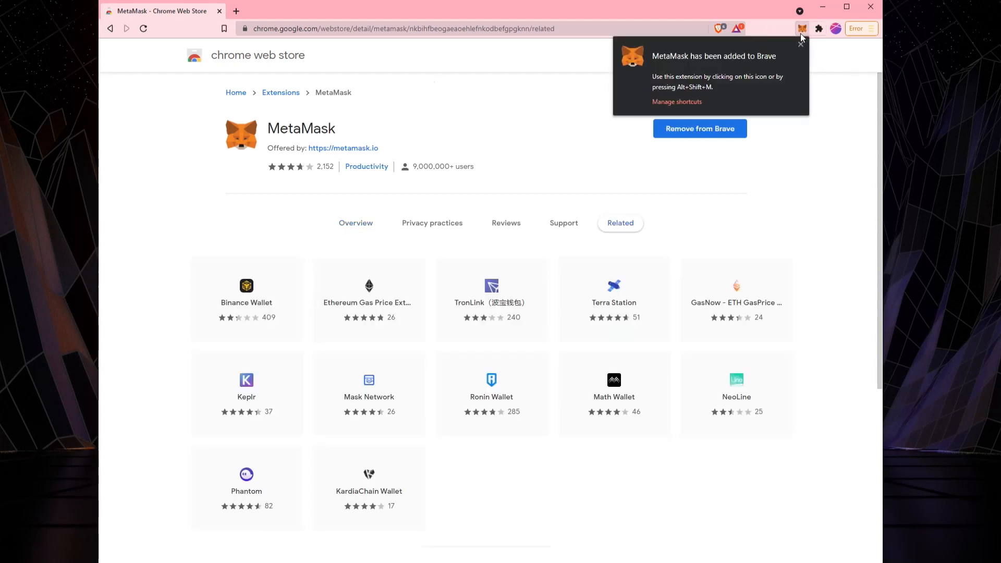
left_click(802, 28)
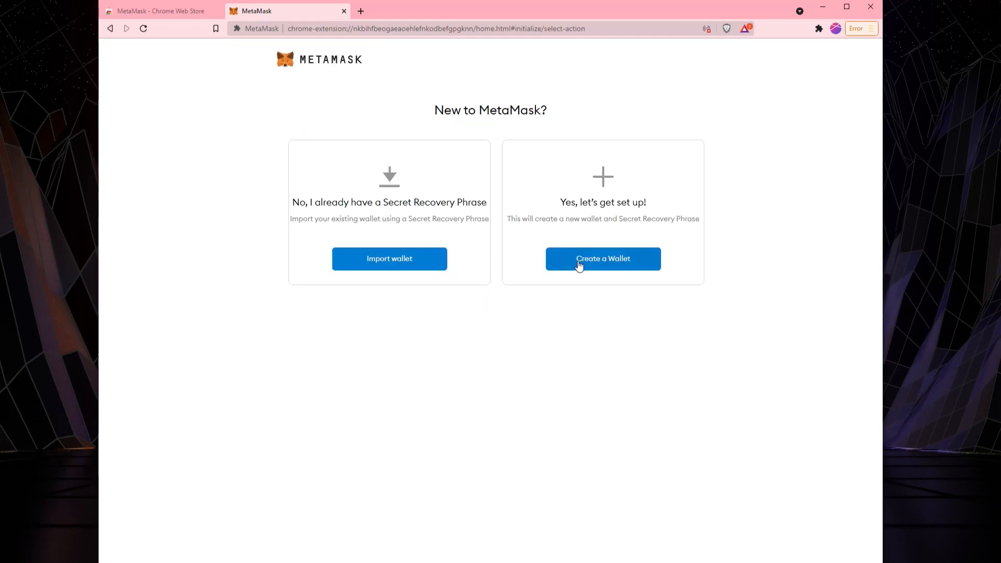
Create a new MetaMask wallet with a password, declining data sharing and accepting the terms.
left_click(602, 259)
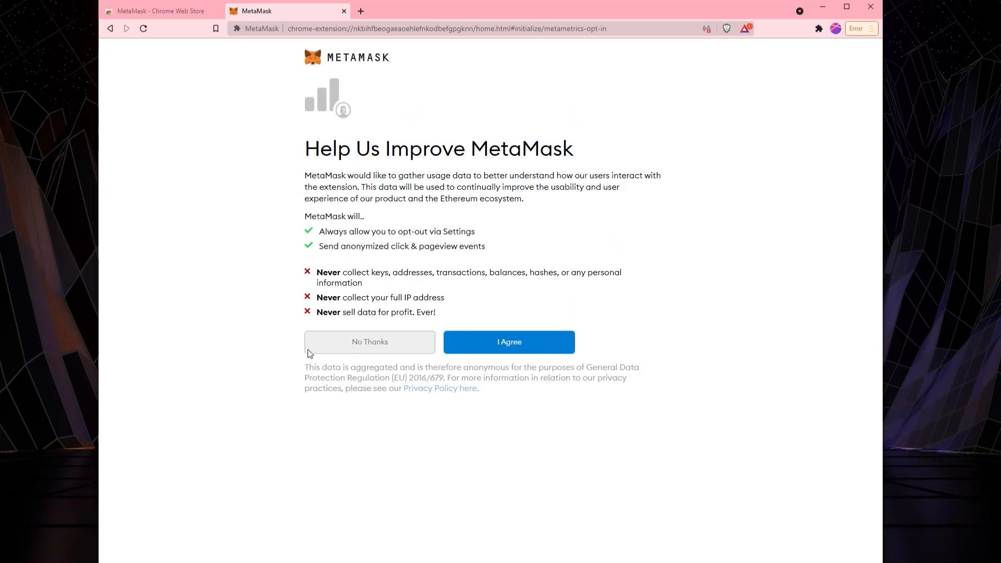
left_click(509, 341)
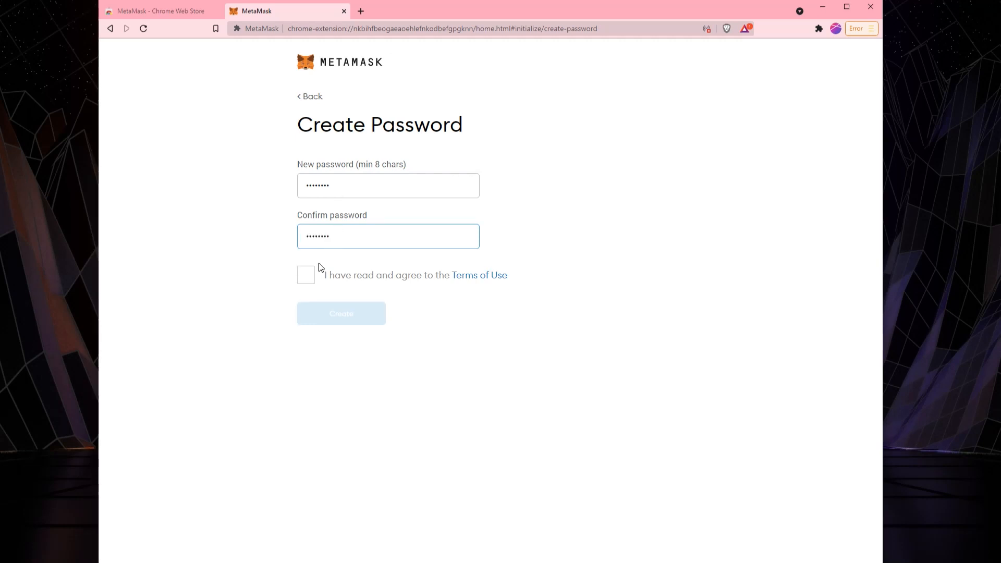
left_click(305, 275)
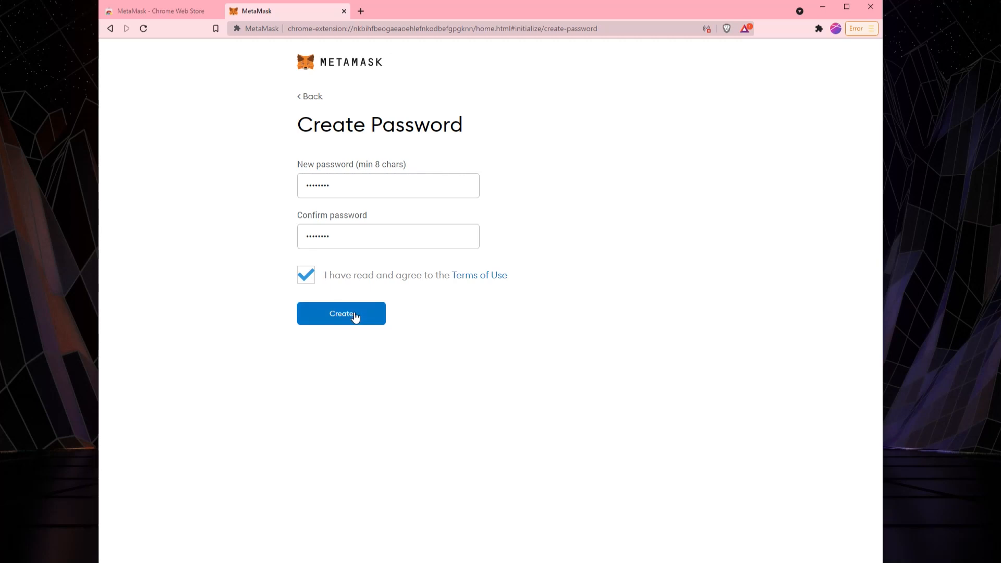
left_click(341, 314)
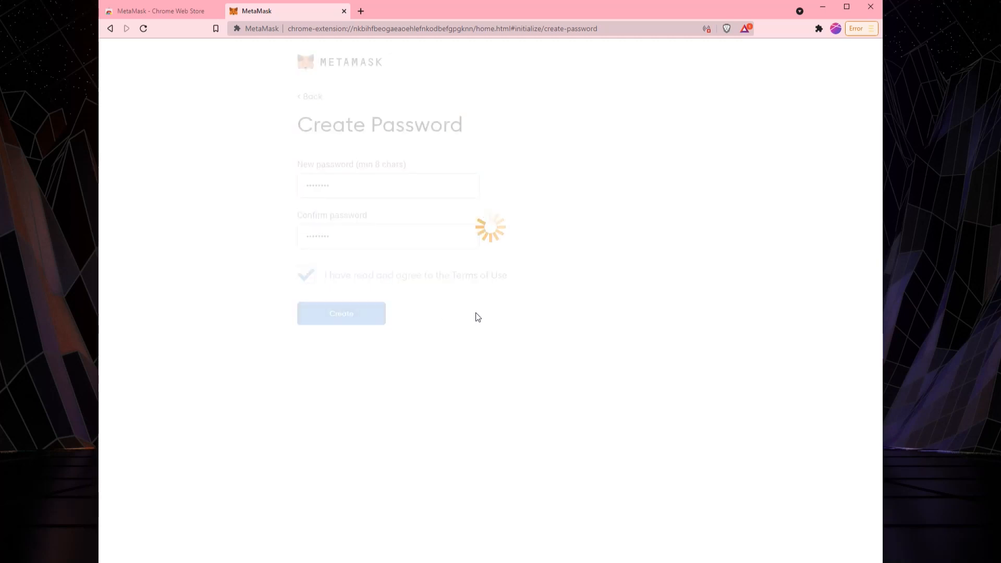
left_click(341, 314)
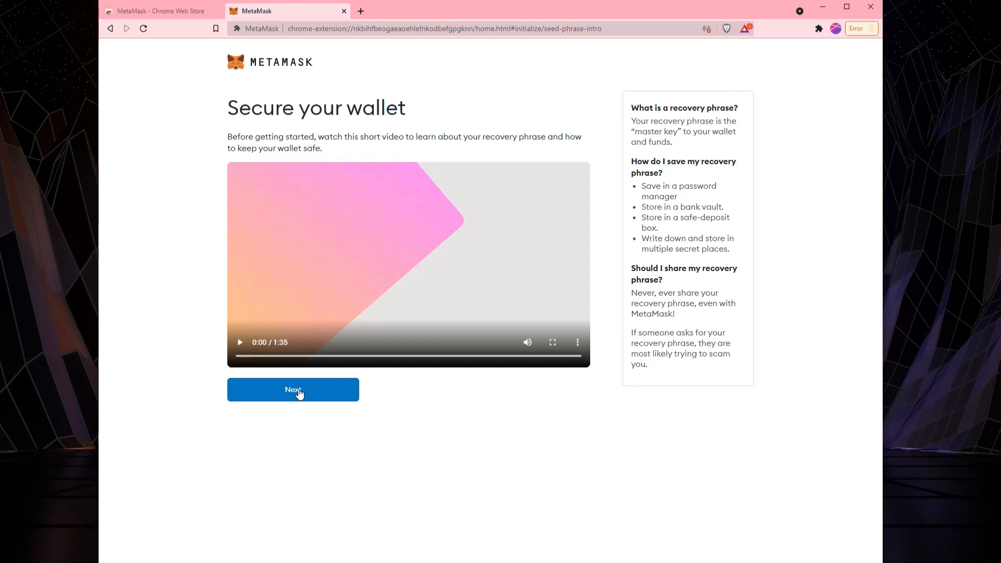
Reveal and select the secret backup phrase, then continue to its confirmation page.
left_click(293, 389)
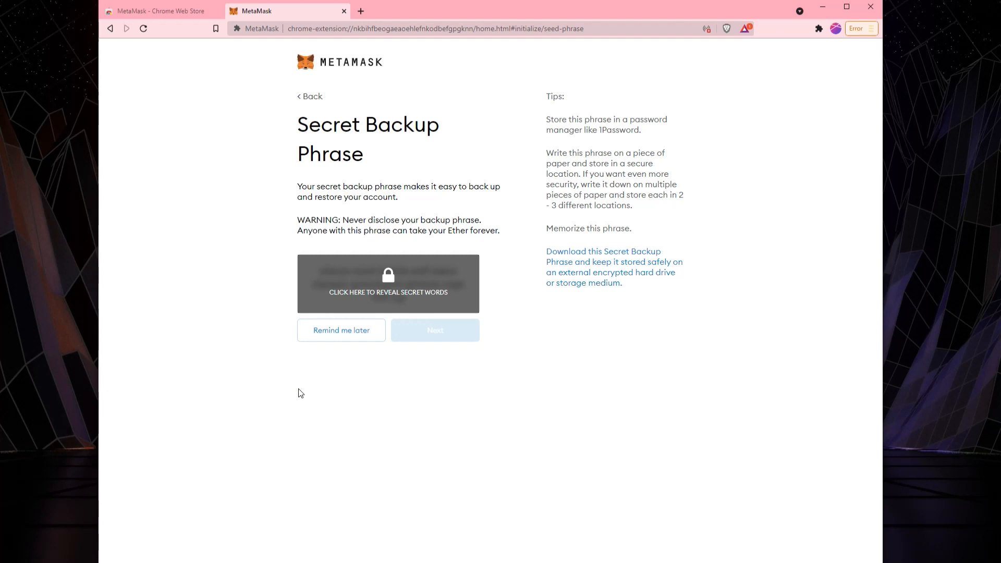
mouse_move(384, 278)
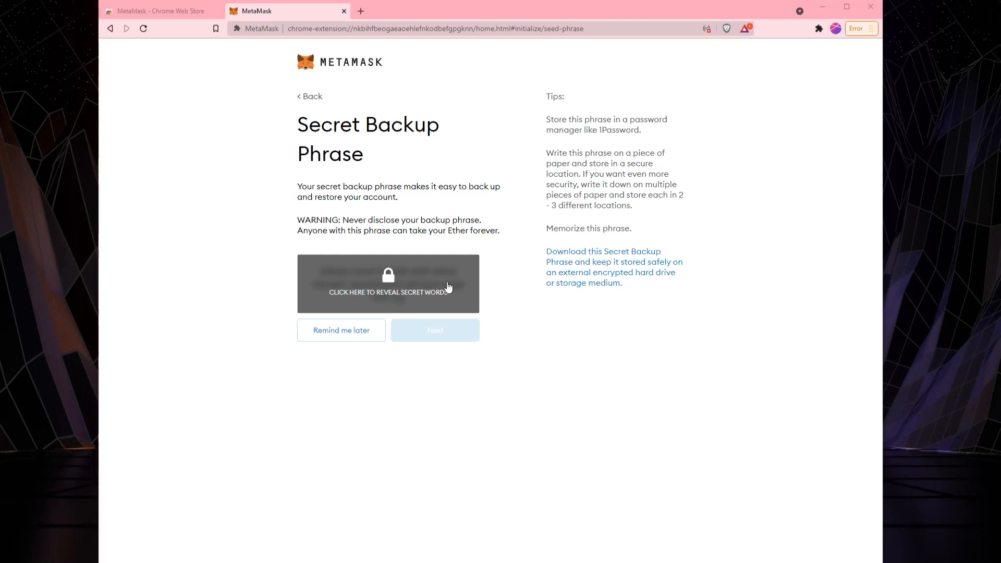
left_click(387, 284)
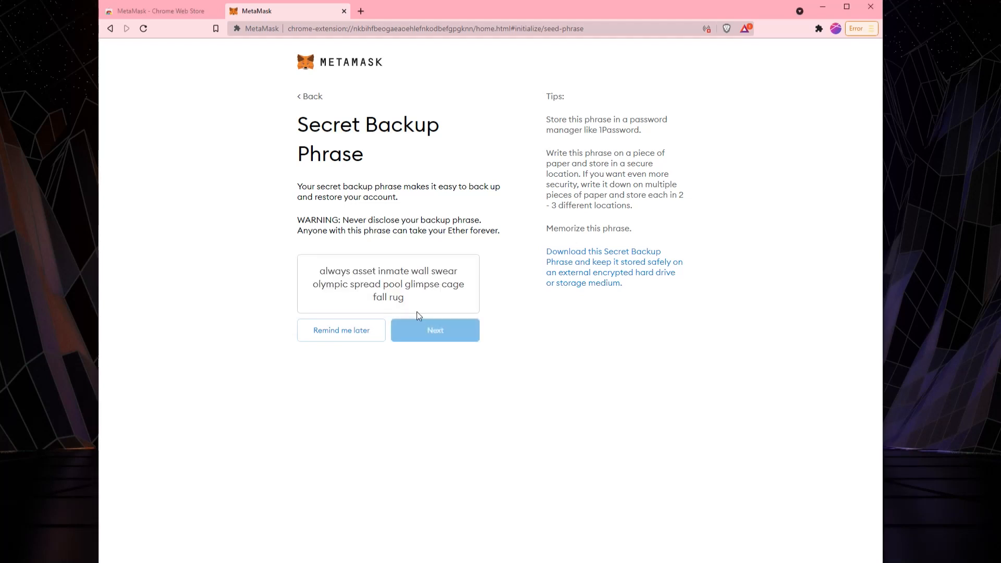
left_click_drag(318, 270, 404, 297)
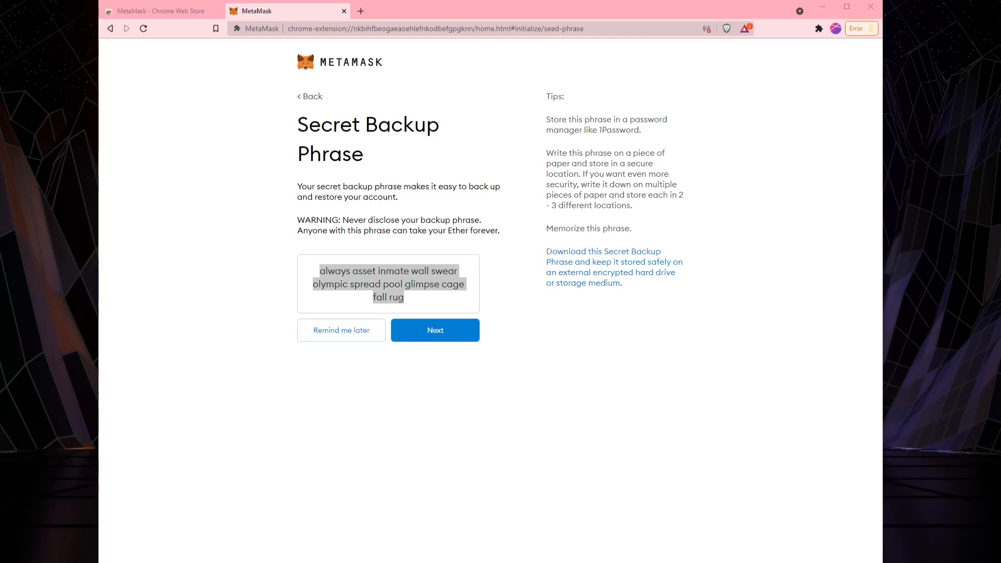
left_click(434, 330)
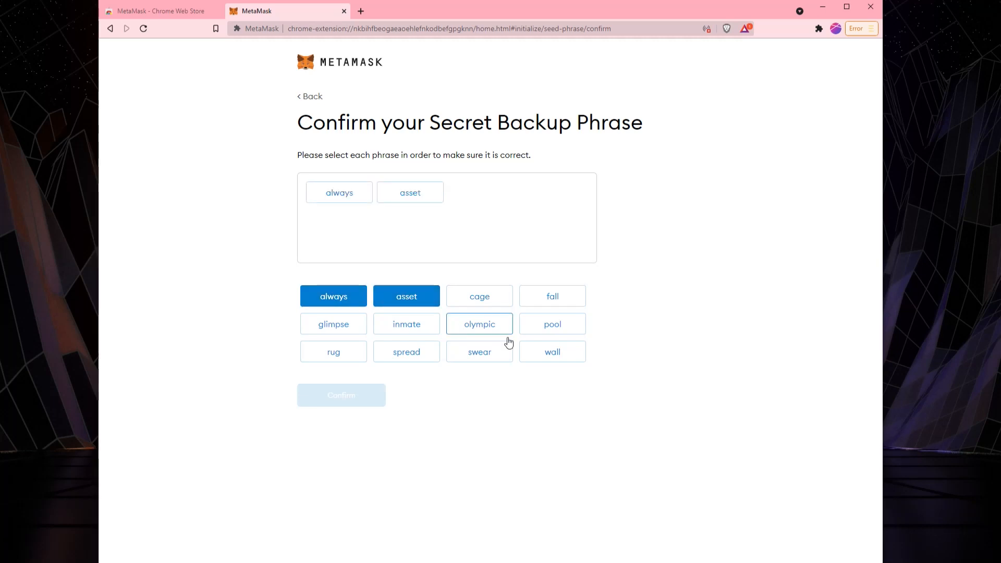
Re-enter the backup phrase words in their correct order and confirm.
left_click(406, 324)
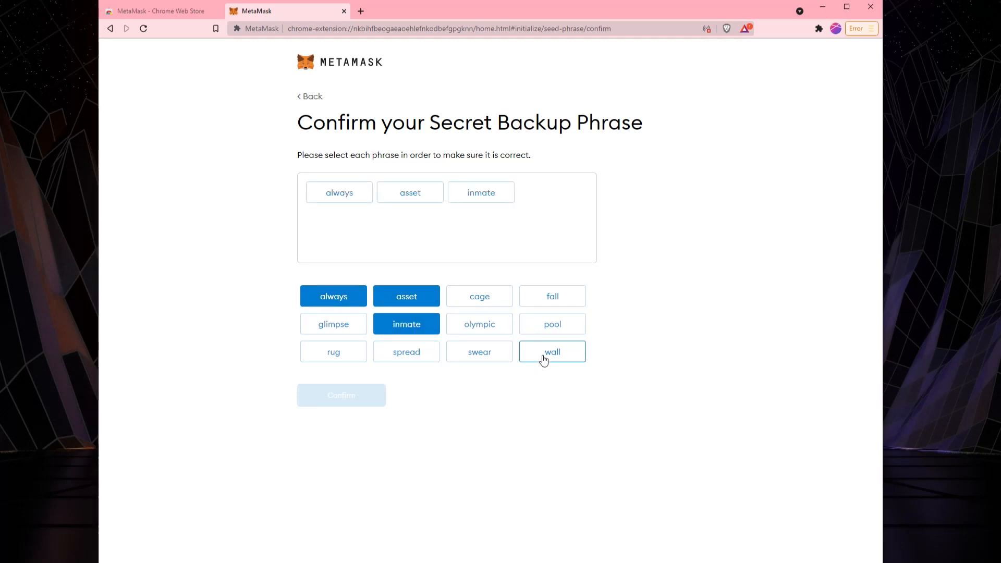
left_click(551, 350)
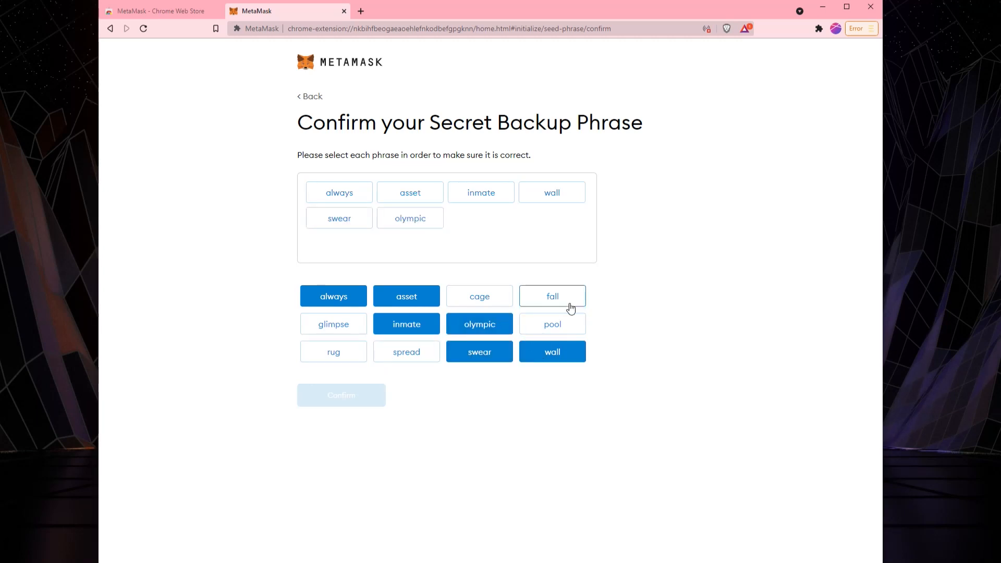
left_click(551, 323)
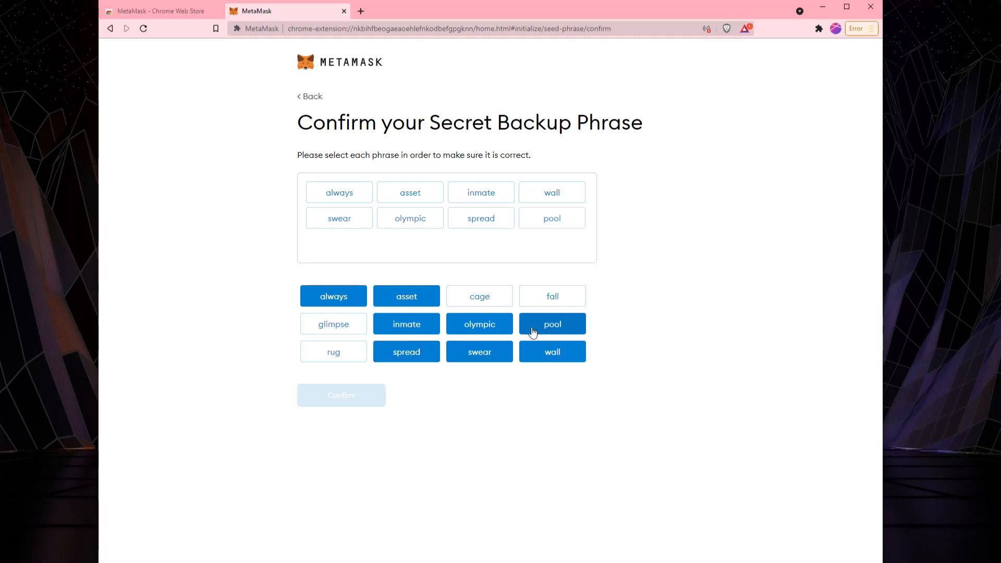
left_click(479, 295)
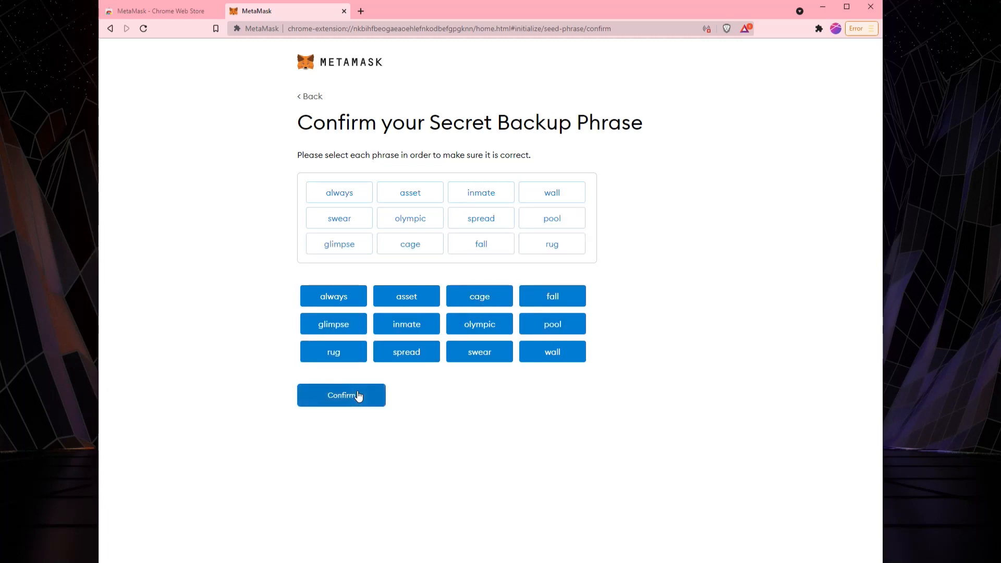
left_click(341, 394)
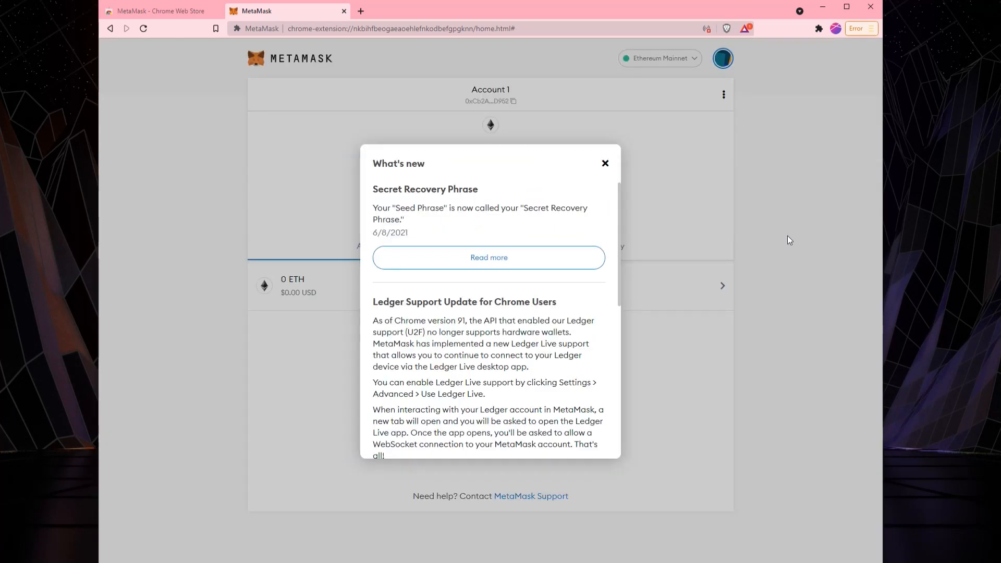
mouse_move(603, 163)
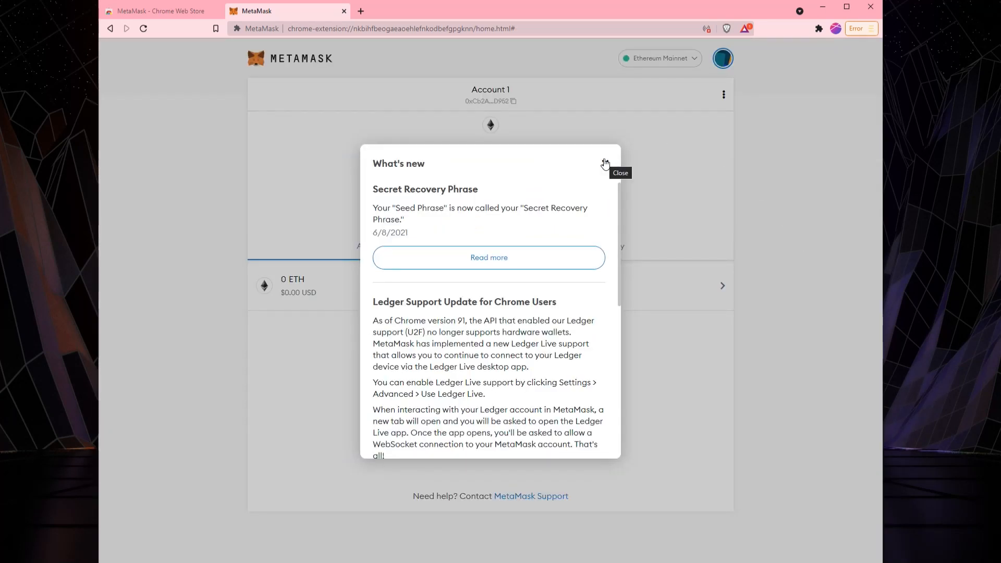
Close the extra tabs, pin MetaMask to Brave's toolbar, and open its popup.
left_click(159, 11)
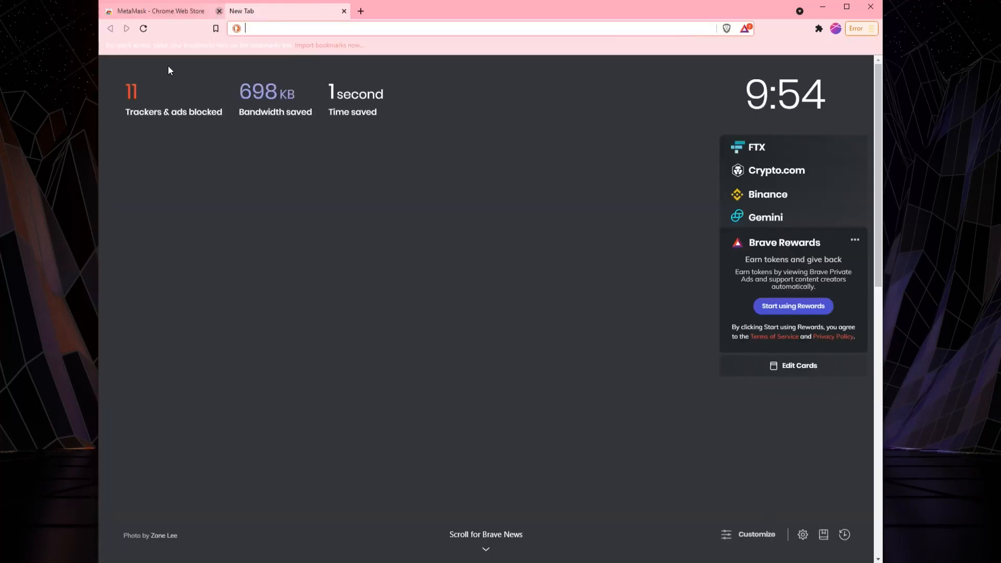
left_click(219, 11)
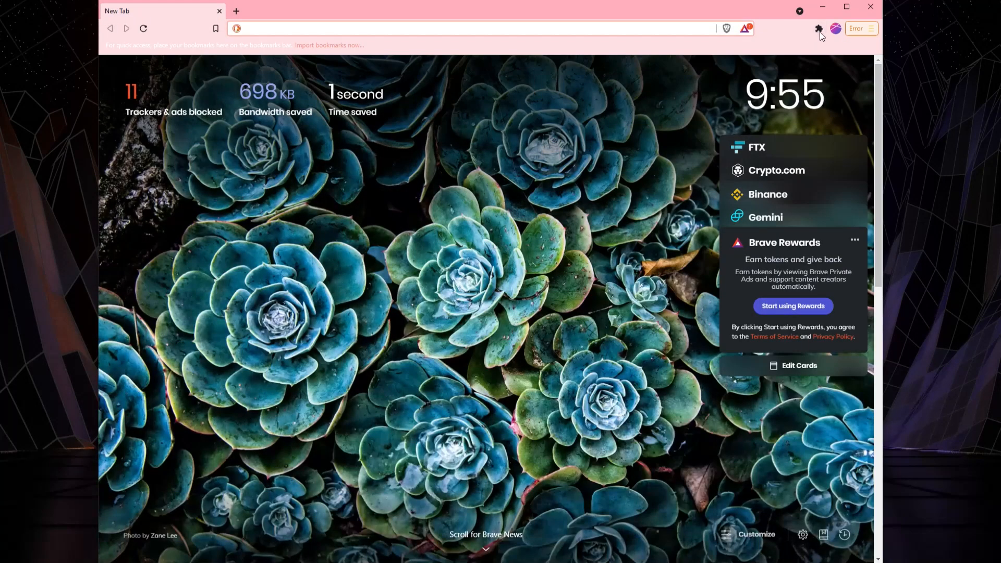
left_click(818, 28)
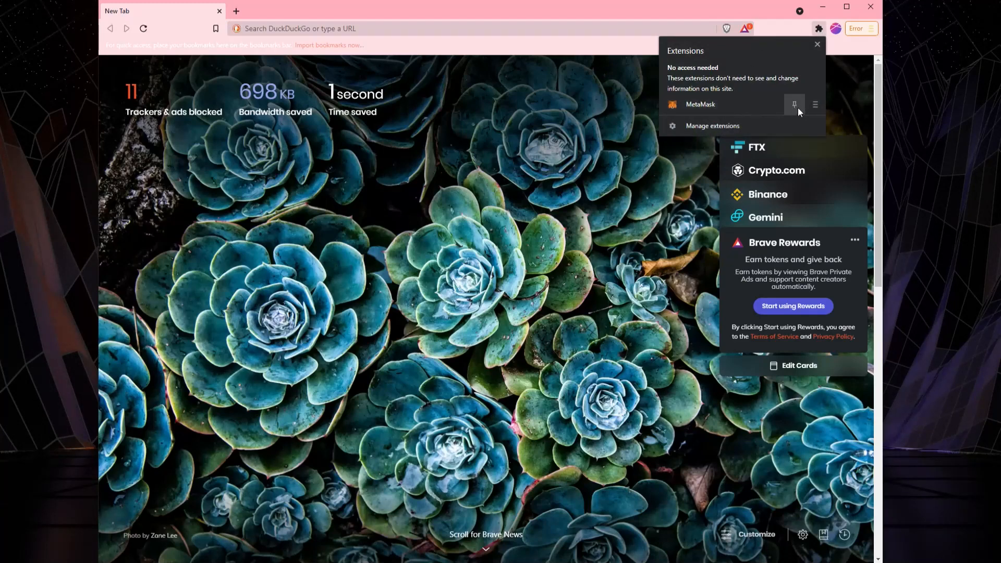
left_click(794, 104)
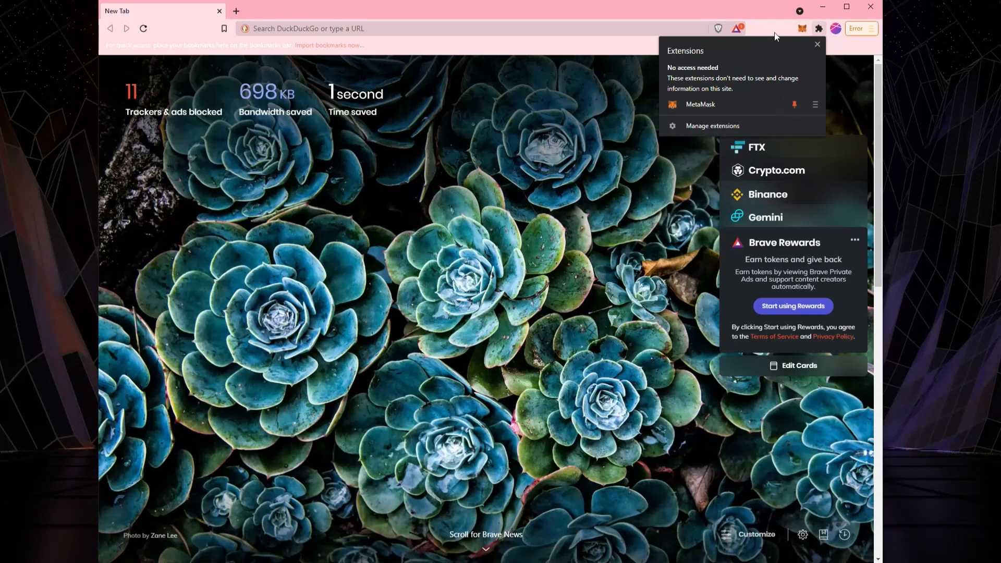
left_click(816, 43)
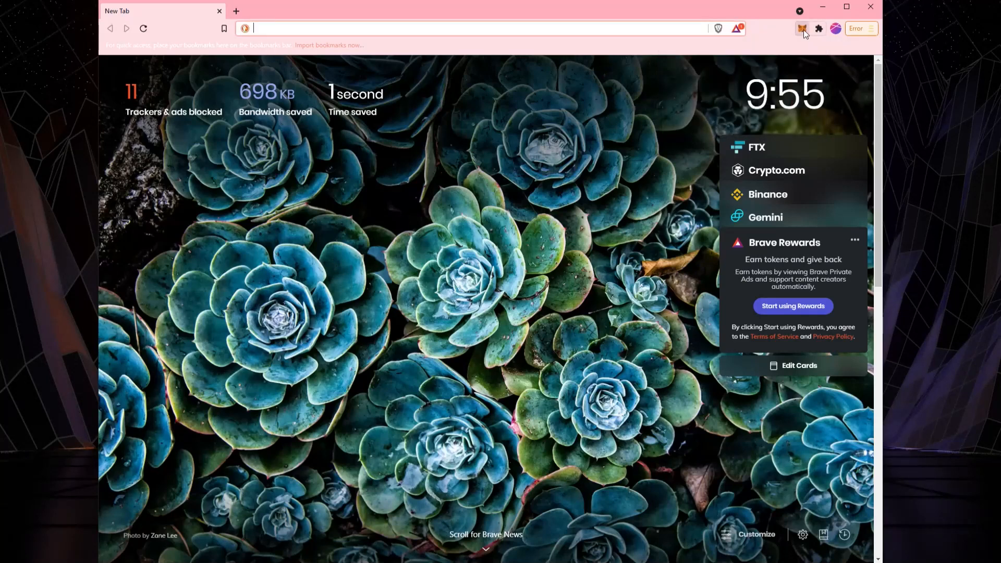
left_click(801, 28)
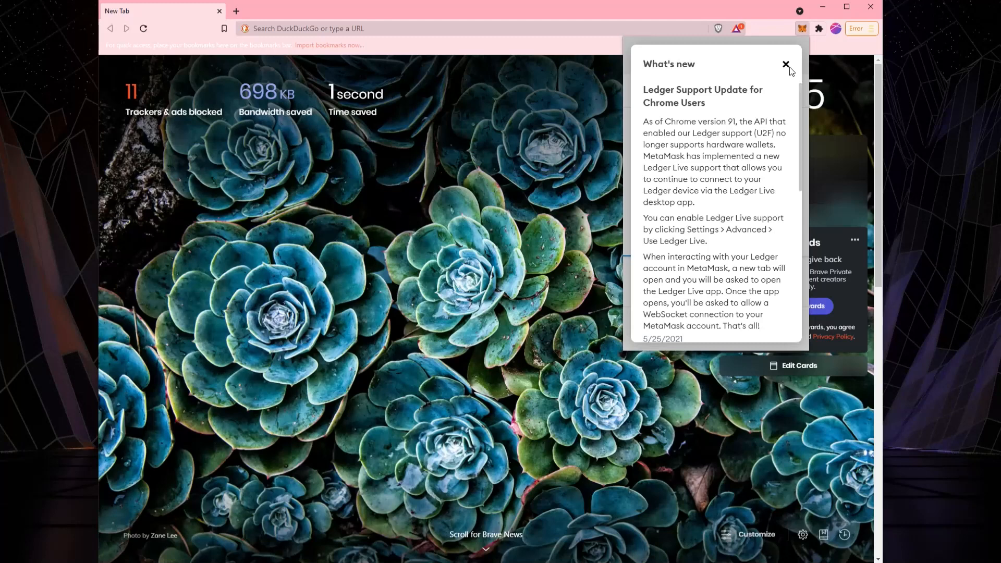
Dismiss MetaMask's What's new notice about Ledger support.
left_click(786, 64)
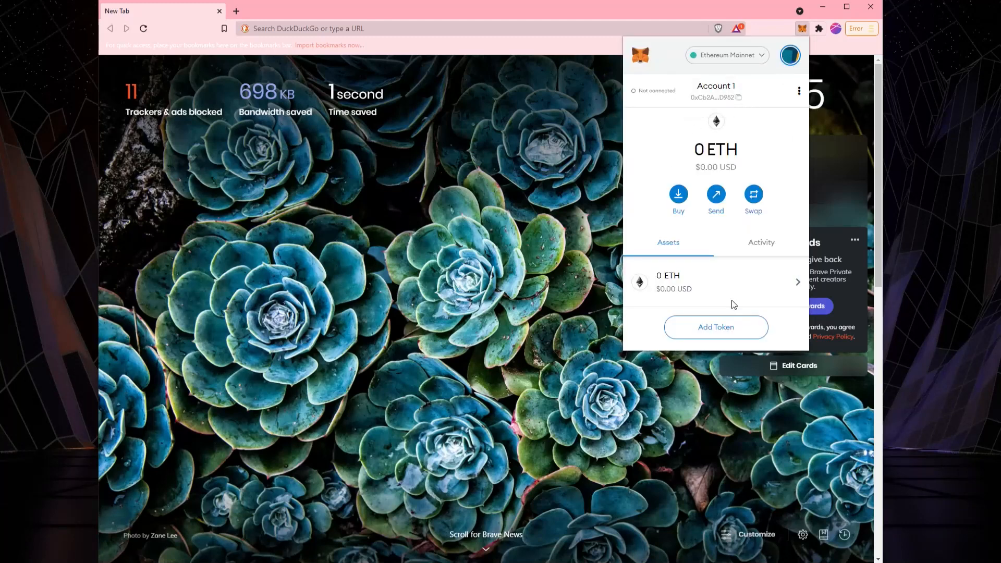
mouse_move(688, 149)
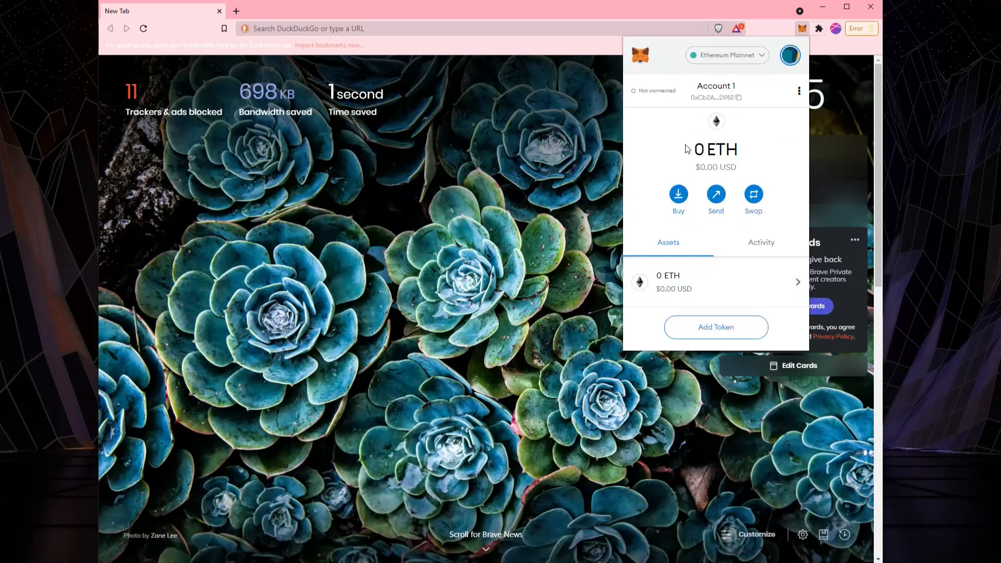
mouse_move(683, 150)
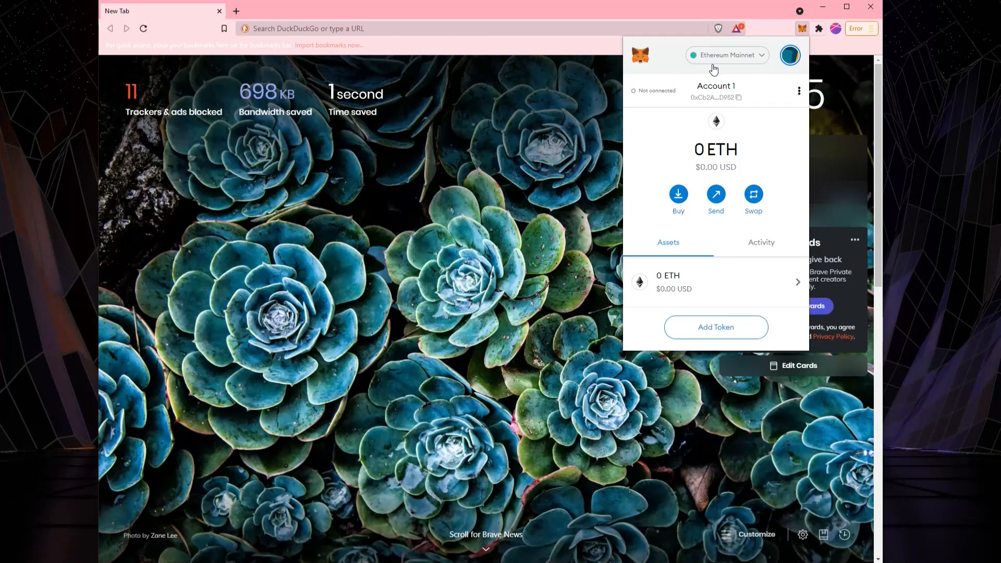
mouse_move(734, 125)
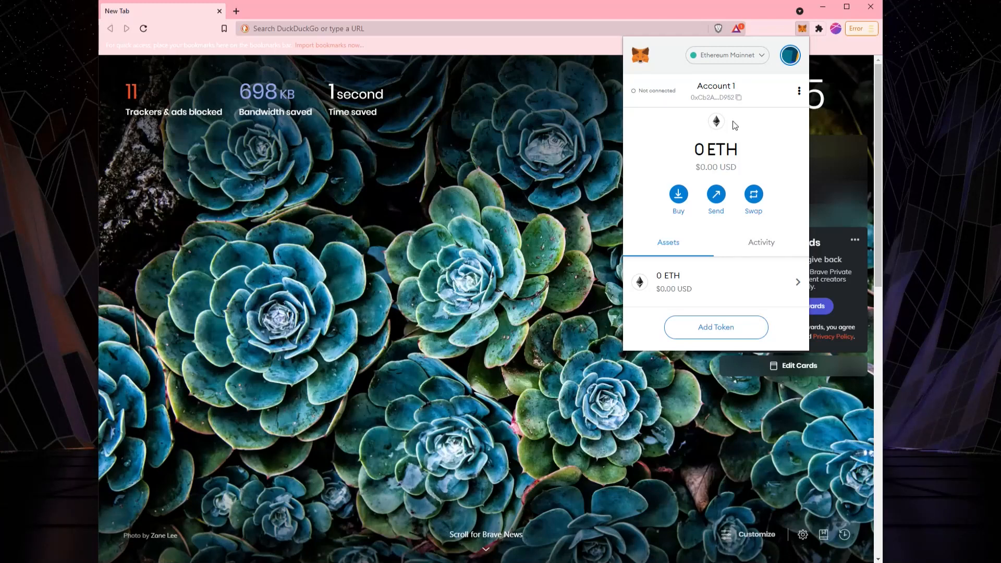
mouse_move(716, 97)
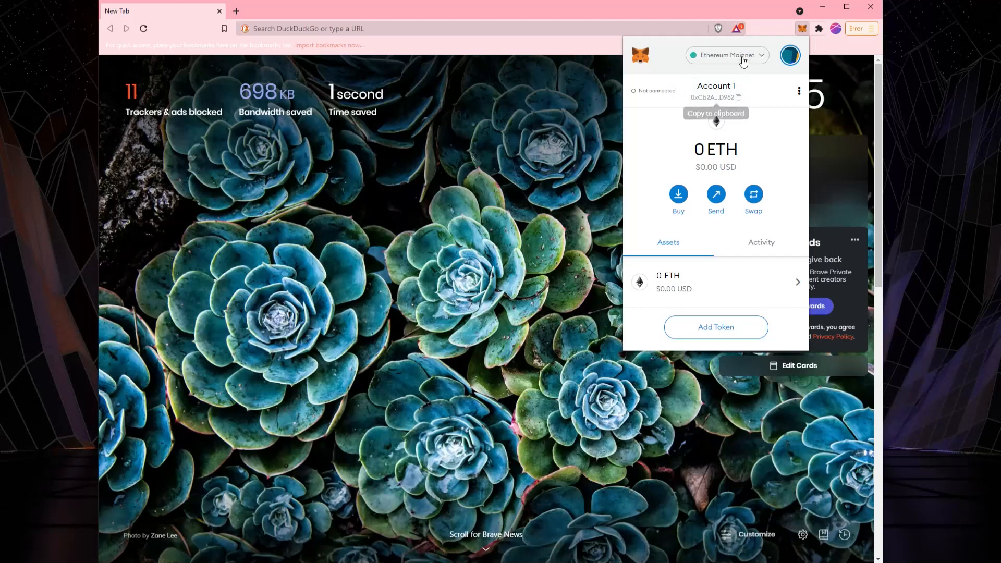
Review MetaMask's network list showing Ethereum Mainnet and the test networks.
left_click(727, 55)
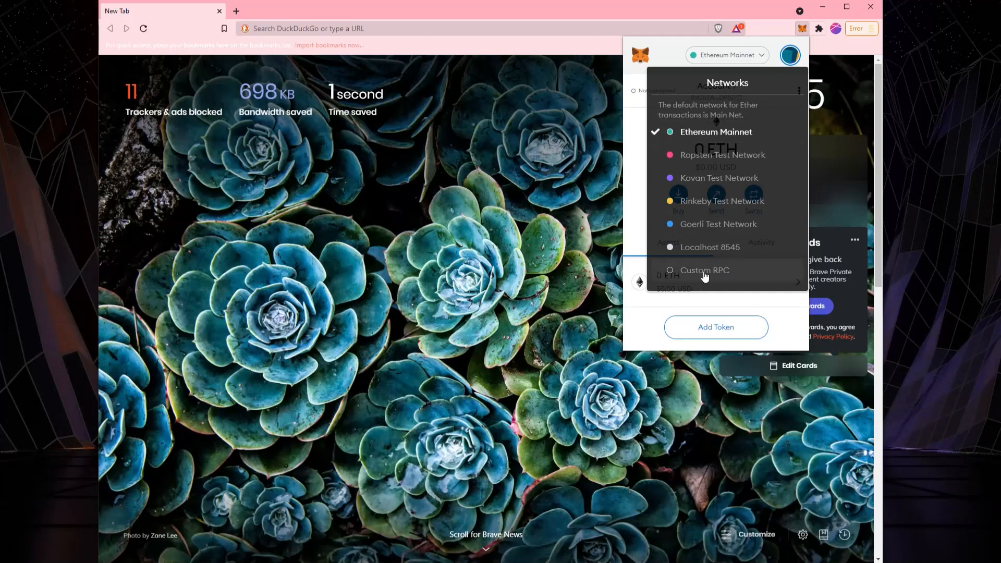
left_click(725, 54)
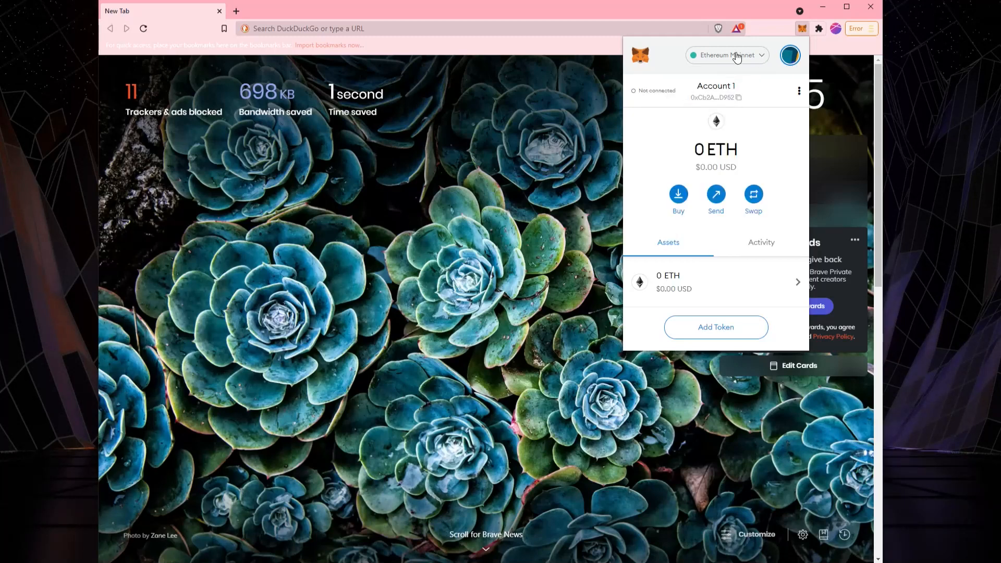
left_click(727, 54)
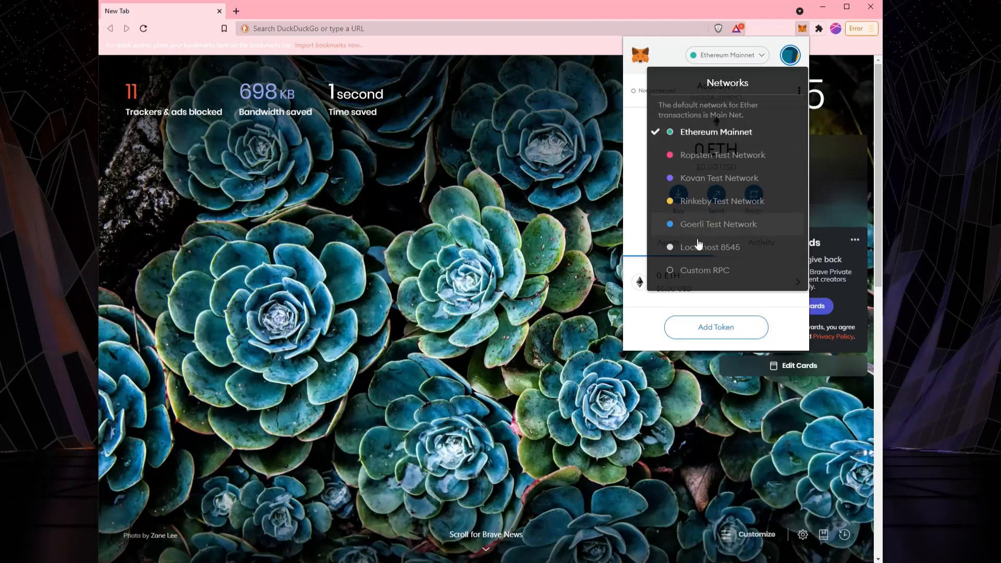
mouse_move(702, 258)
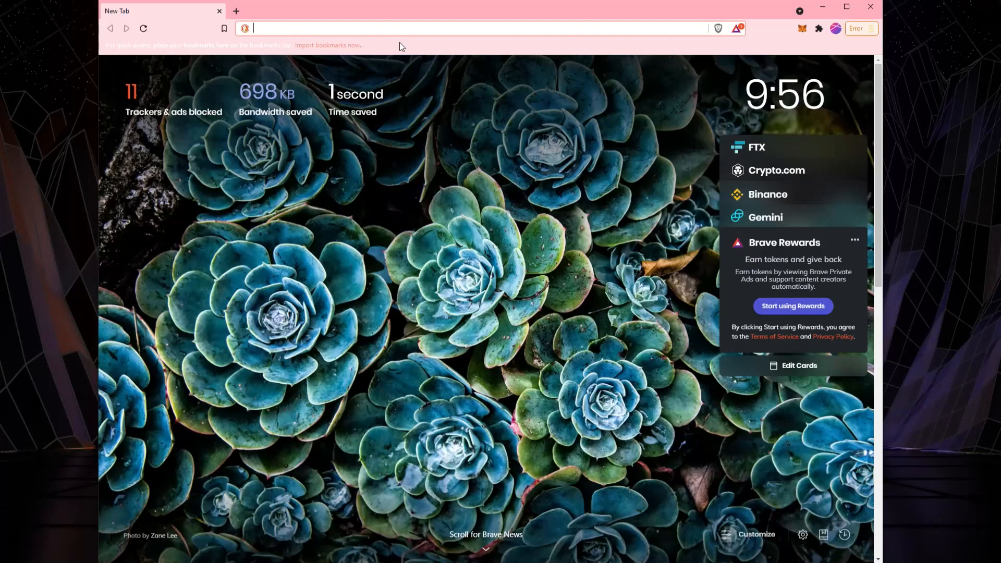
Search 'metamask polygon config' and open Matic's guide on configuring Polygon in MetaMask.
type("meta")
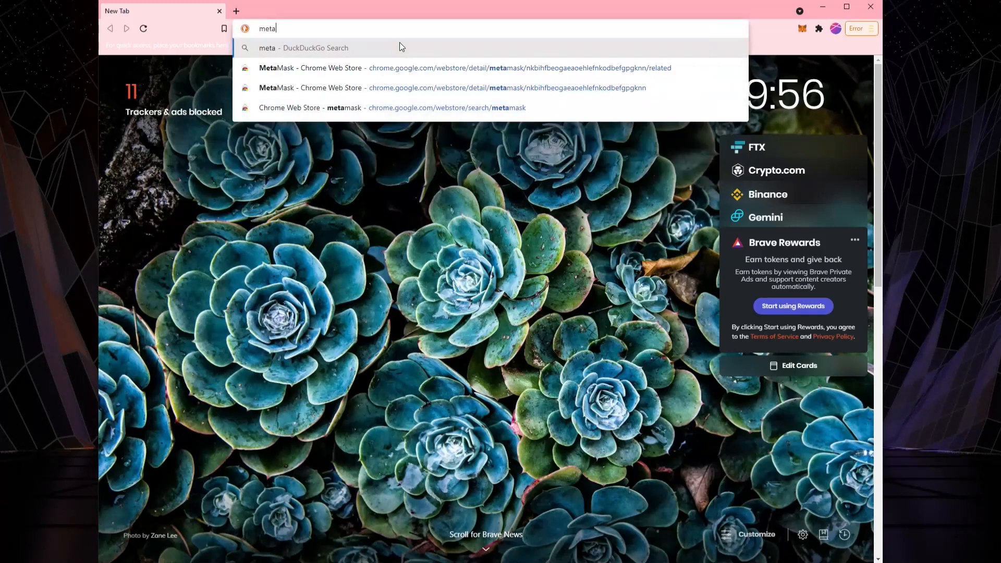
type("mask")
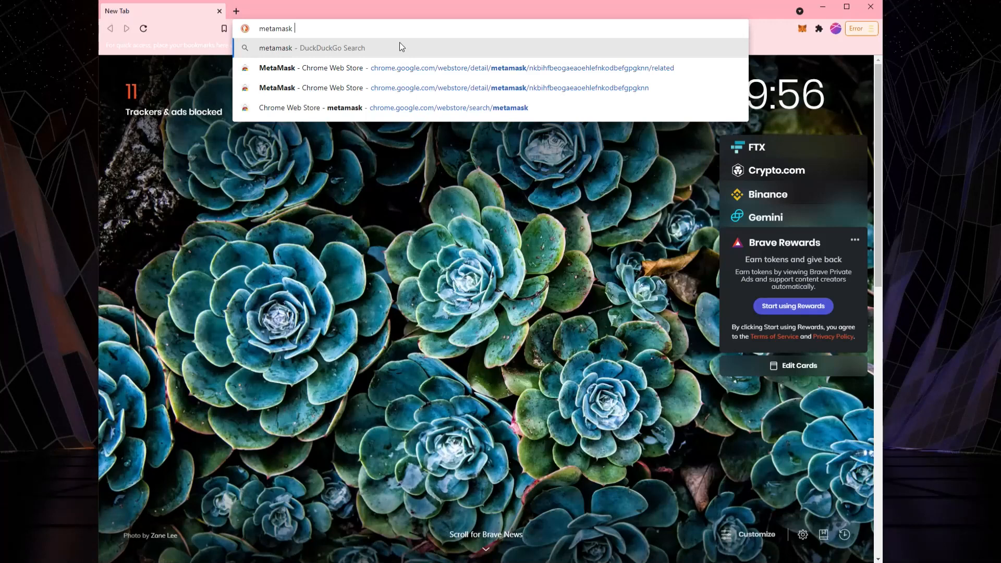
type("polygon+config&t=brave&ia=web")
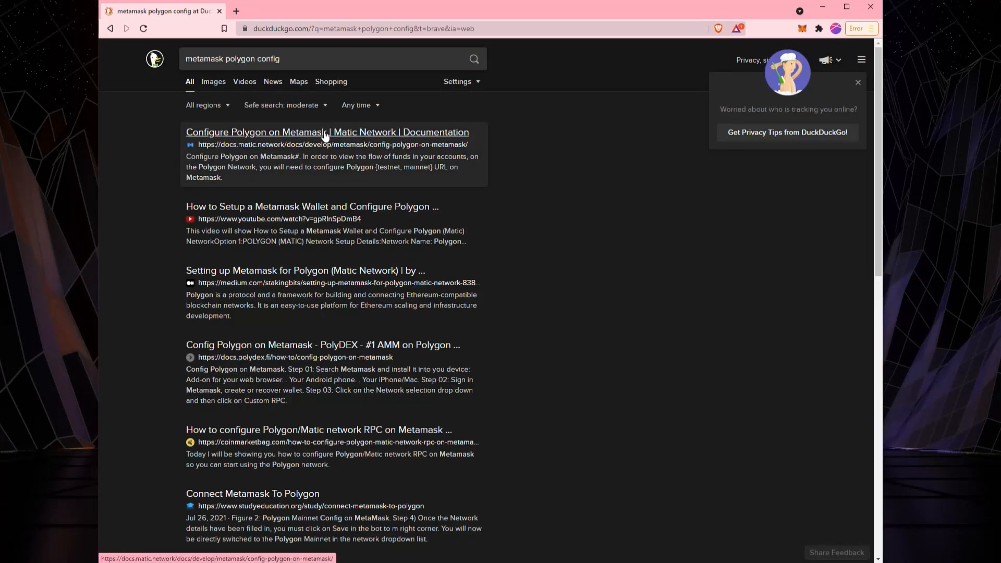
left_click(327, 132)
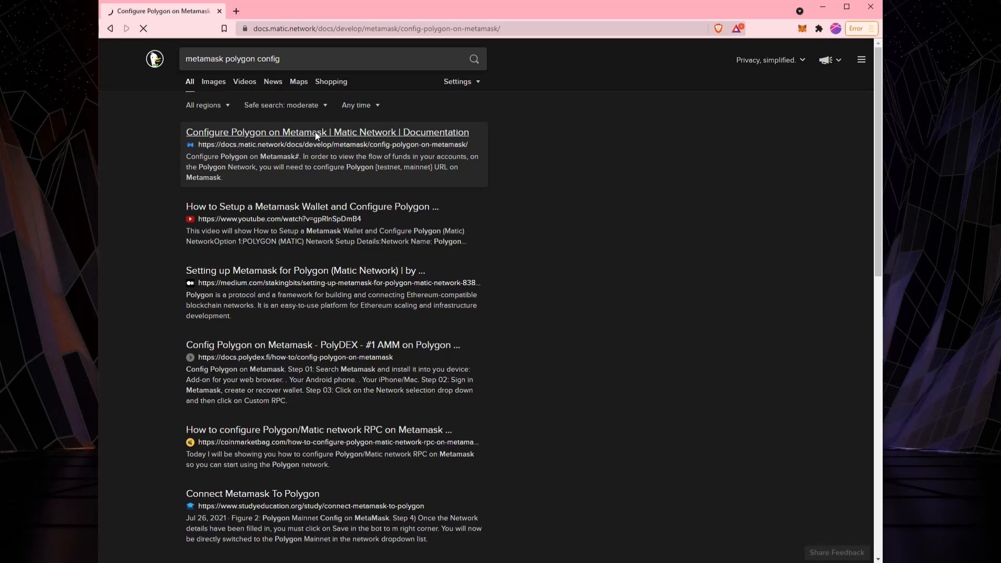
left_click(327, 132)
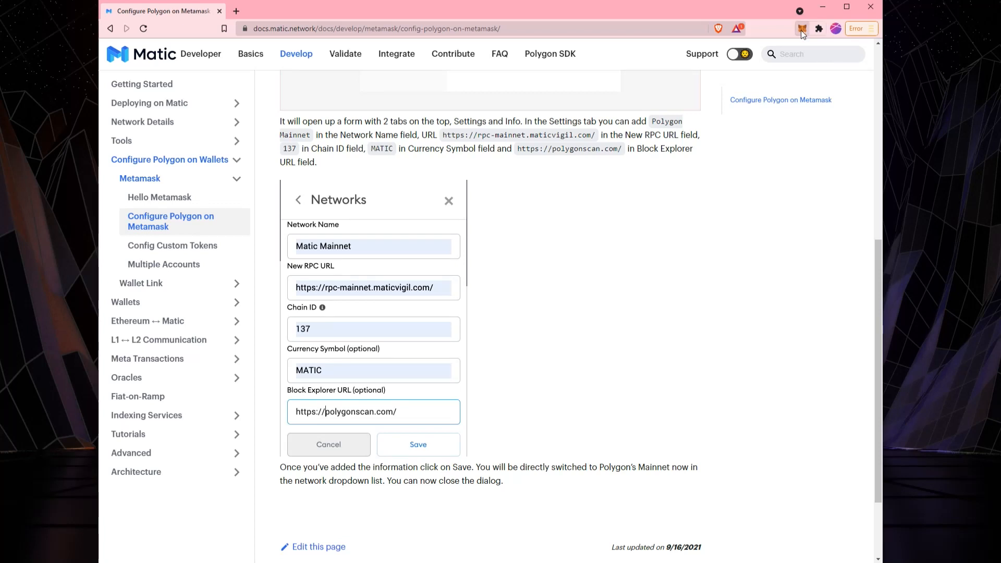
Enter the network name 'Matric Mainnet' in MetaMask's custom network form, then return to the guide.
left_click(802, 28)
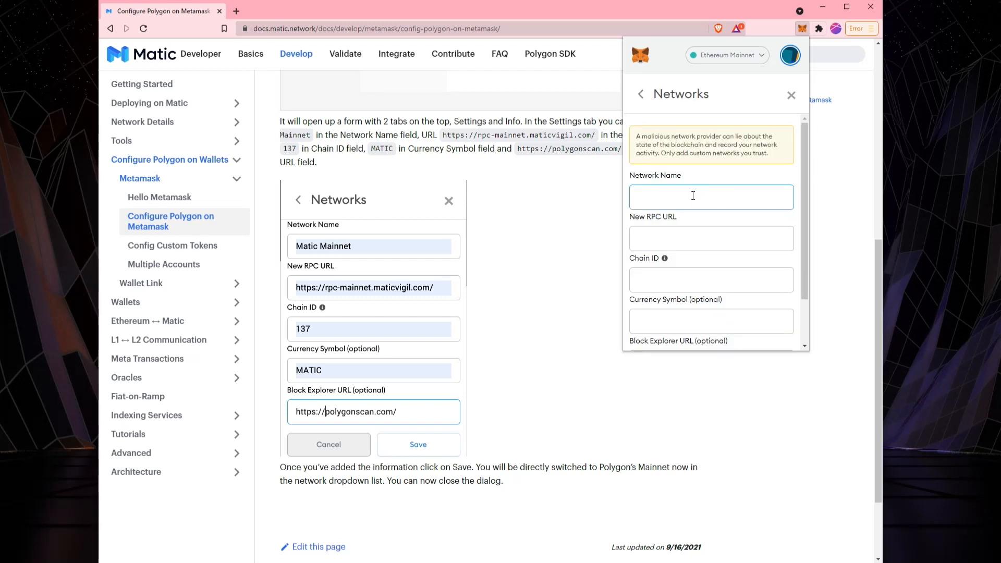
type("Matric Main")
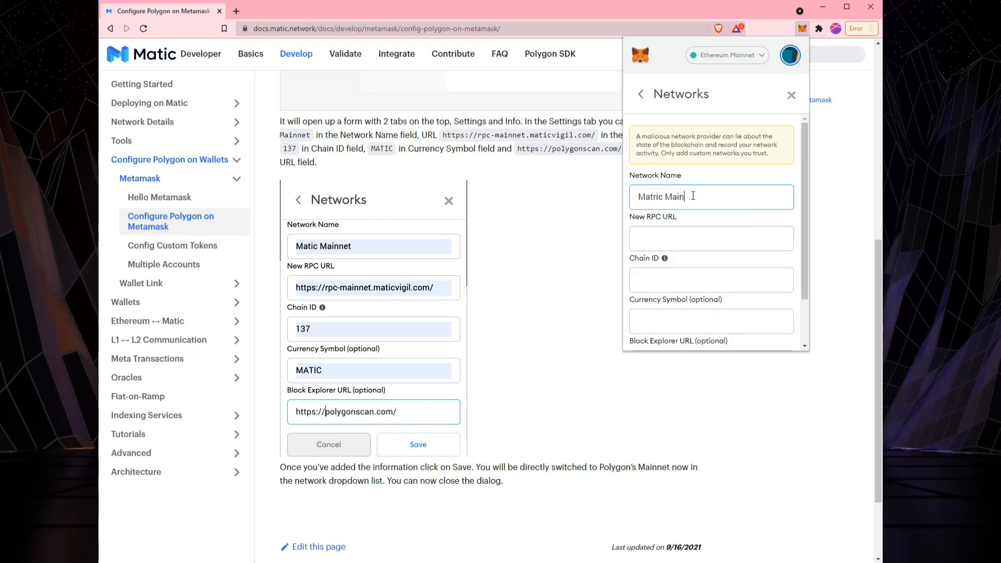
type("net")
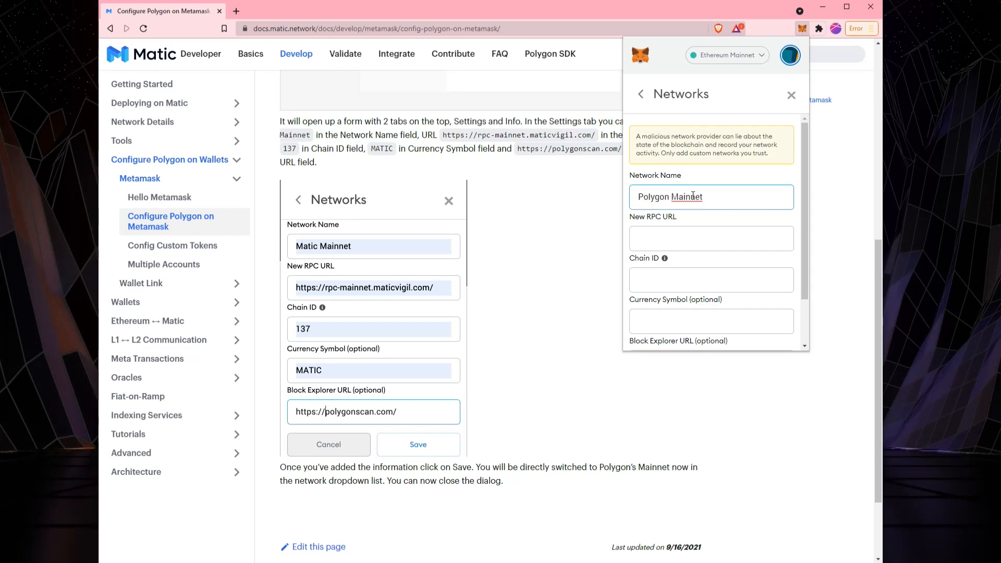
mouse_move(669, 235)
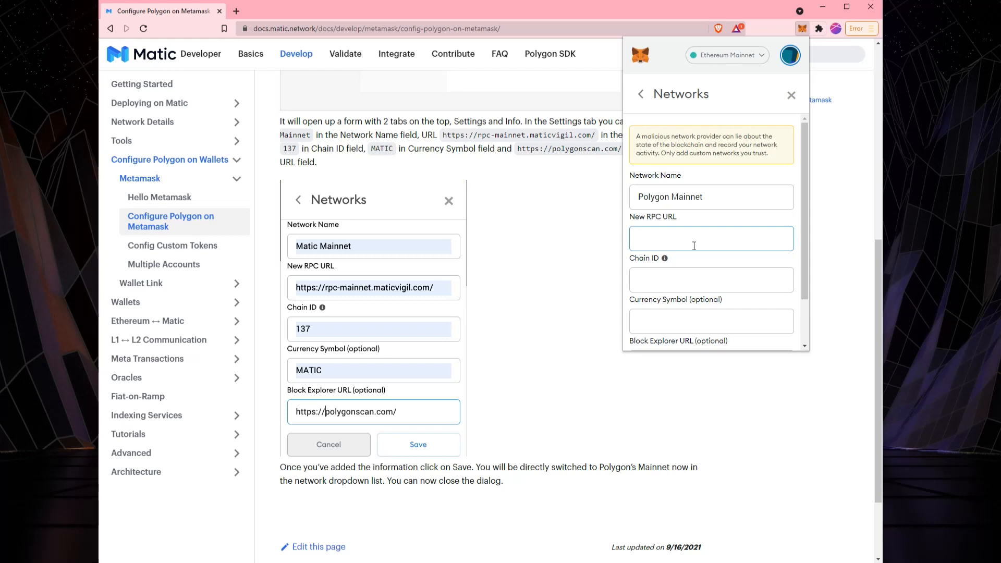
left_click(710, 238)
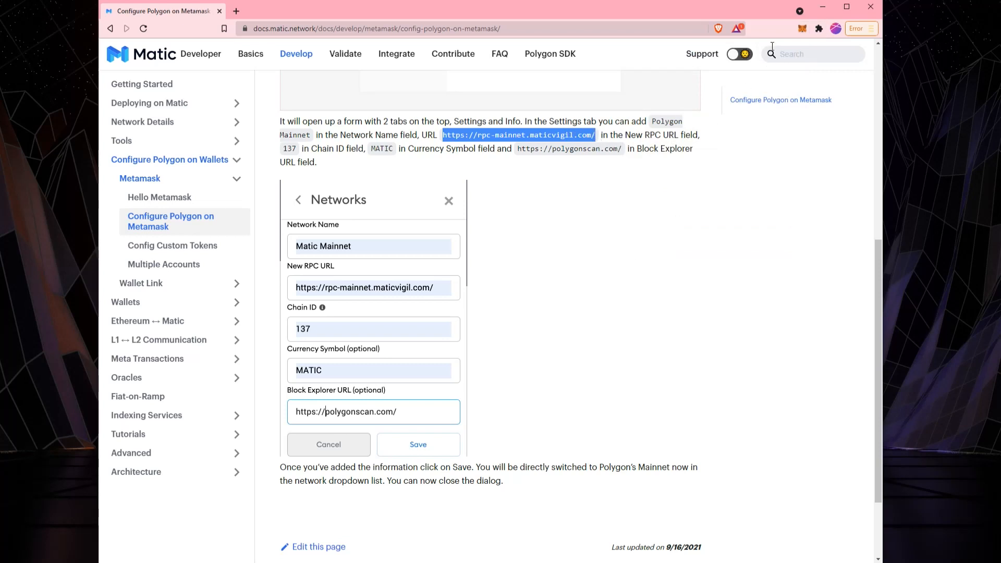
Reopen MetaMask over the Polygon guide and dismiss its Stay secure notice.
left_click(801, 29)
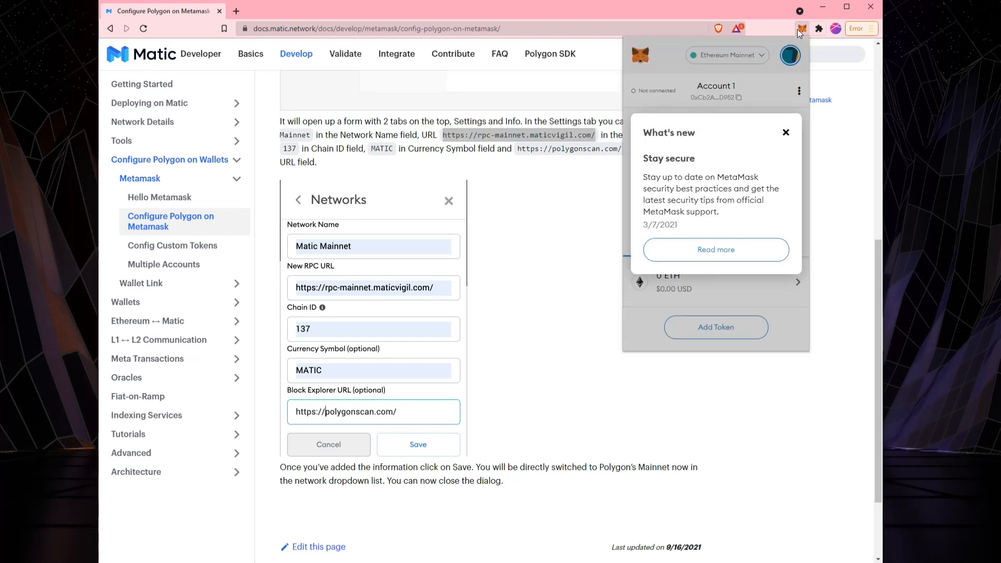
left_click(785, 132)
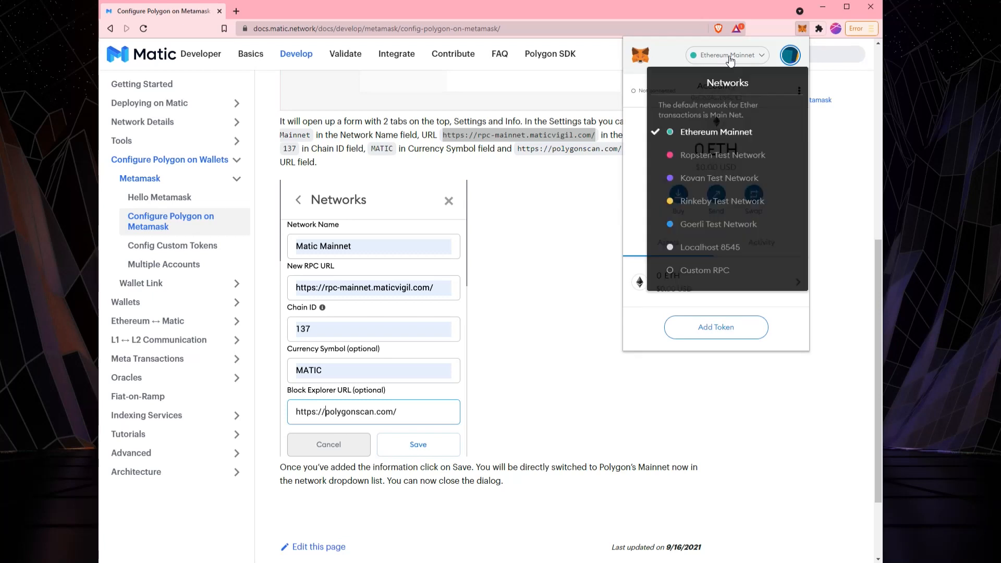
Add Polygon Mainnet (maticvigil RPC, chain ID 137, MATIC, polygonscan explorer) and save it.
left_click(705, 270)
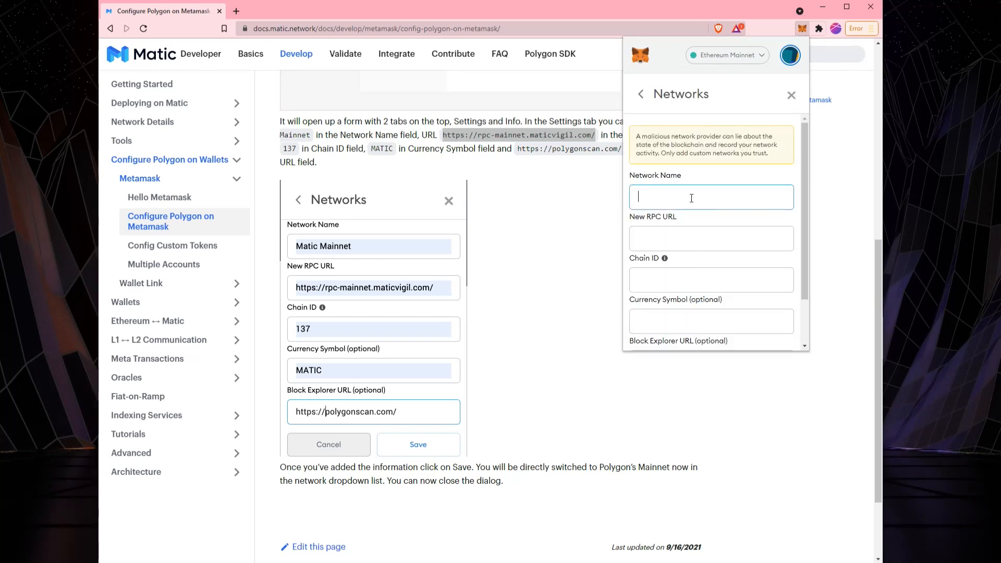
type("Polygon")
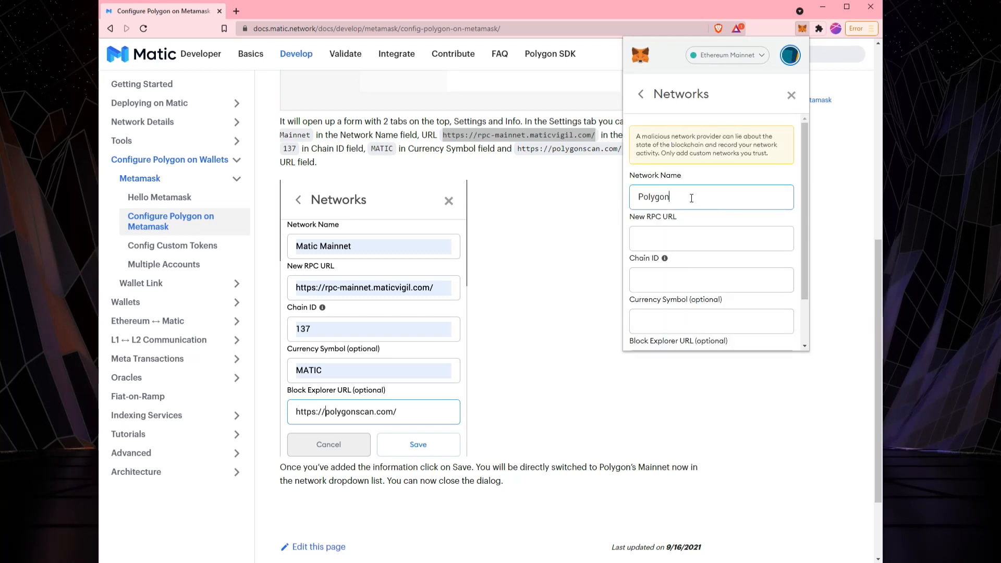
type("Mainnet")
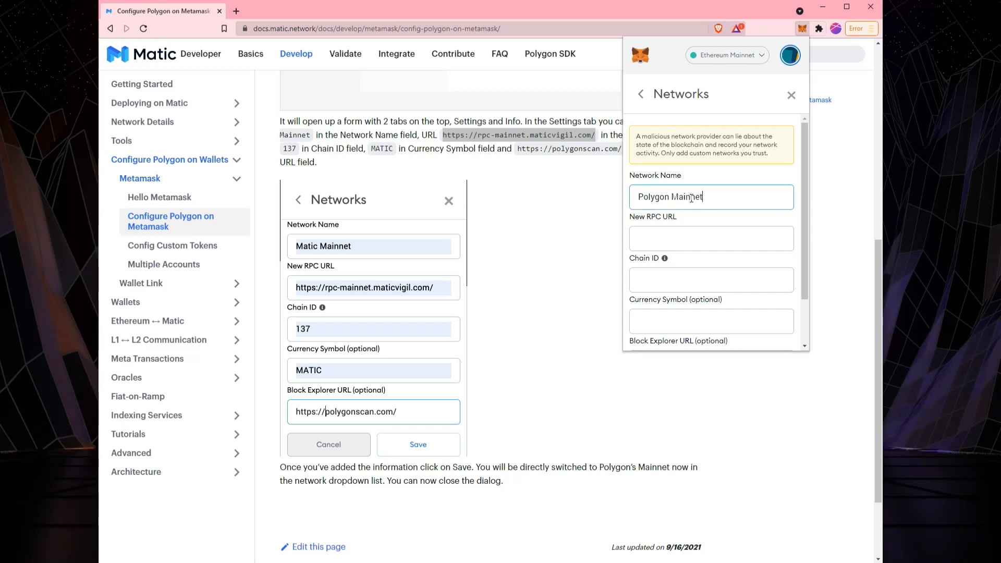
type("https://rpc-mainnet.maticvigil.com/")
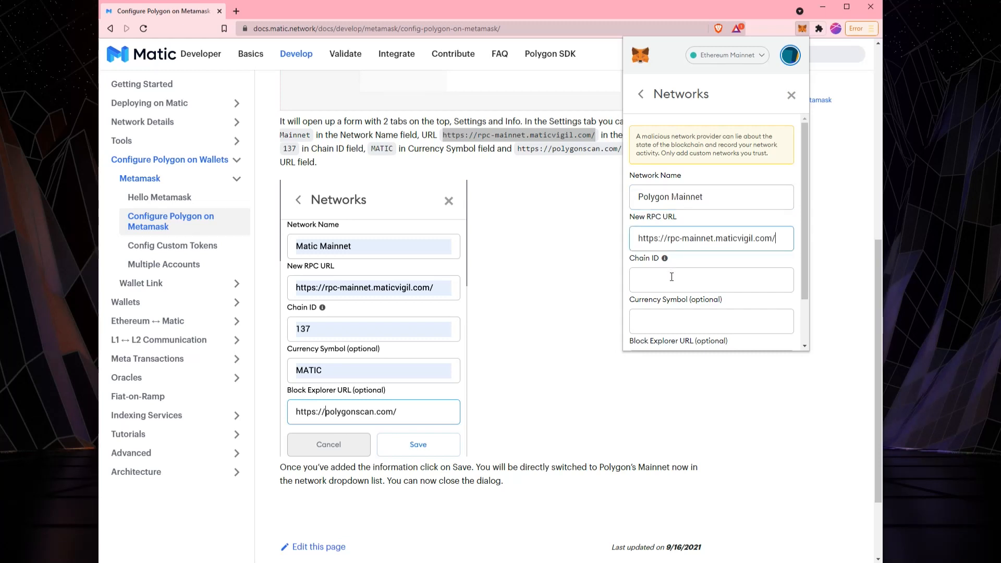
type("137")
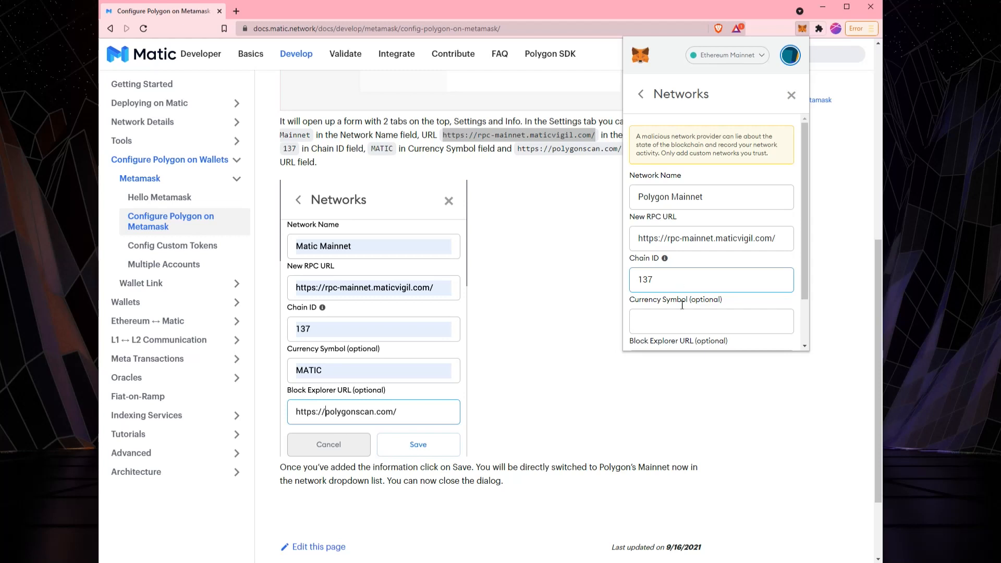
type("MATIC")
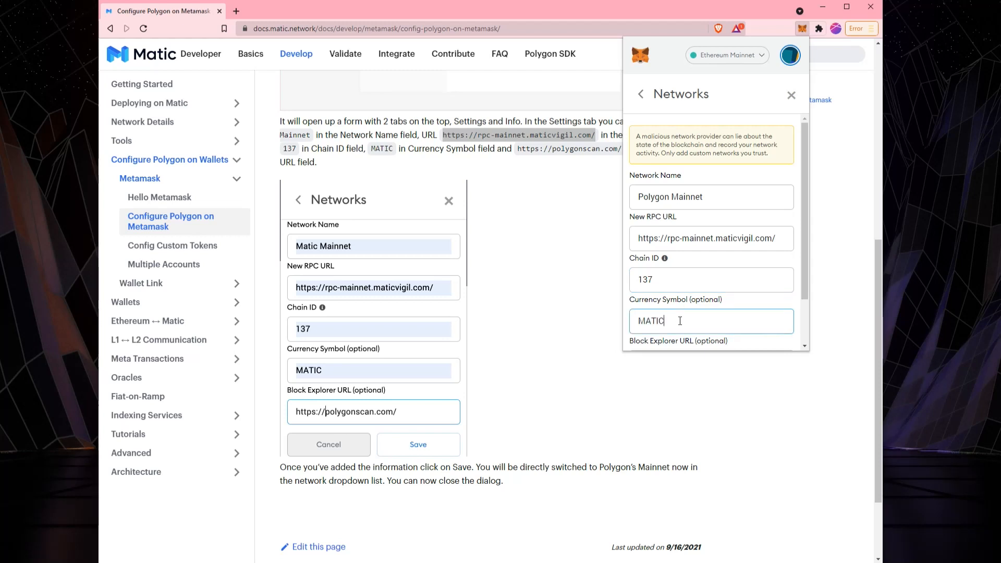
scroll("down", 3)
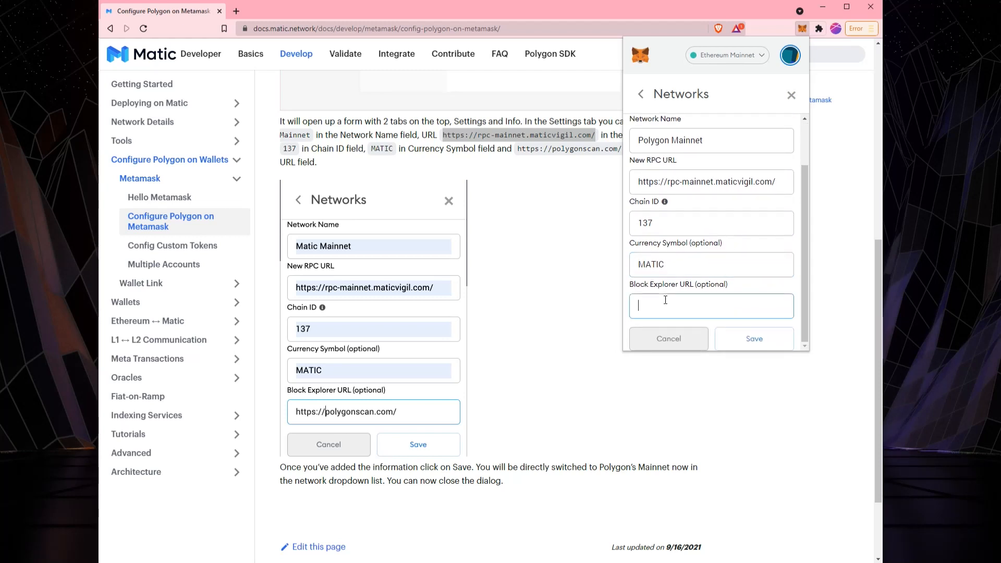
type("https://")
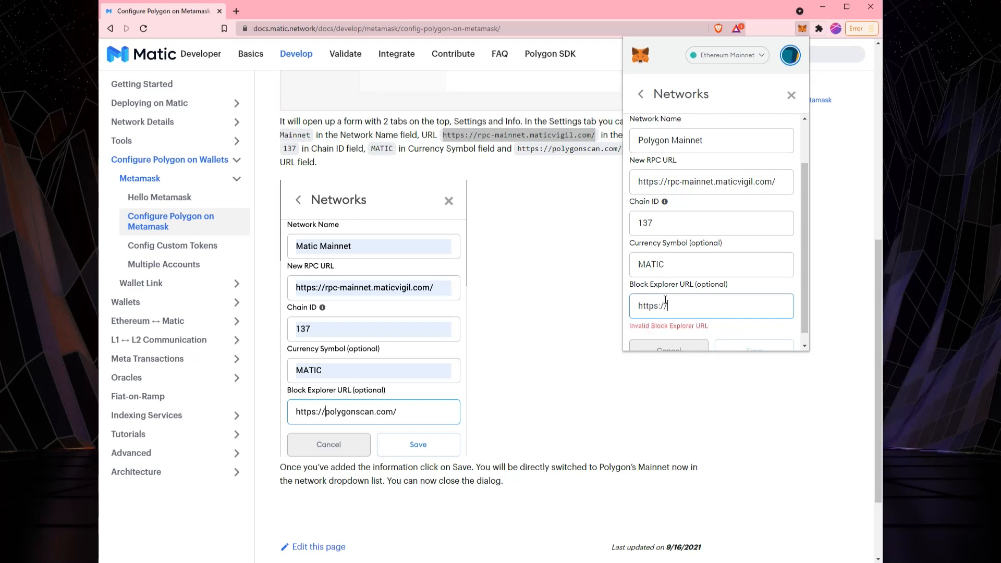
type("polygonscan.com")
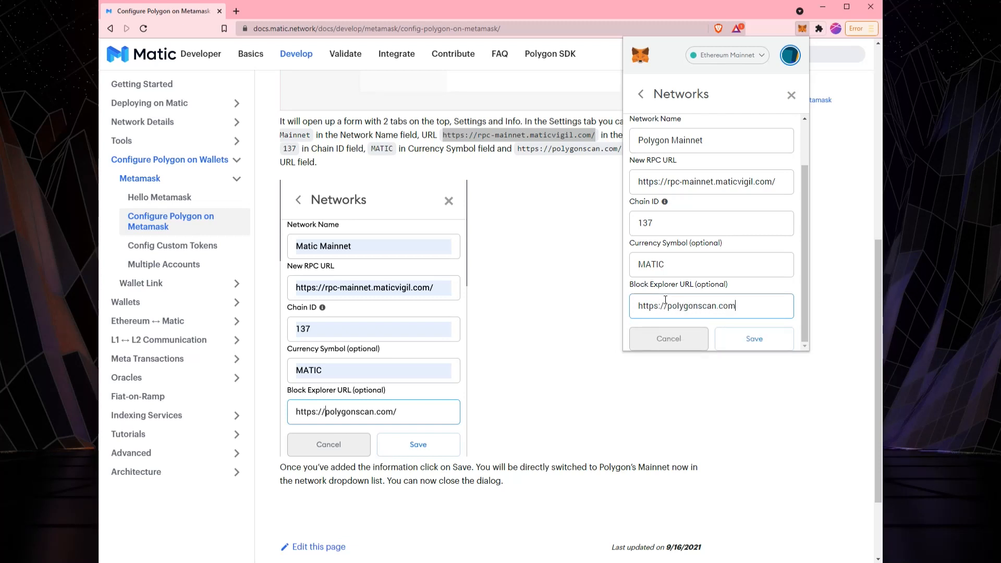
left_click(753, 339)
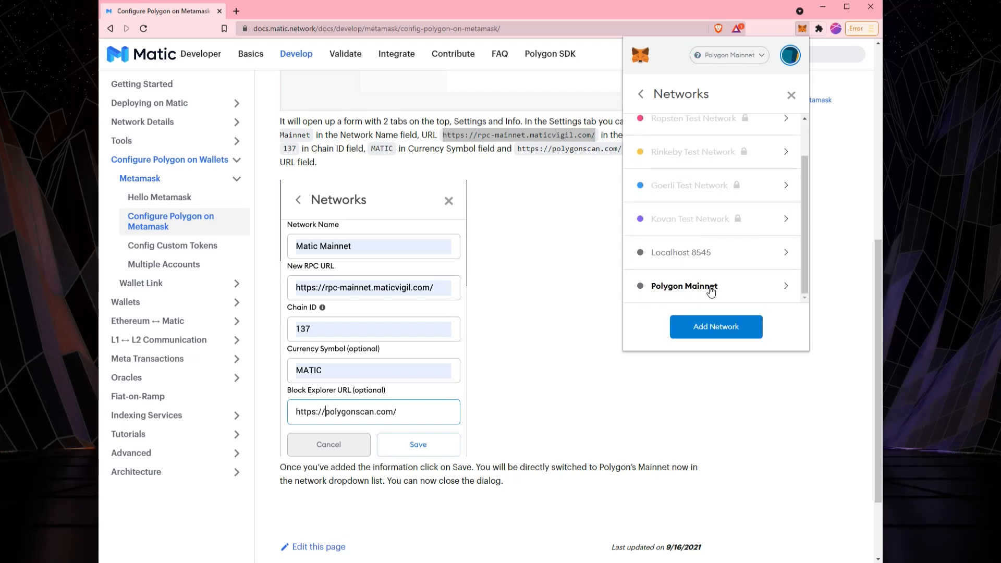
Leave network settings, switch to Ethereum Mainnet, then back to Polygon Mainnet.
left_click(640, 94)
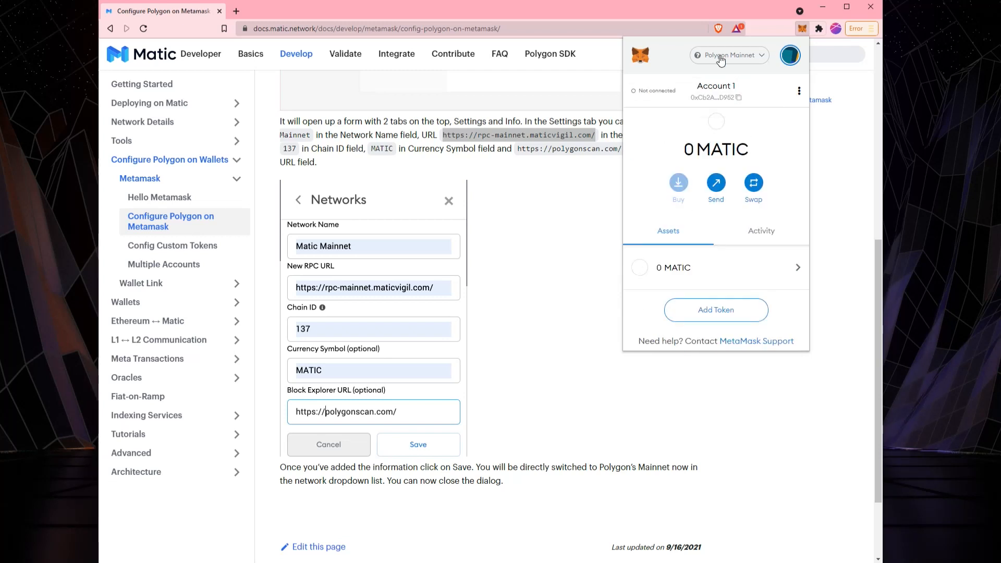
mouse_move(662, 350)
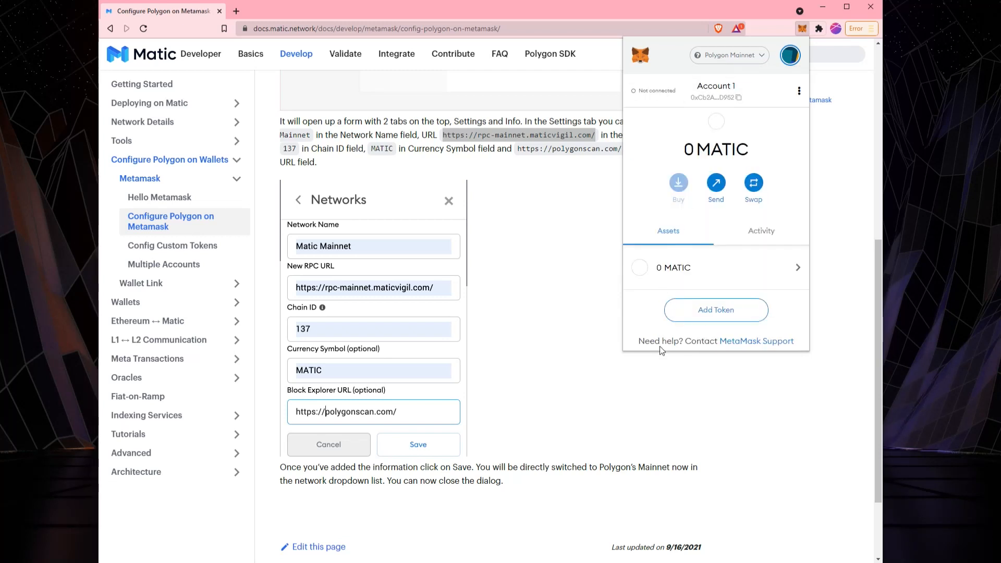
left_click(728, 55)
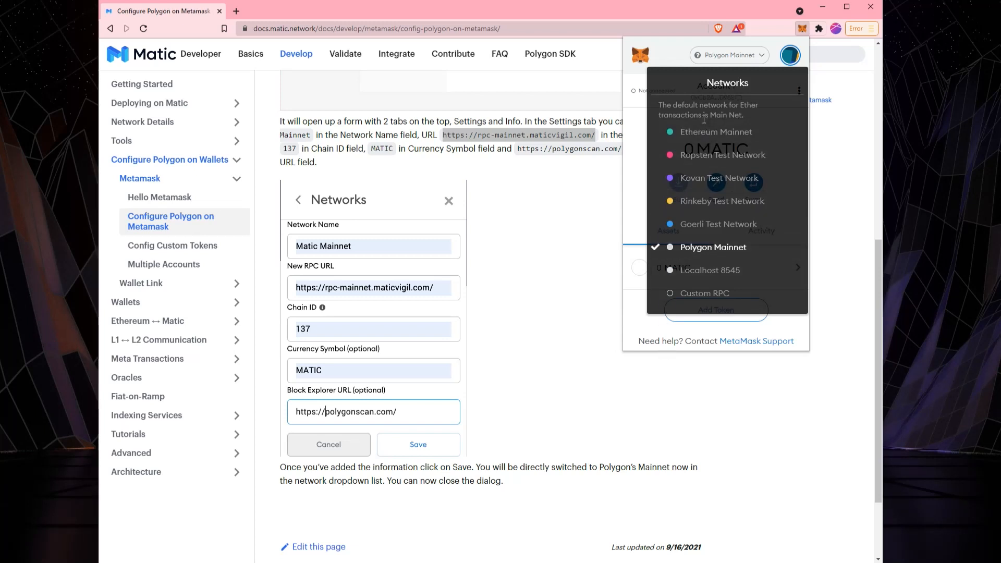
left_click(716, 131)
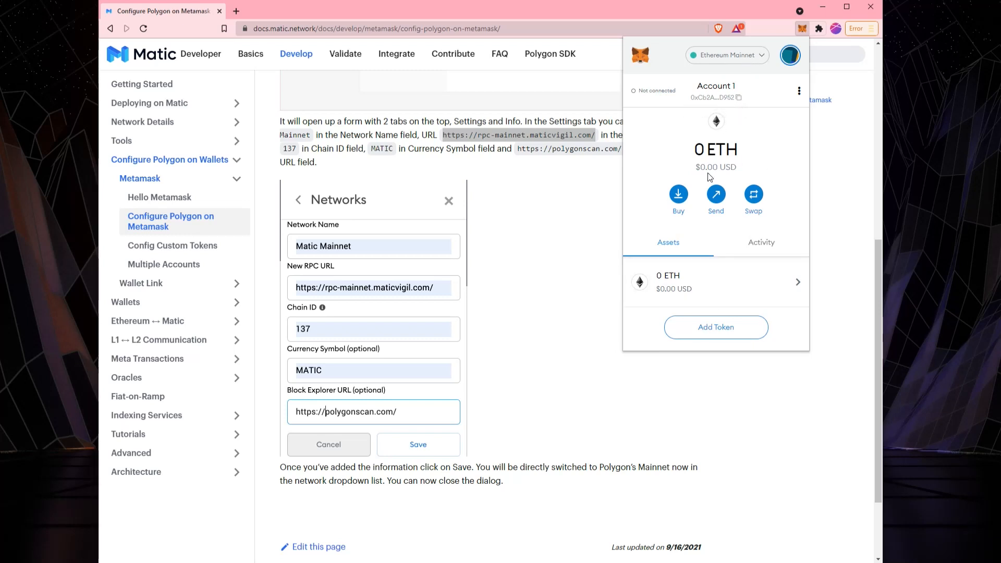
left_click(726, 55)
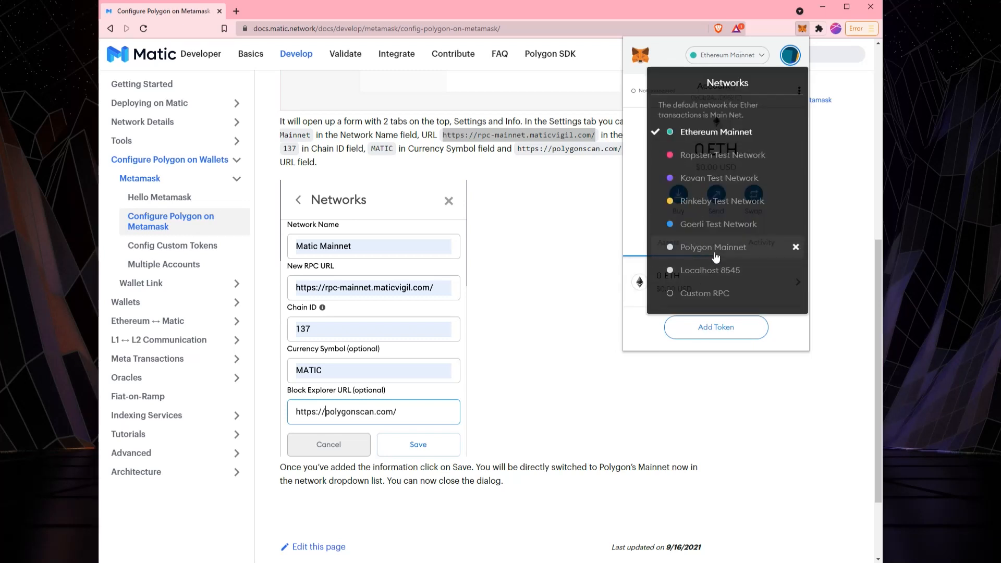
left_click(713, 247)
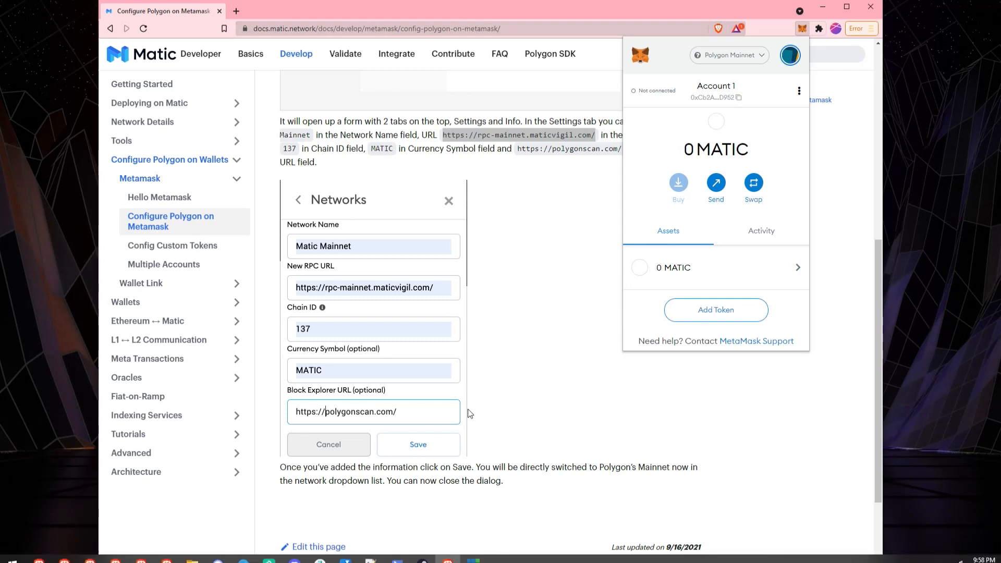
mouse_move(523, 477)
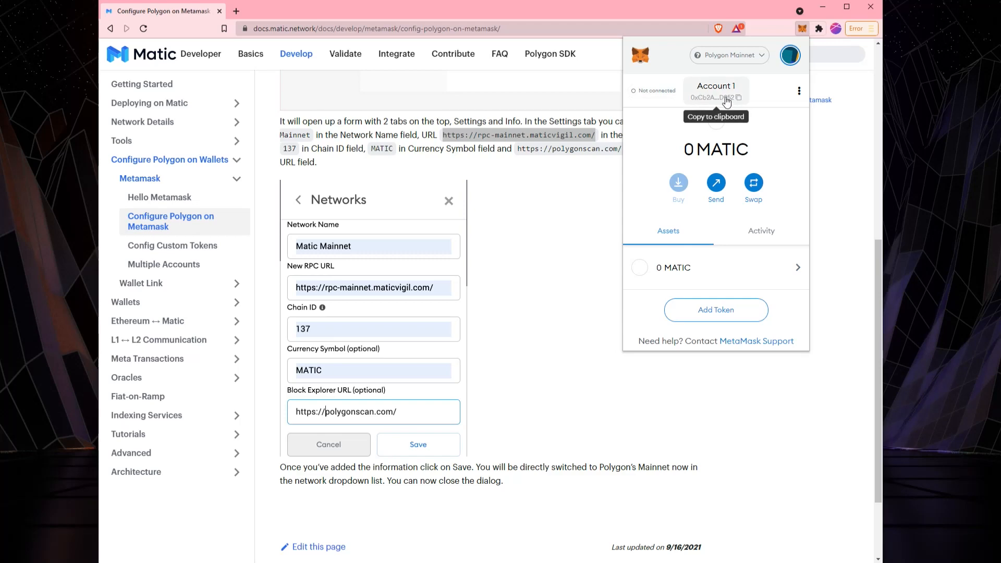
left_click(714, 97)
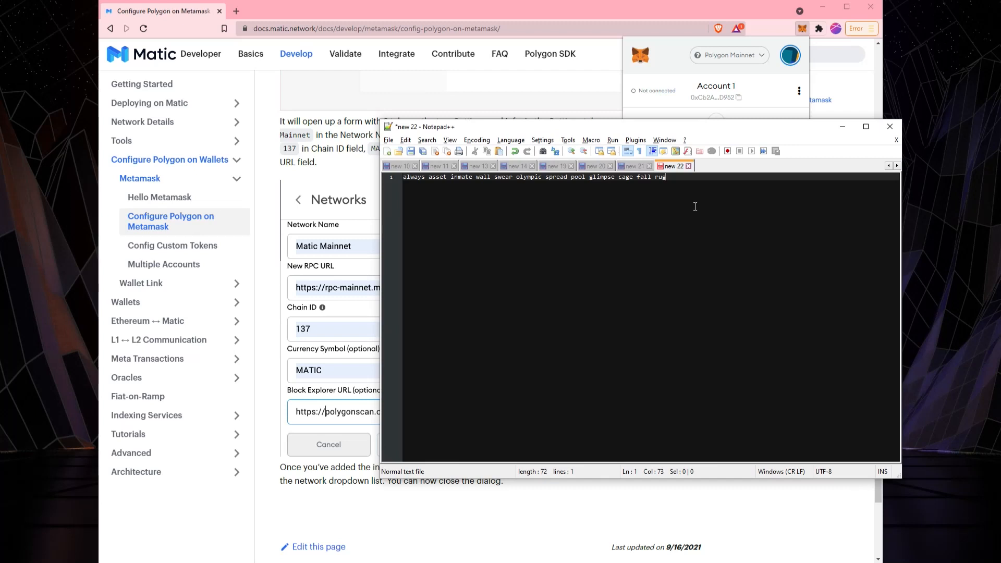
type("0xCb2AB76eeA1544Ce238714348B7df98698dcD952")
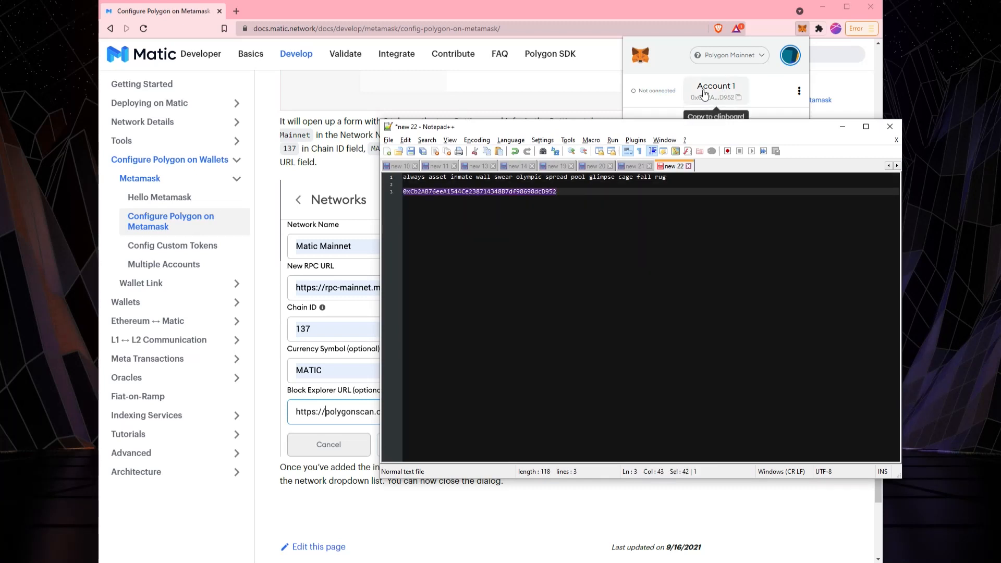
left_click(713, 97)
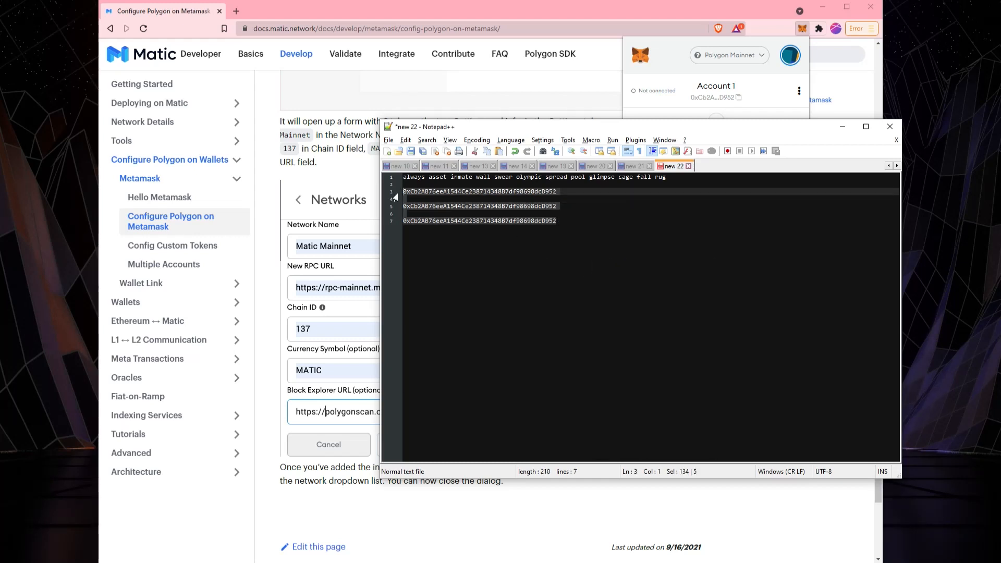
key("Delete")
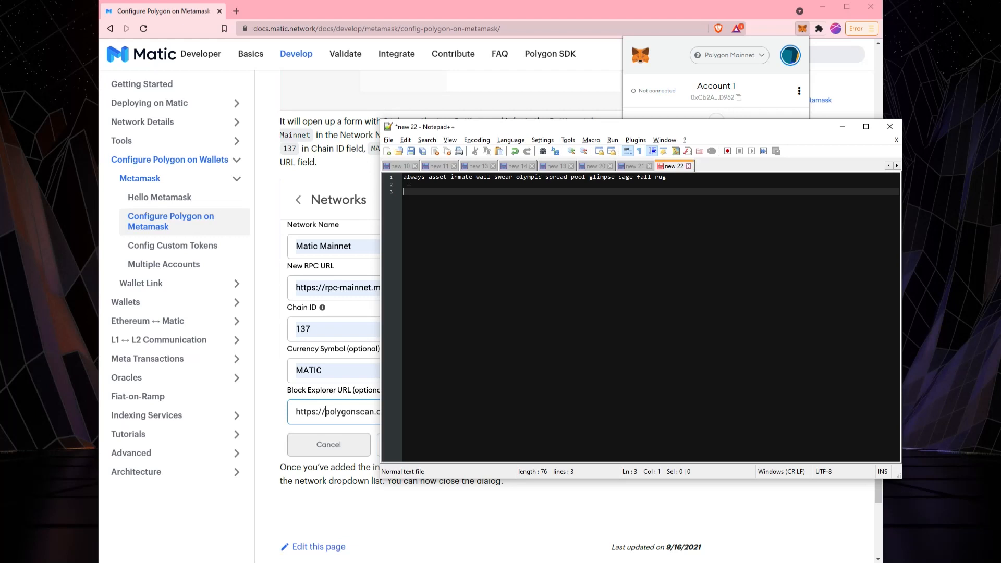
mouse_move(680, 62)
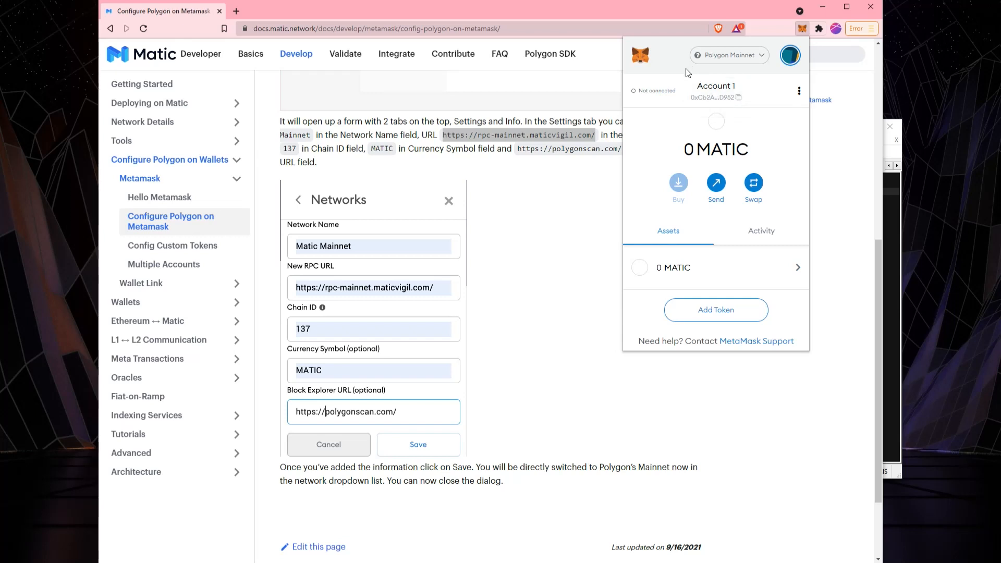
mouse_move(769, 33)
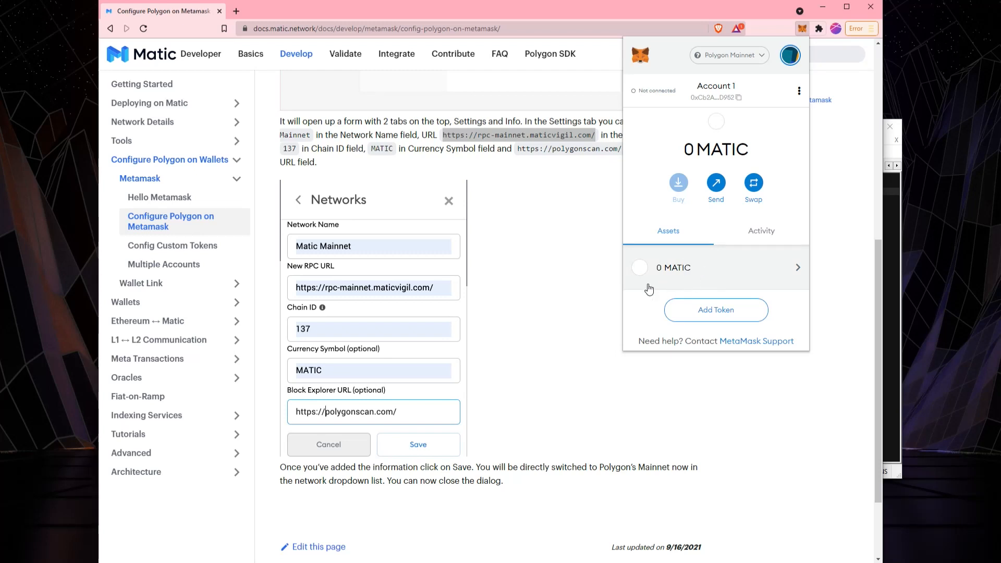
mouse_move(734, 82)
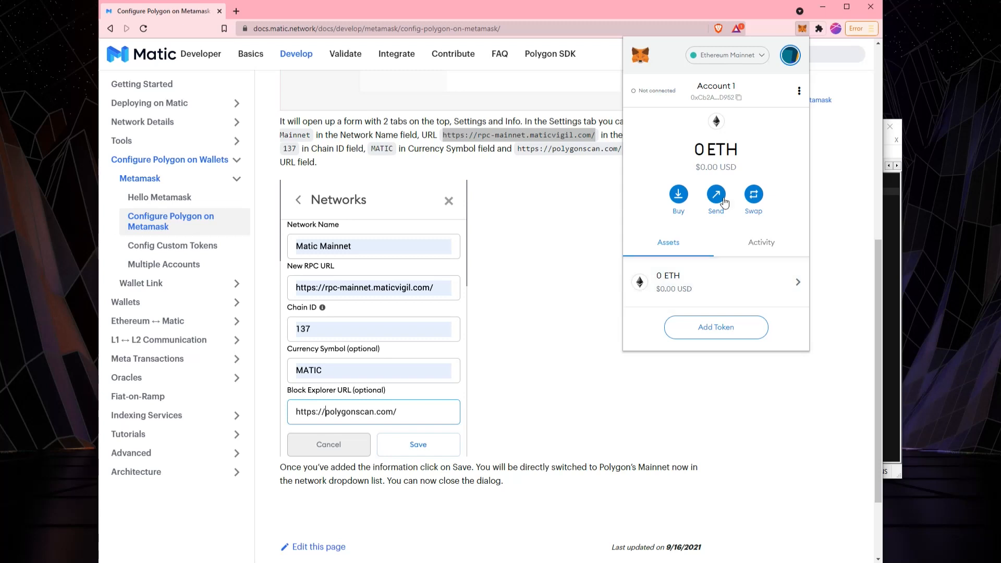
left_click(726, 55)
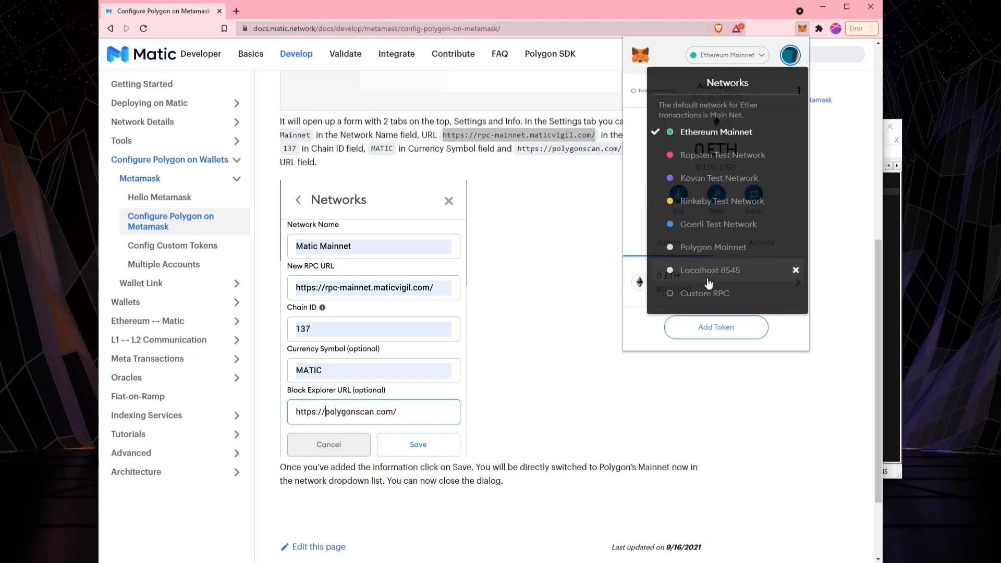
left_click(711, 247)
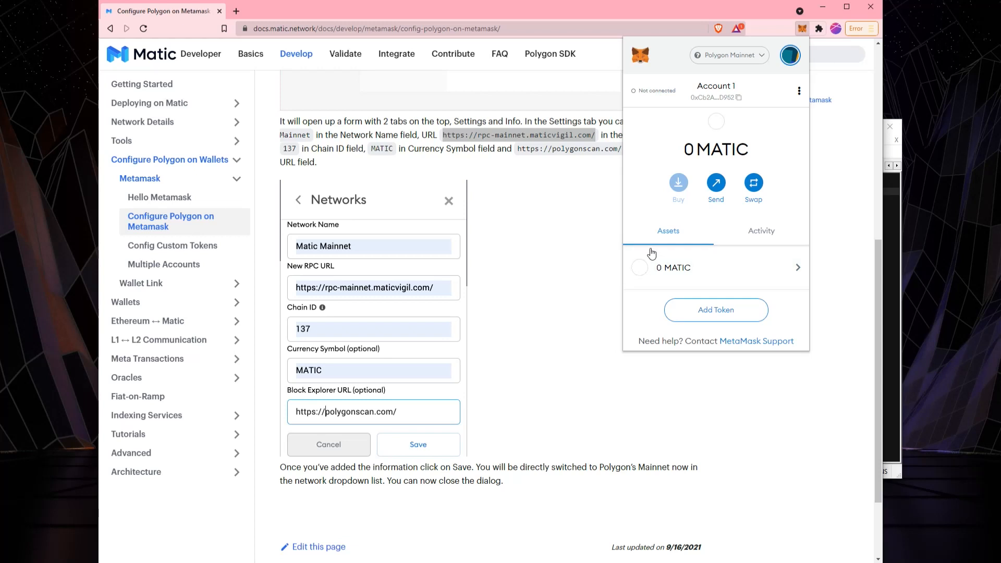
mouse_move(622, 202)
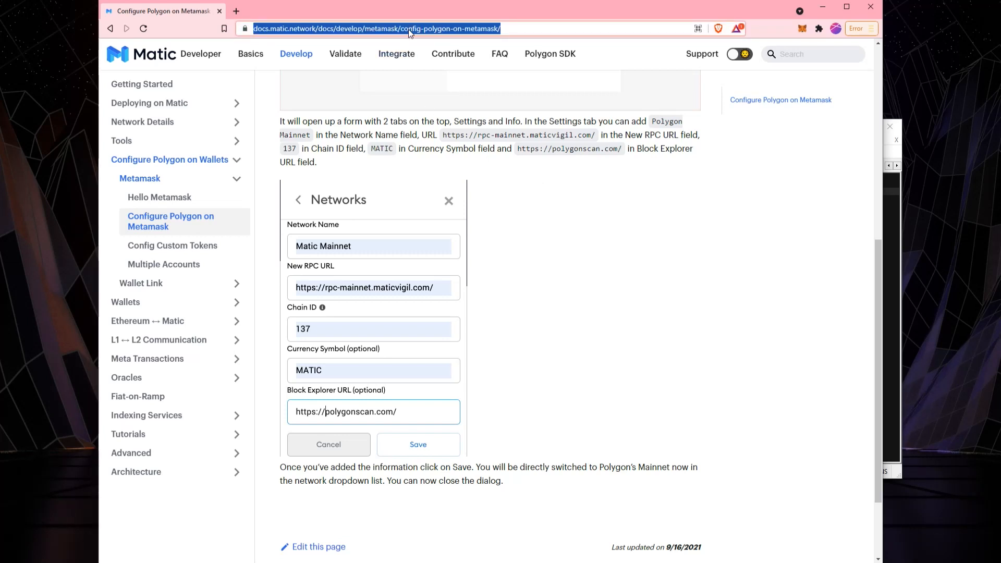
Search opensea.com, open opensea.io, dismiss the app banner and show the wallet panel.
type("opensea.com")
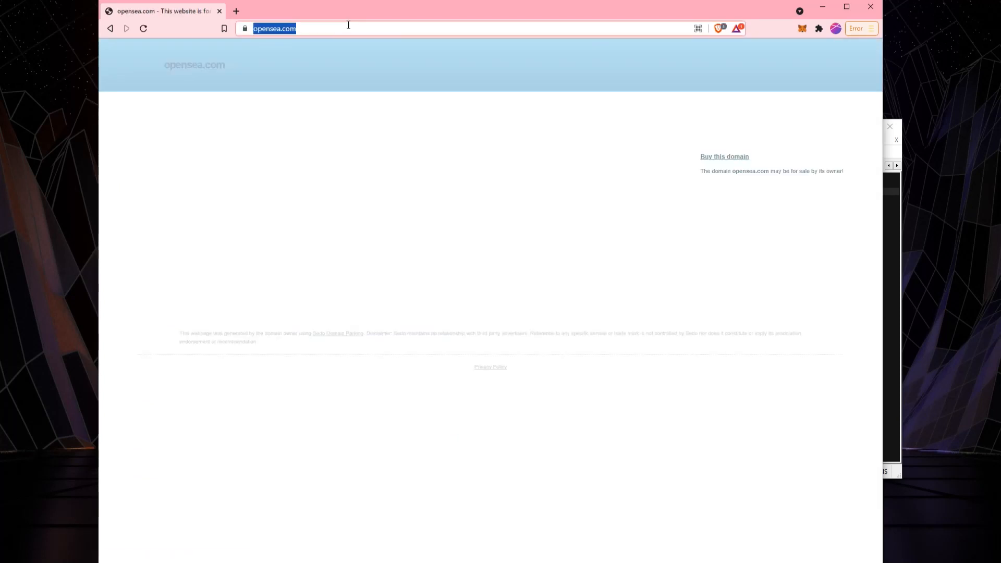
type("opensea.com")
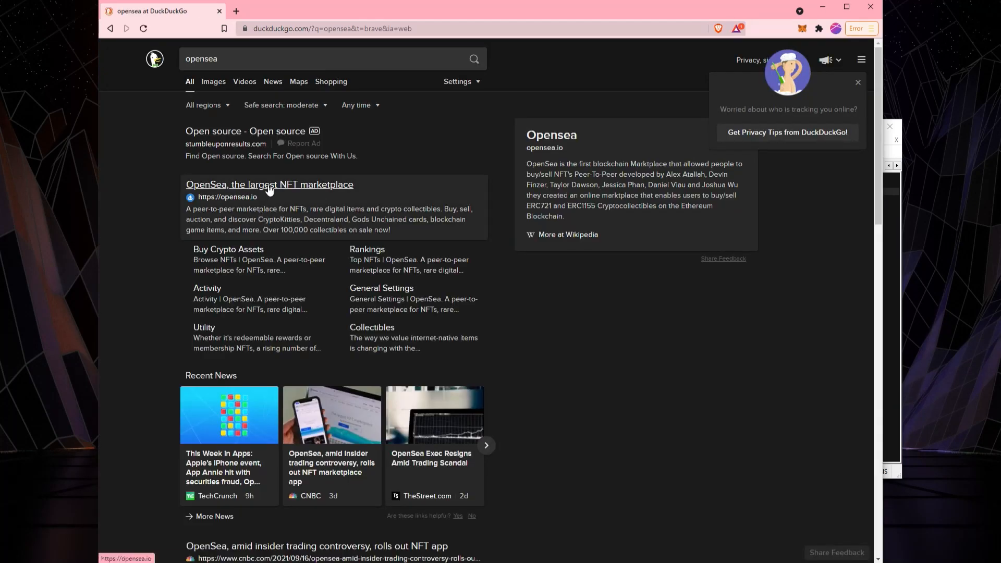
left_click(269, 184)
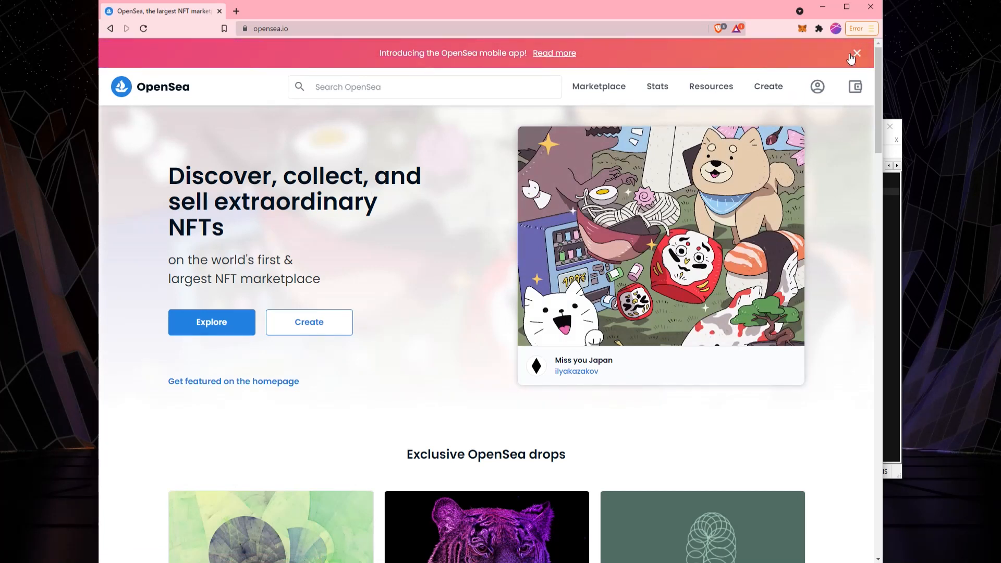
left_click(857, 53)
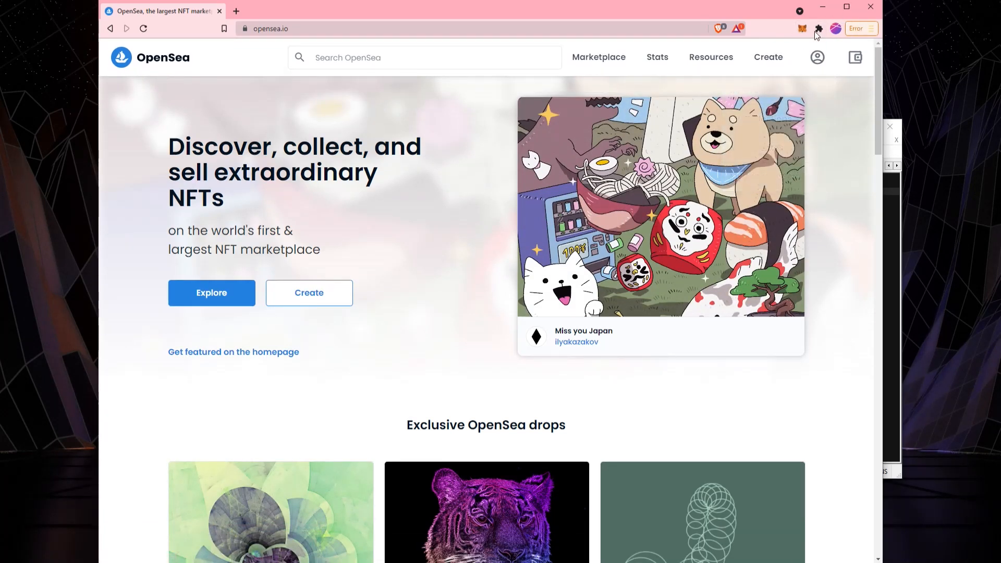
mouse_move(802, 28)
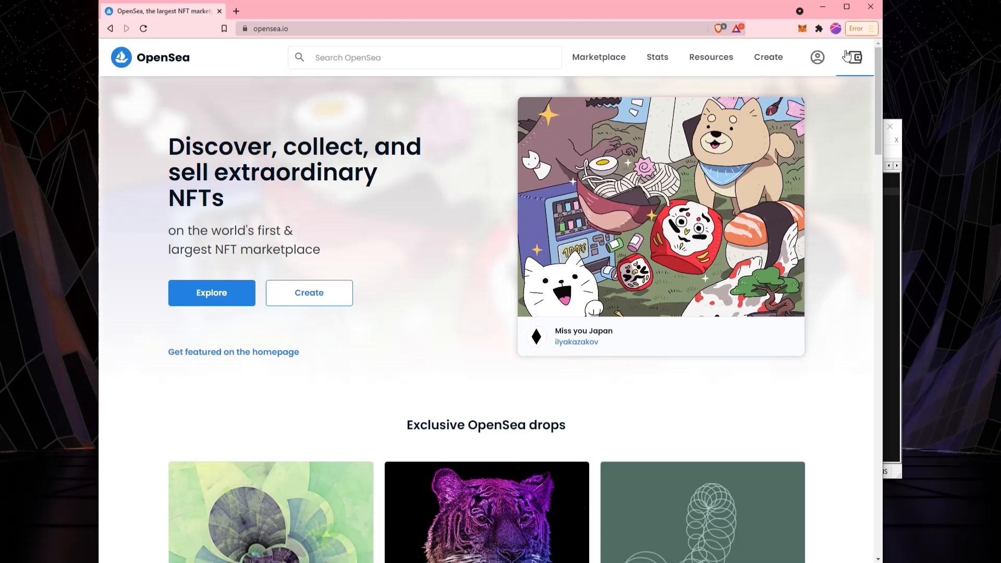
left_click(863, 57)
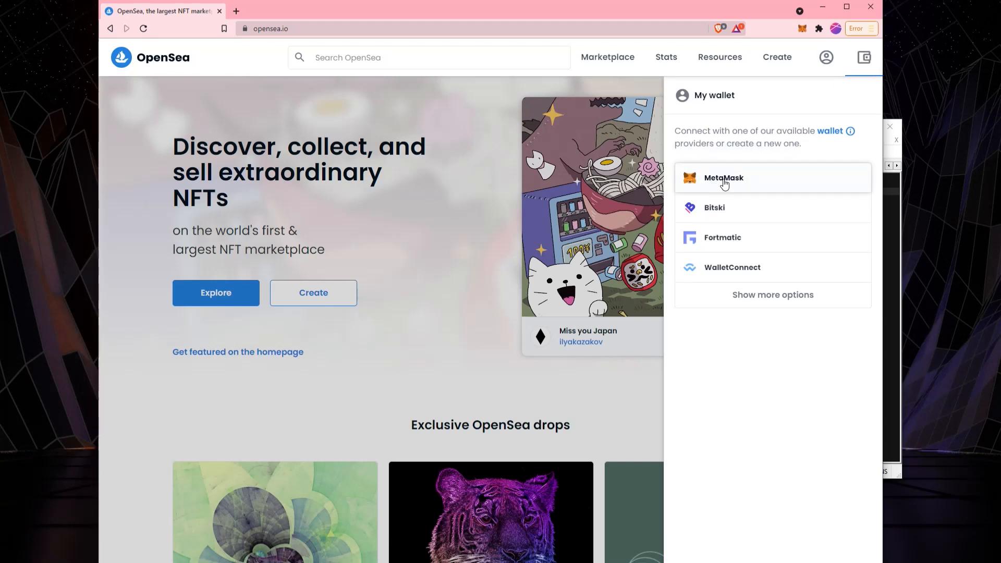
Choose MetaMask in OpenSea's wallet panel and approve connecting Account 1.
left_click(723, 177)
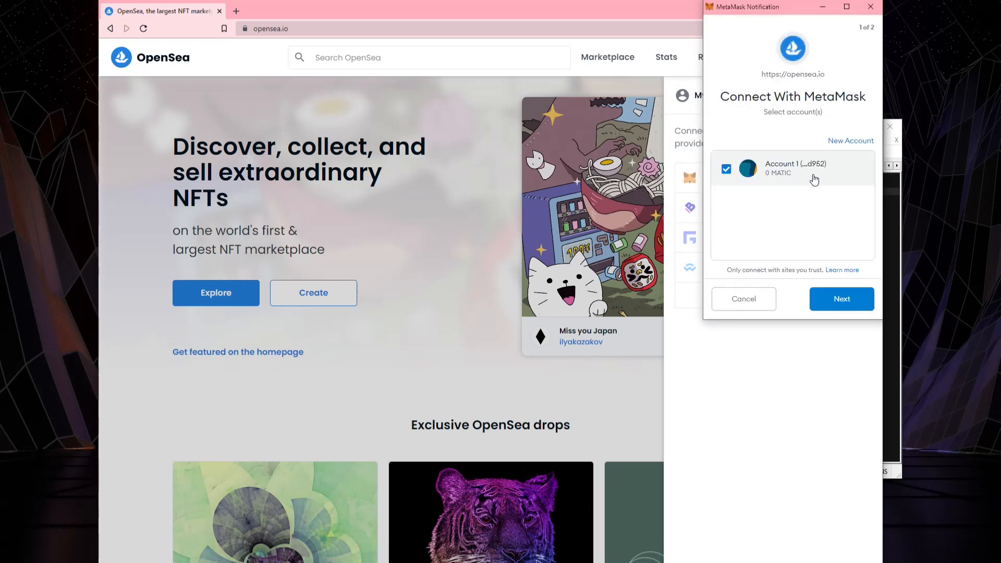
mouse_move(830, 285)
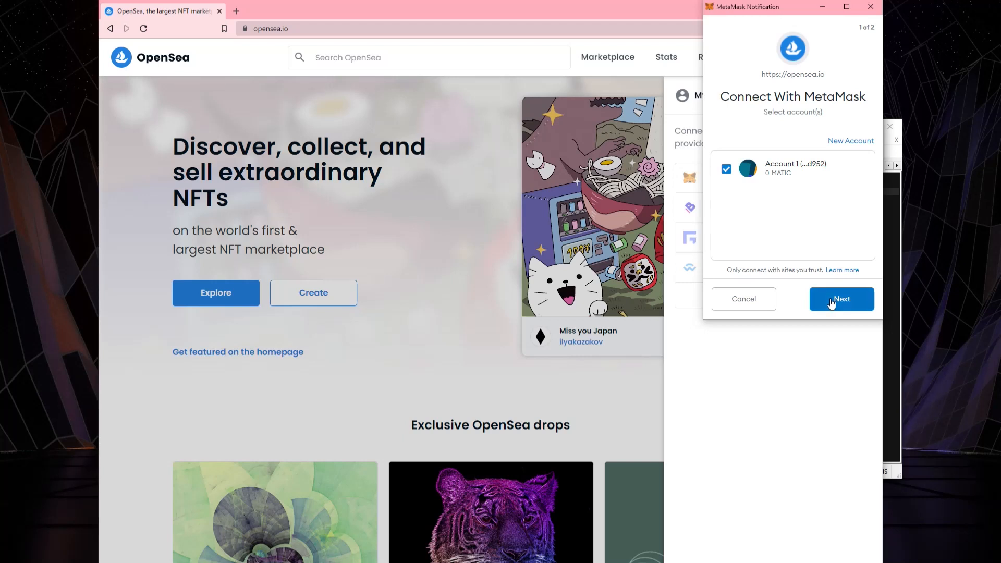
left_click(841, 299)
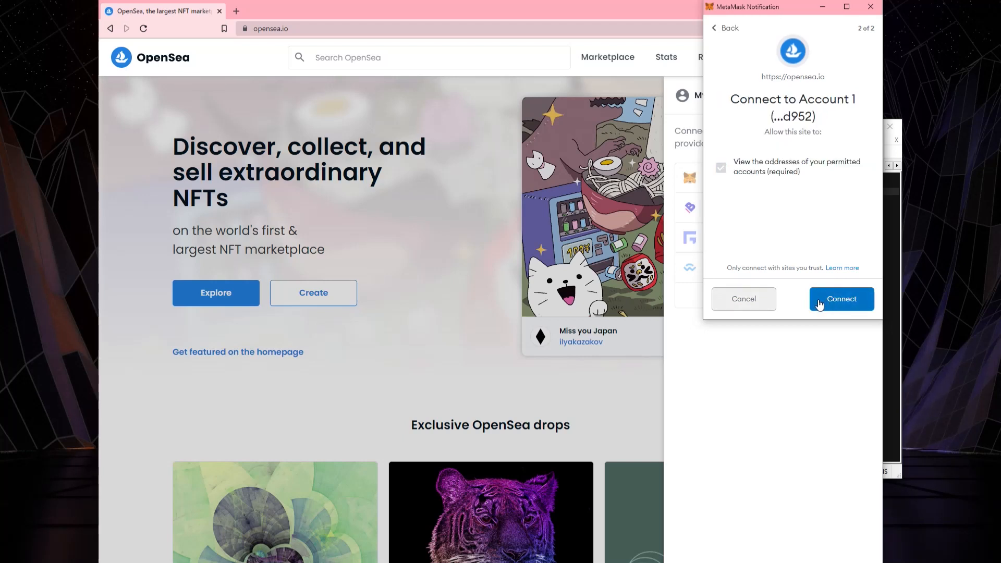
left_click(841, 298)
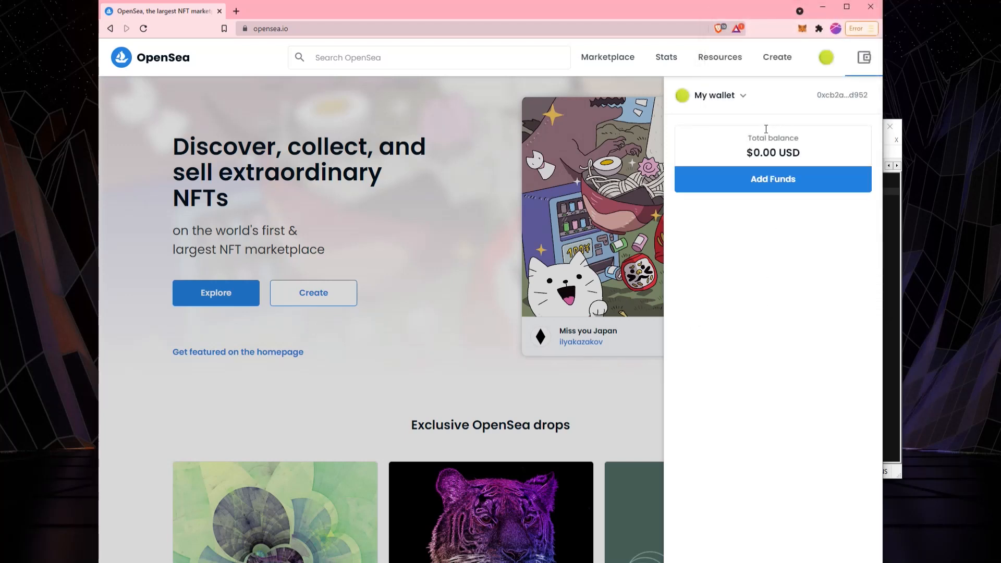
mouse_move(781, 156)
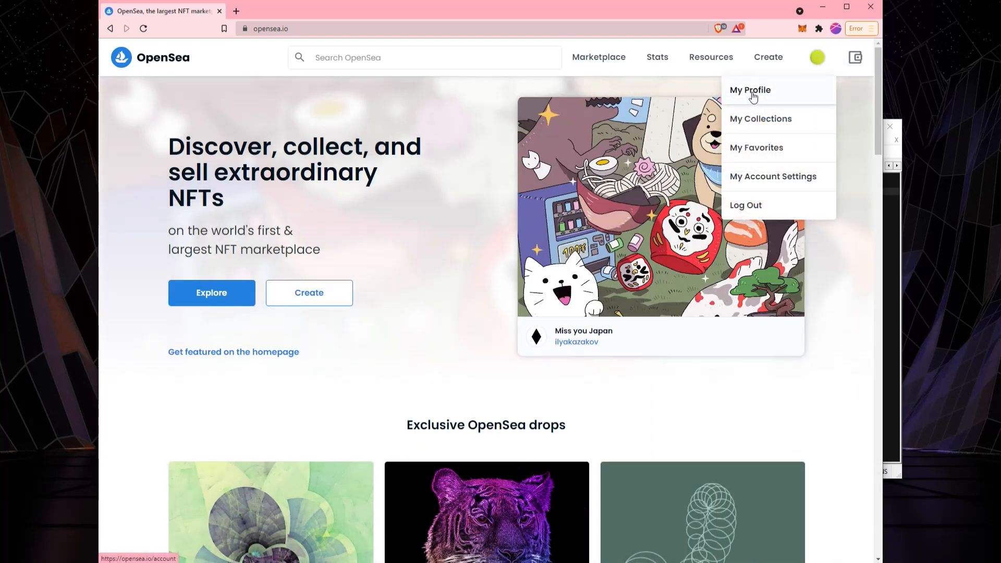
Open the Unnamed account's profile and select the 'No items to display' message.
left_click(750, 90)
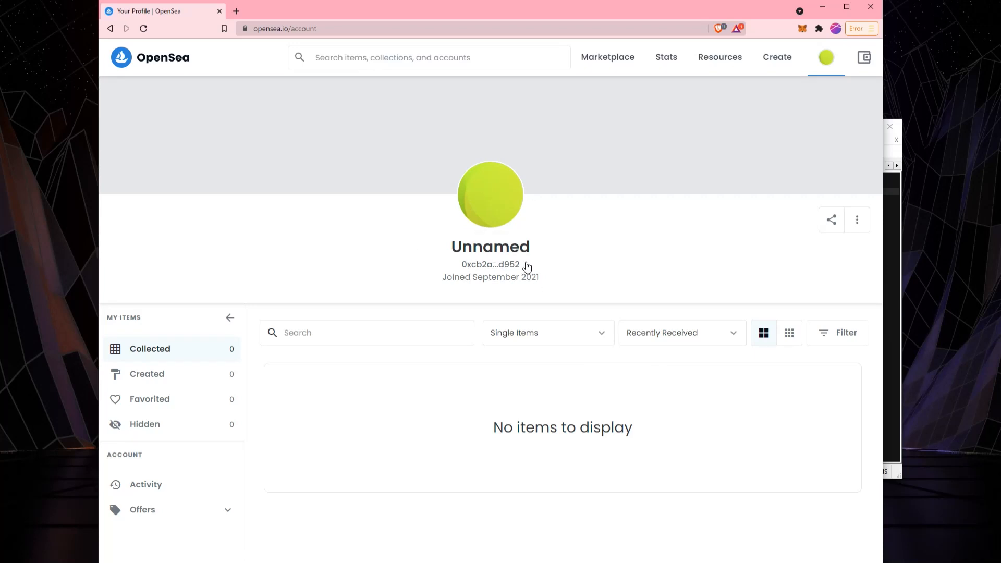
mouse_move(412, 173)
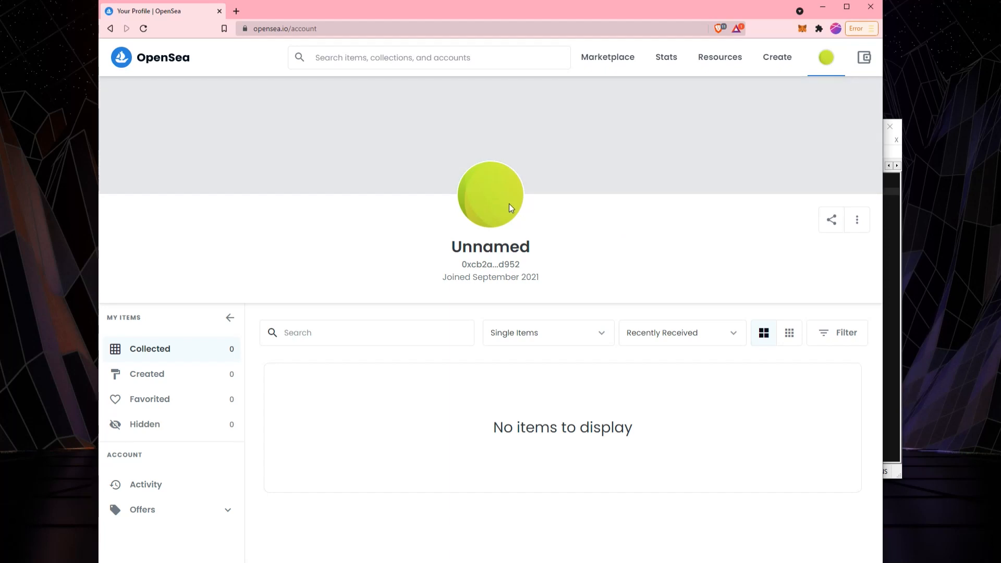
left_click(826, 57)
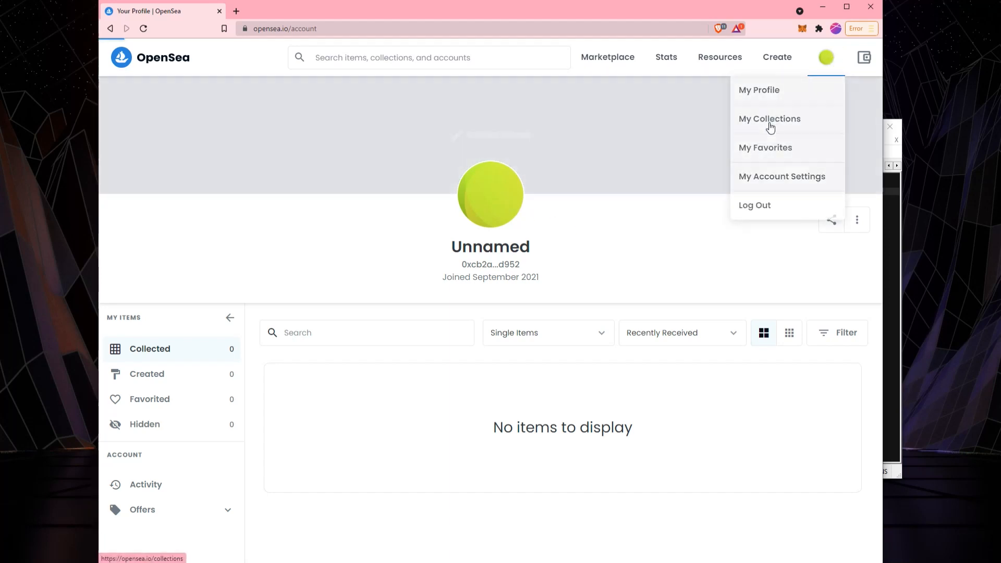
left_click(770, 119)
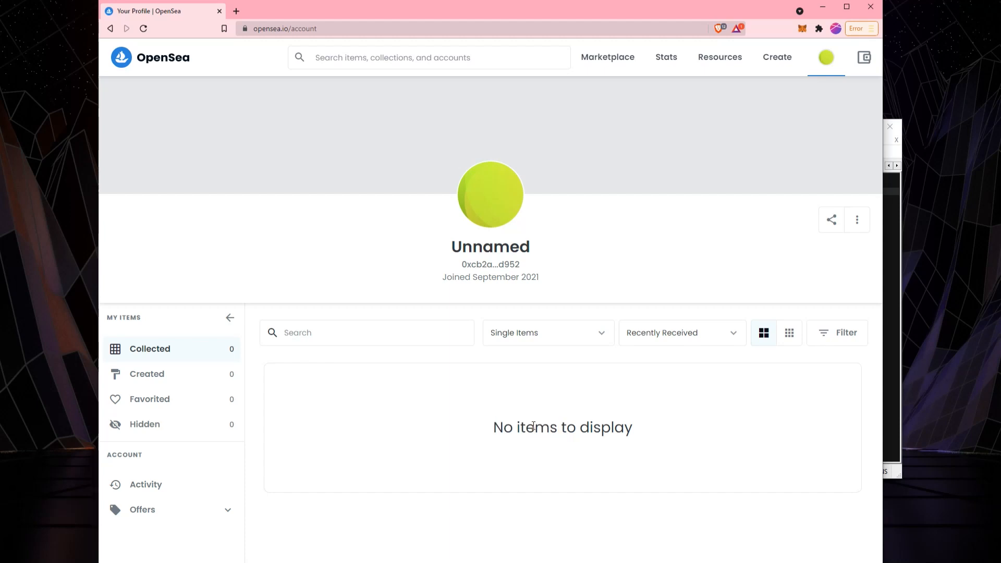
double_click(535, 427)
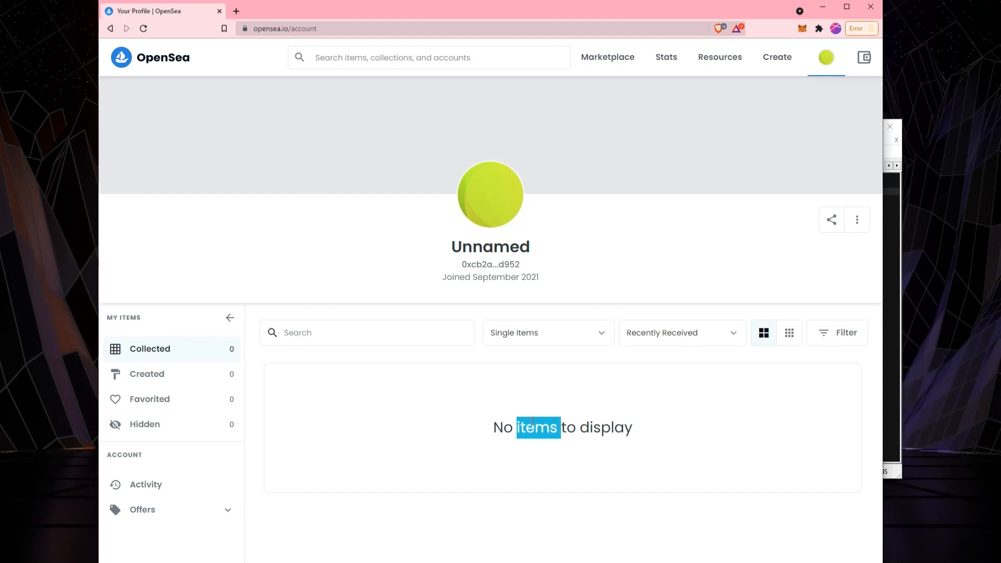
triple_click(562, 427)
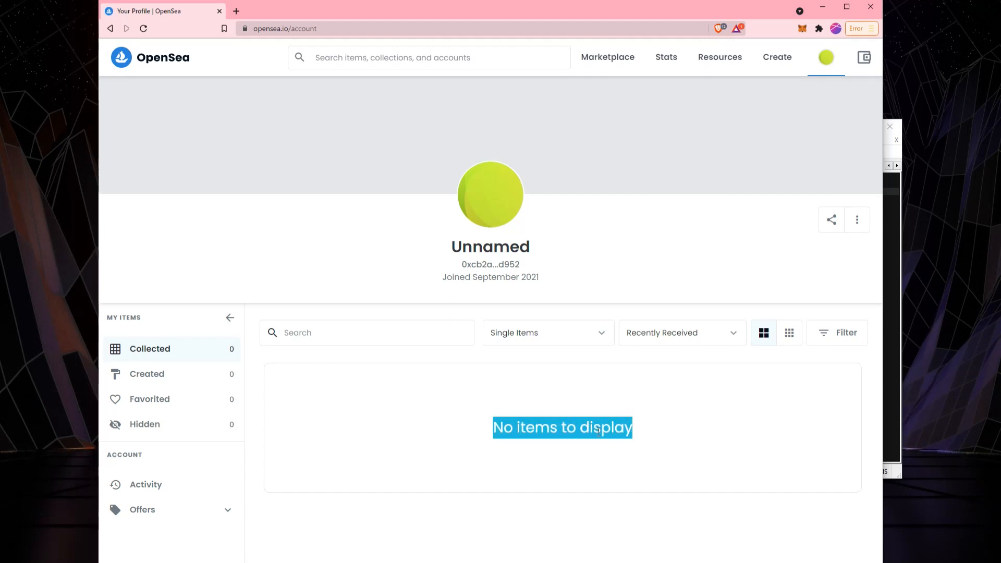
mouse_move(577, 19)
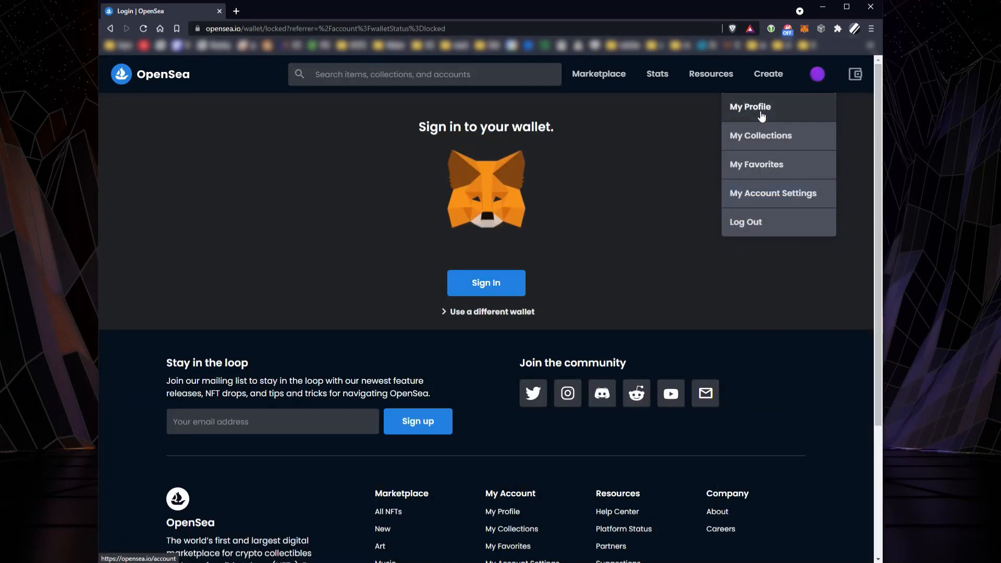
Unlock MetaMask with the password, then close it to load the NotGovernor profile.
left_click(804, 29)
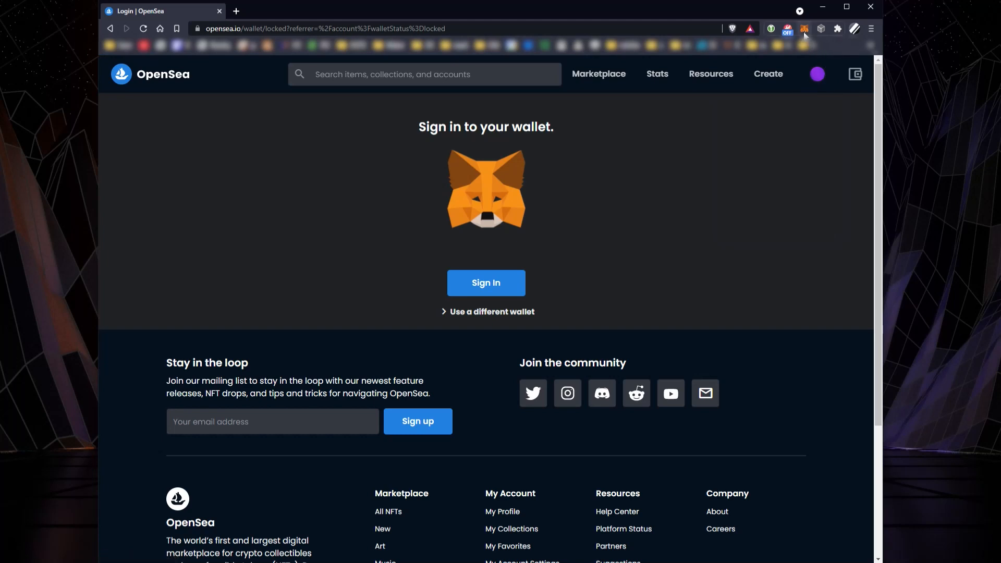
left_click(803, 28)
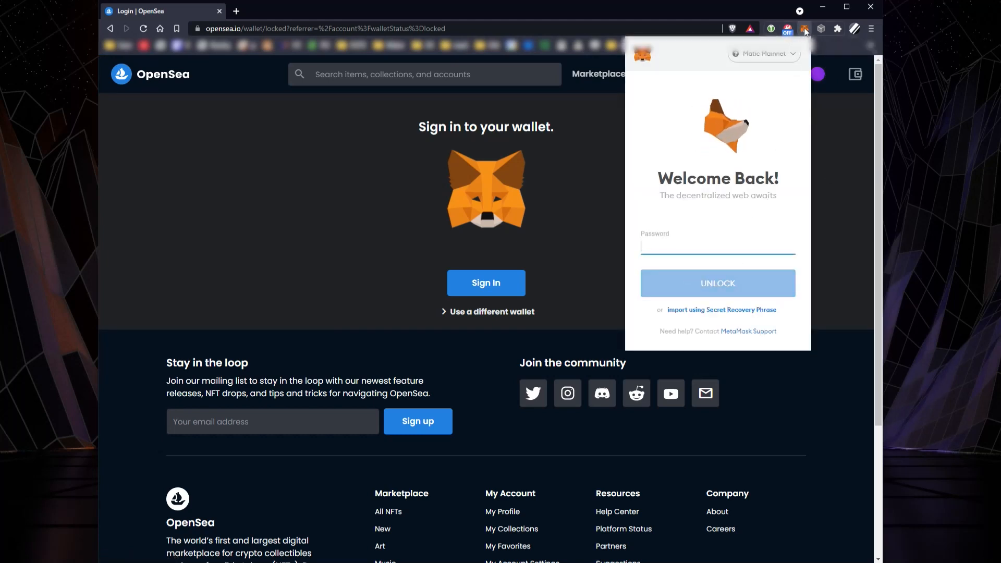
left_click(804, 29)
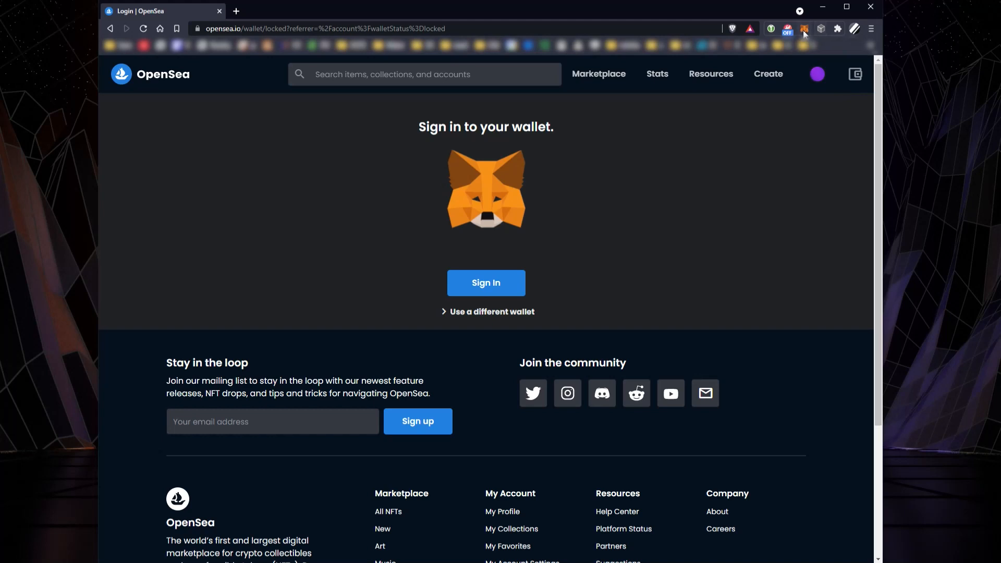
left_click(804, 29)
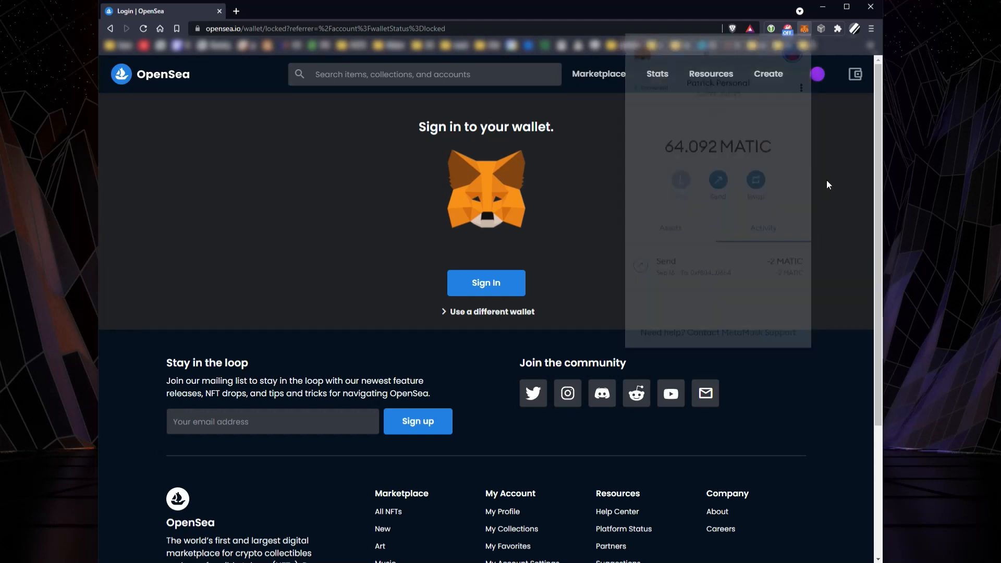
left_click(816, 74)
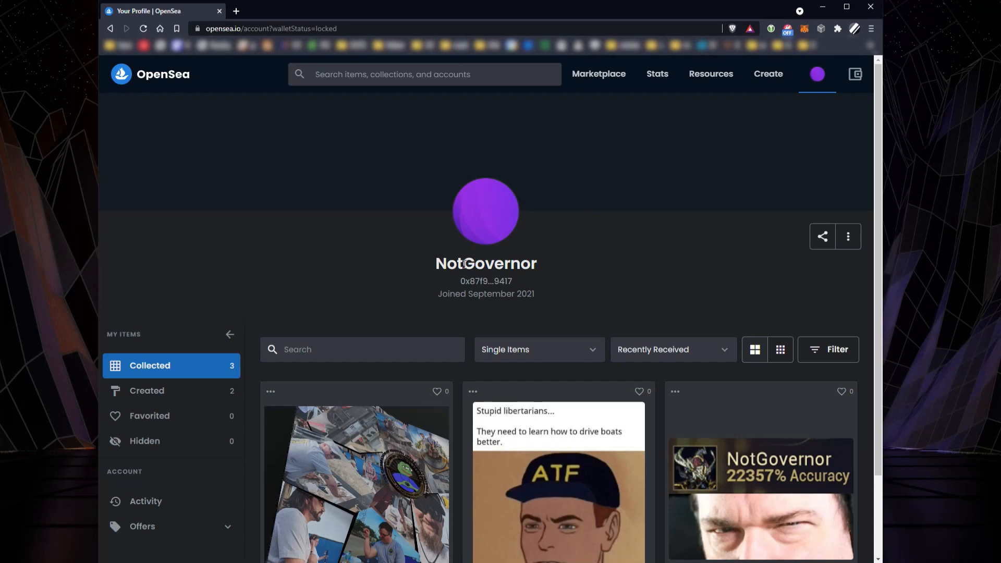
Scroll the NotGovernor profile to reveal Moofest 2021 TCS Activist, Test NFT 2 and Test NFT.
scroll("down", 3)
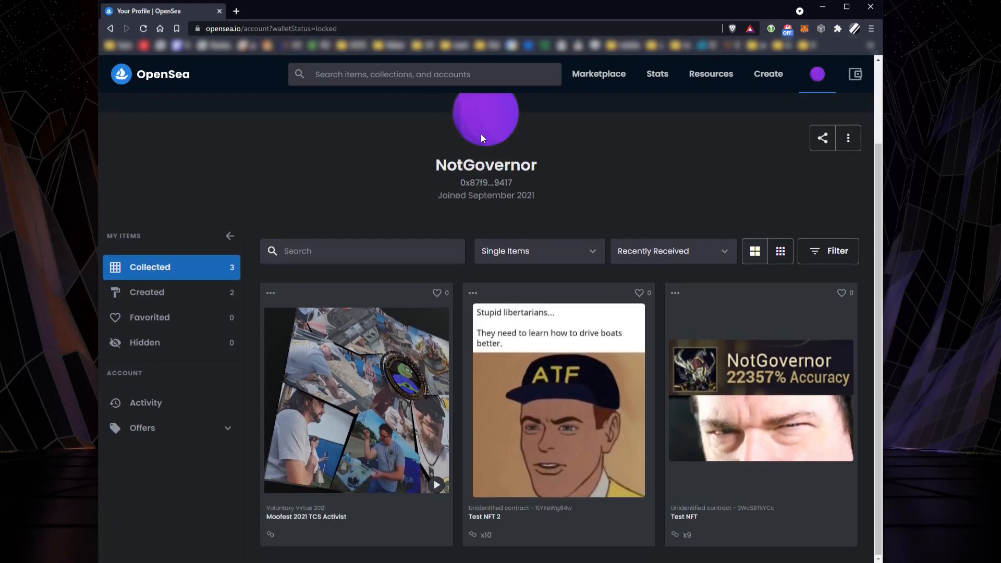
mouse_move(345, 198)
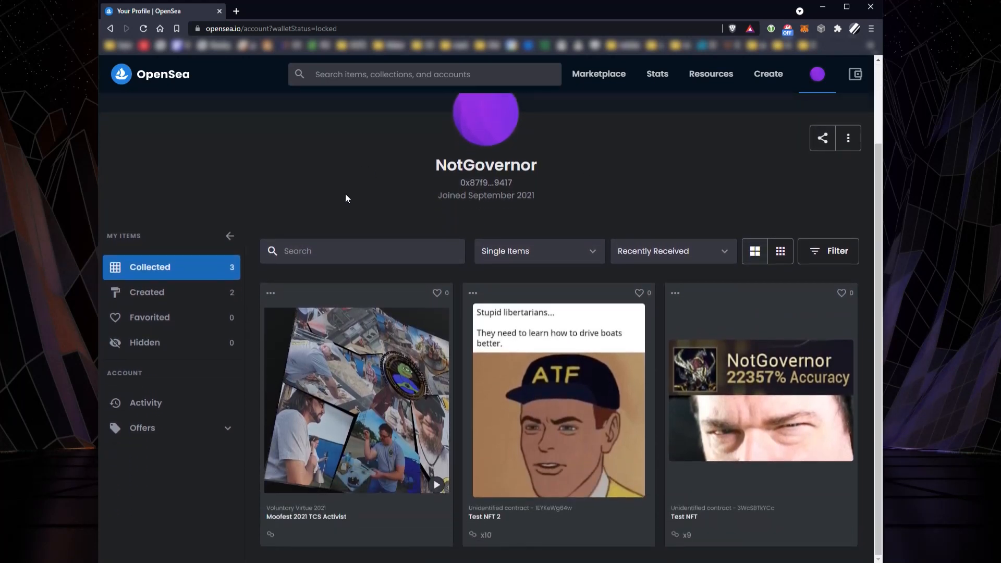
mouse_move(672, 417)
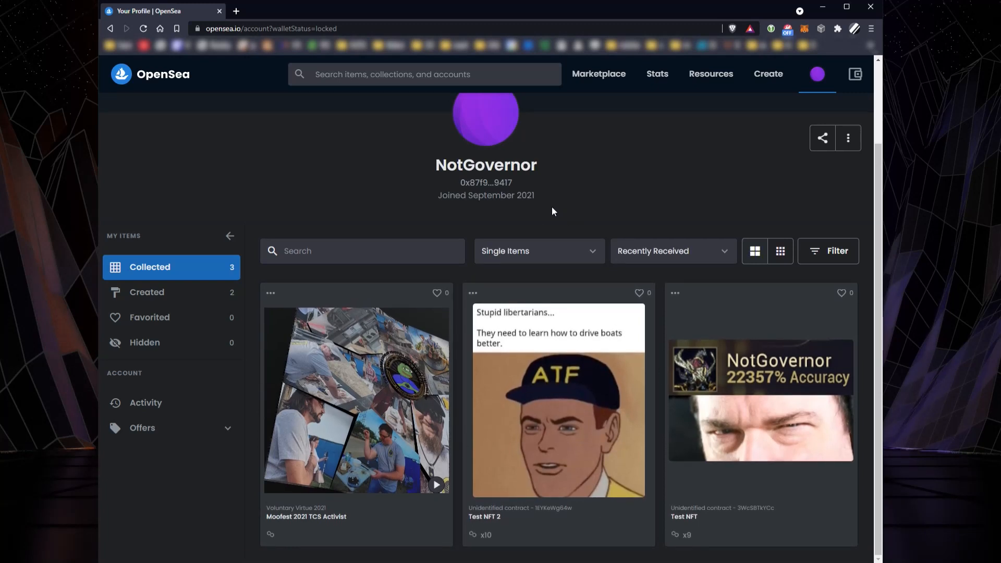
mouse_move(760, 160)
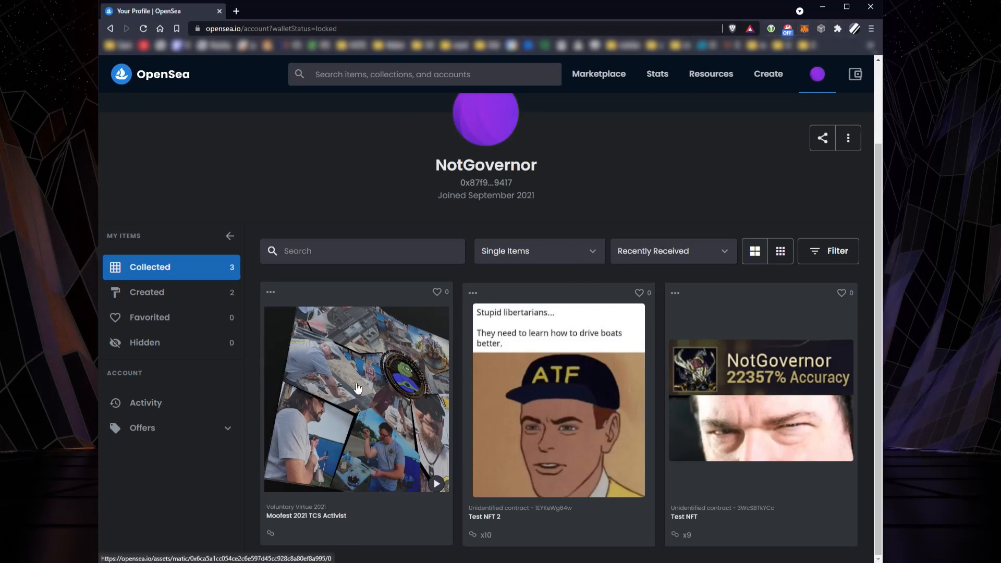
mouse_move(290, 522)
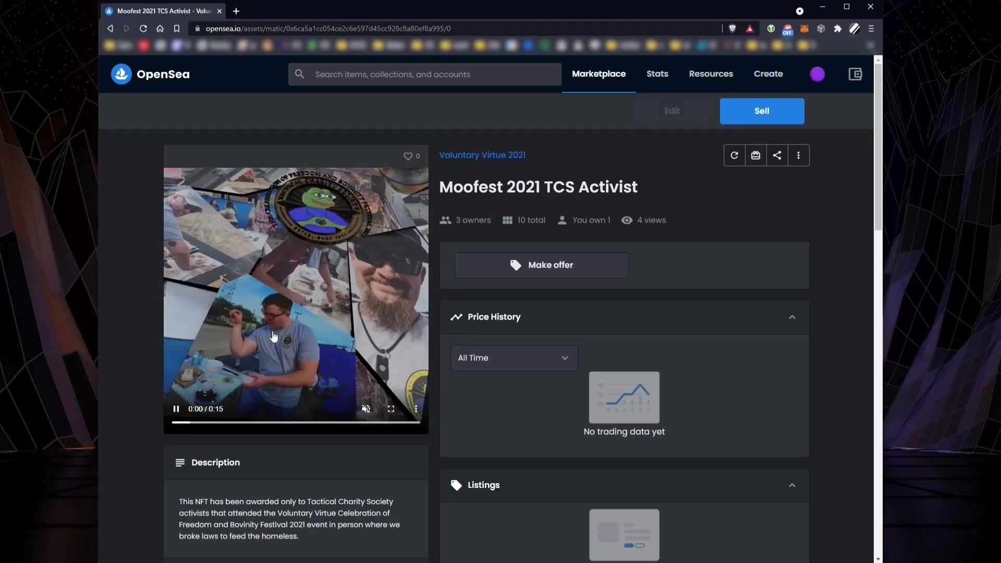
left_click(176, 409)
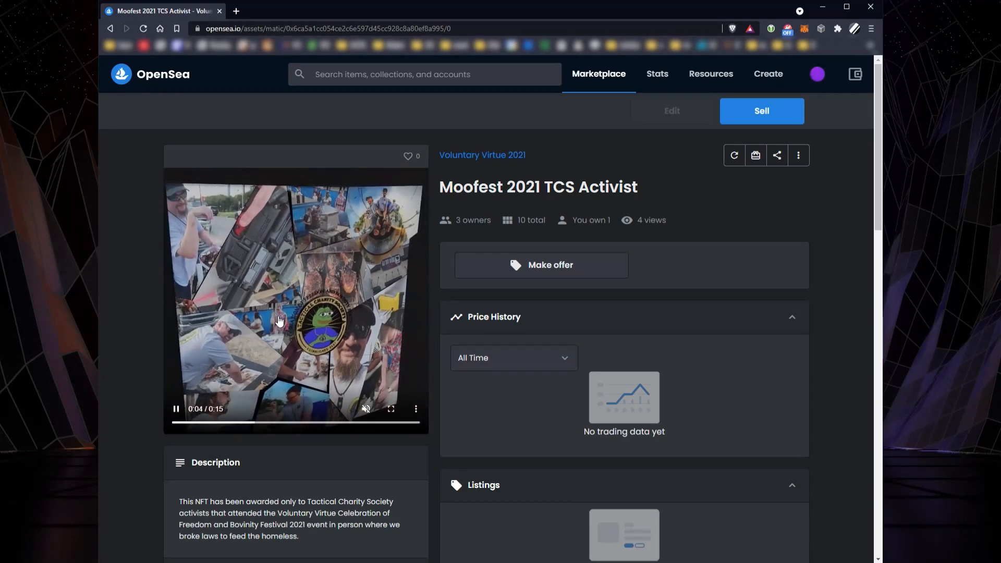
left_click(176, 409)
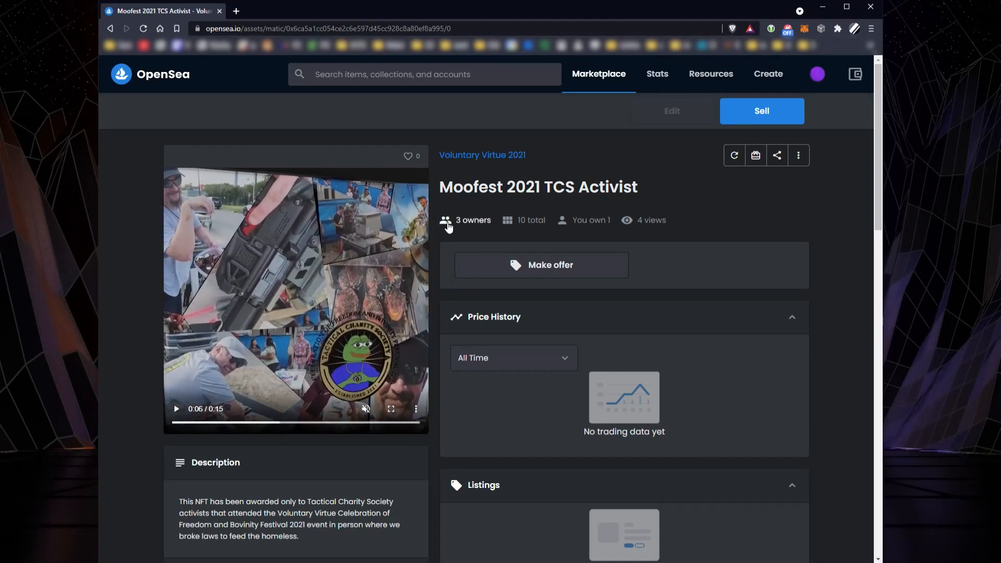
mouse_move(460, 240)
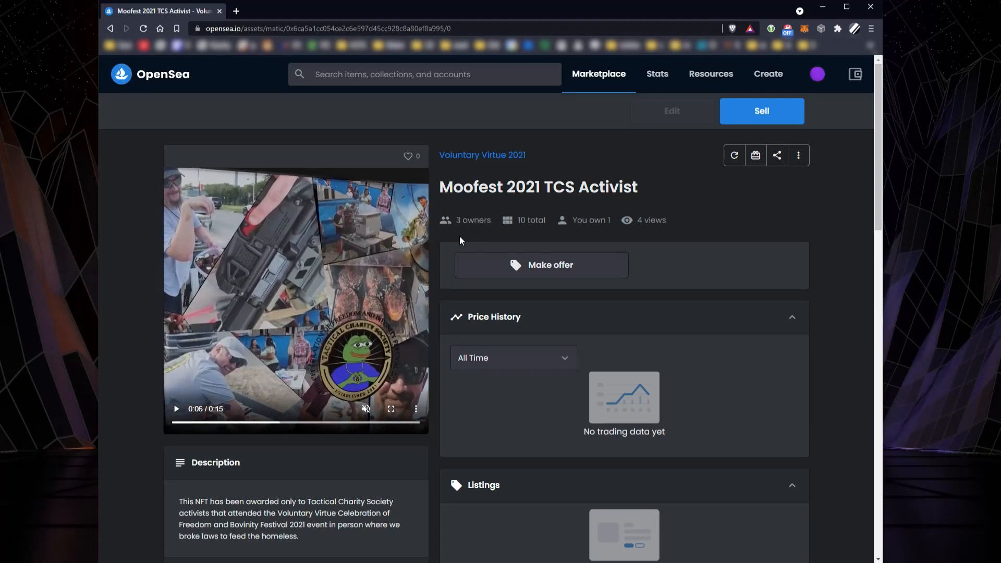
scroll("down", 3)
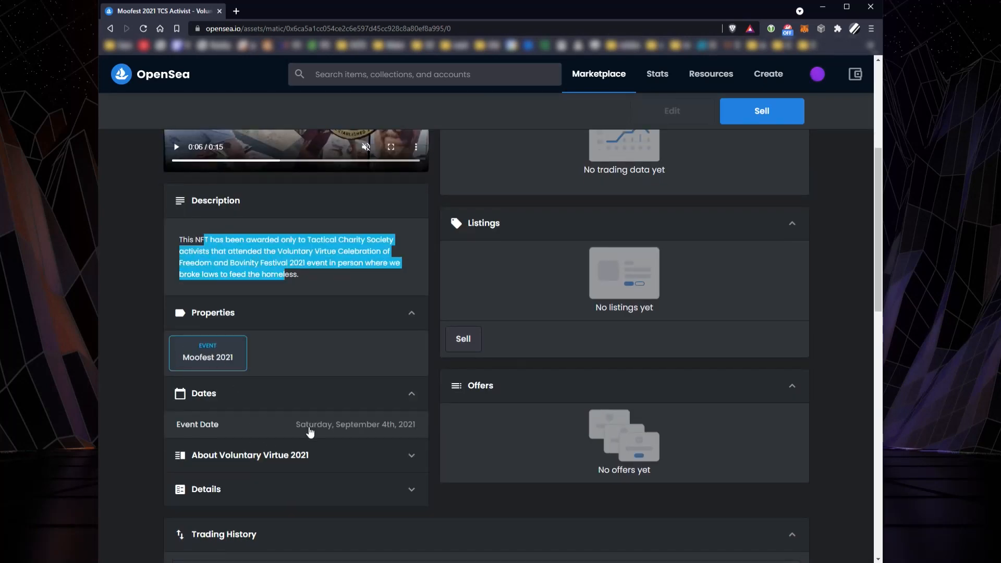
left_click(250, 454)
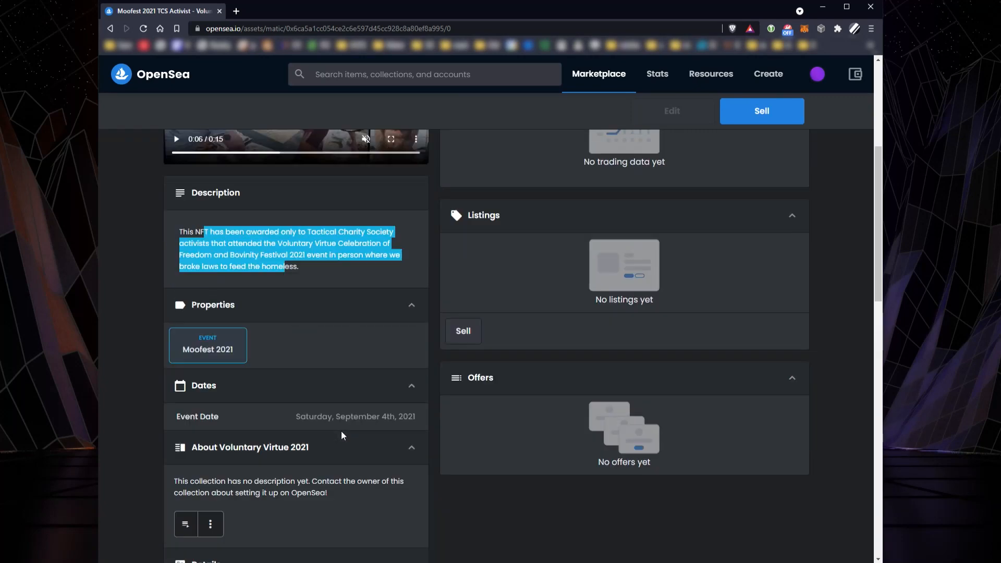
scroll("up", 3)
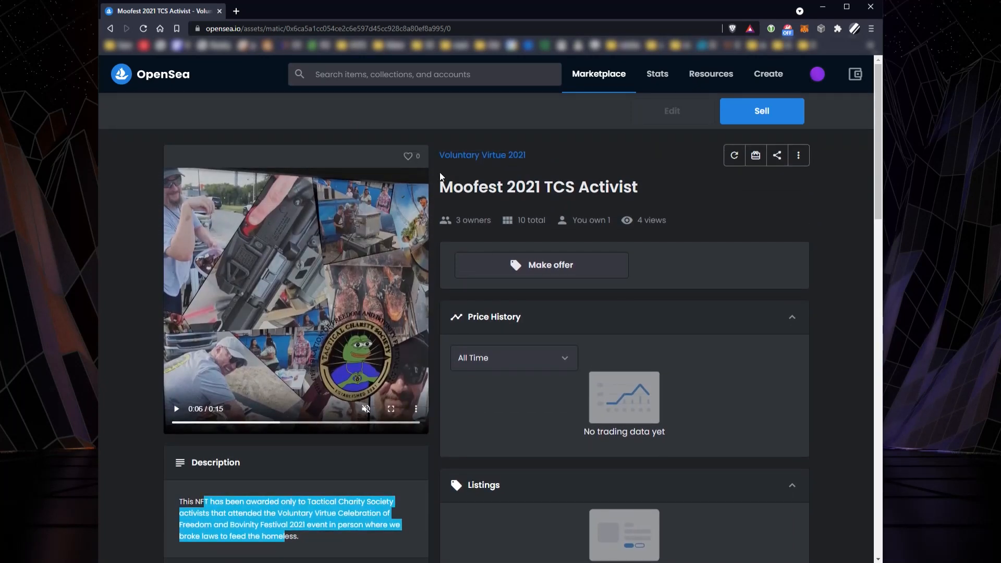
left_click(817, 74)
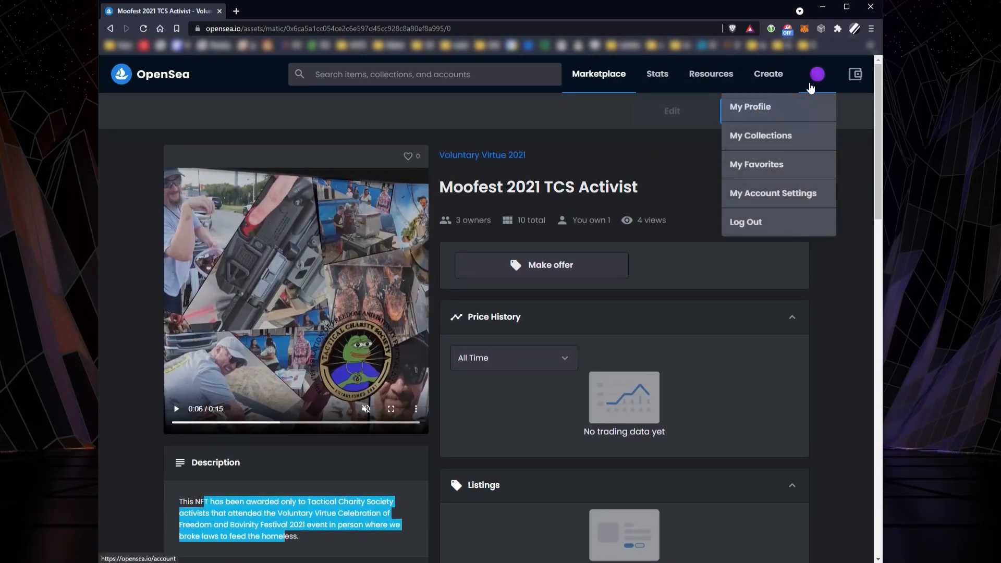
left_click(750, 107)
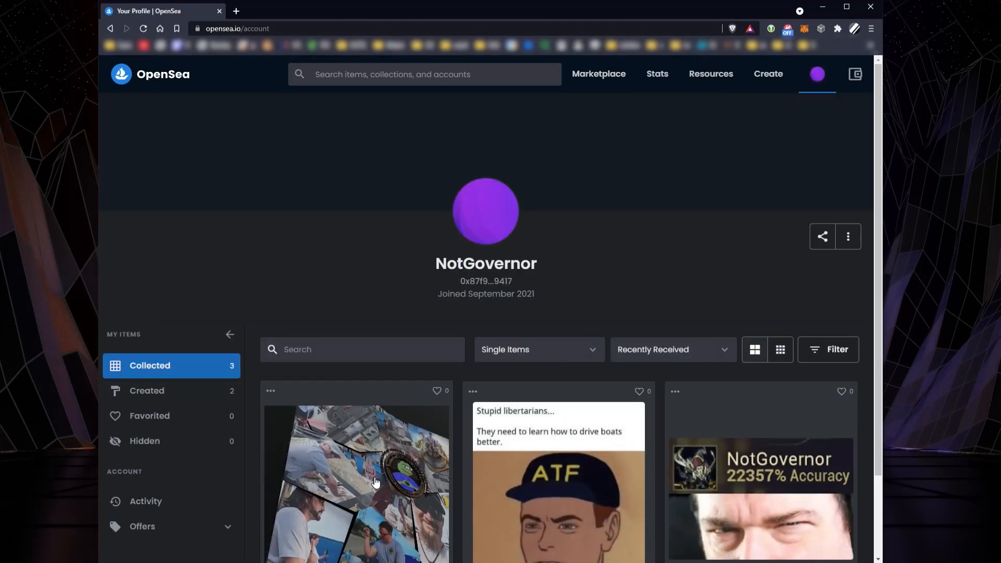
left_click(356, 484)
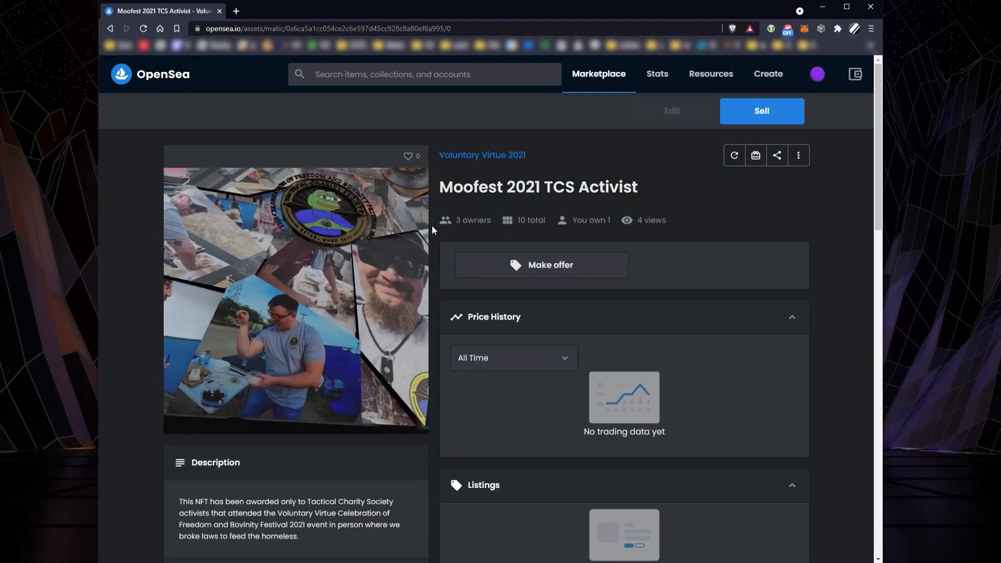
left_click(798, 155)
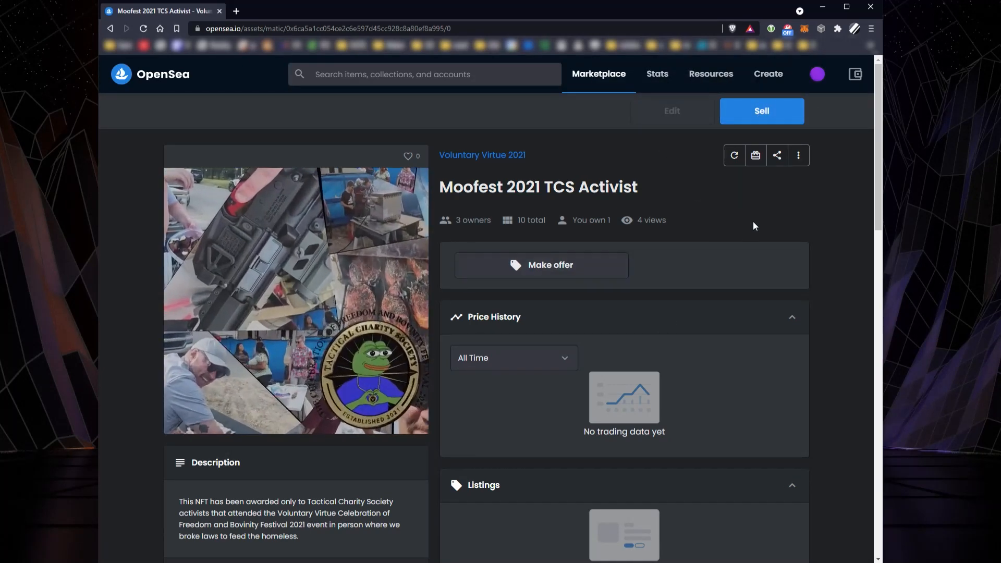
mouse_move(756, 155)
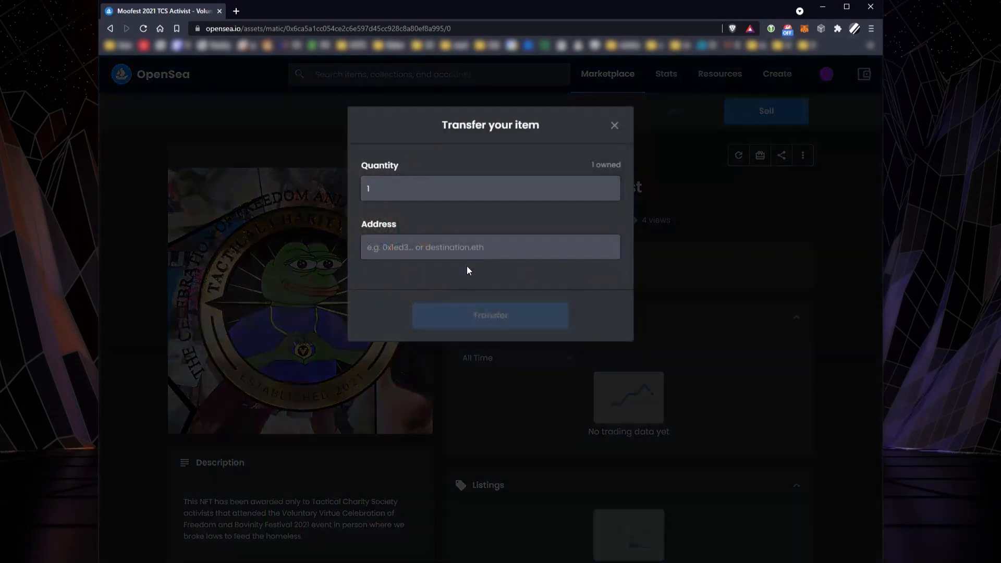
left_click(825, 74)
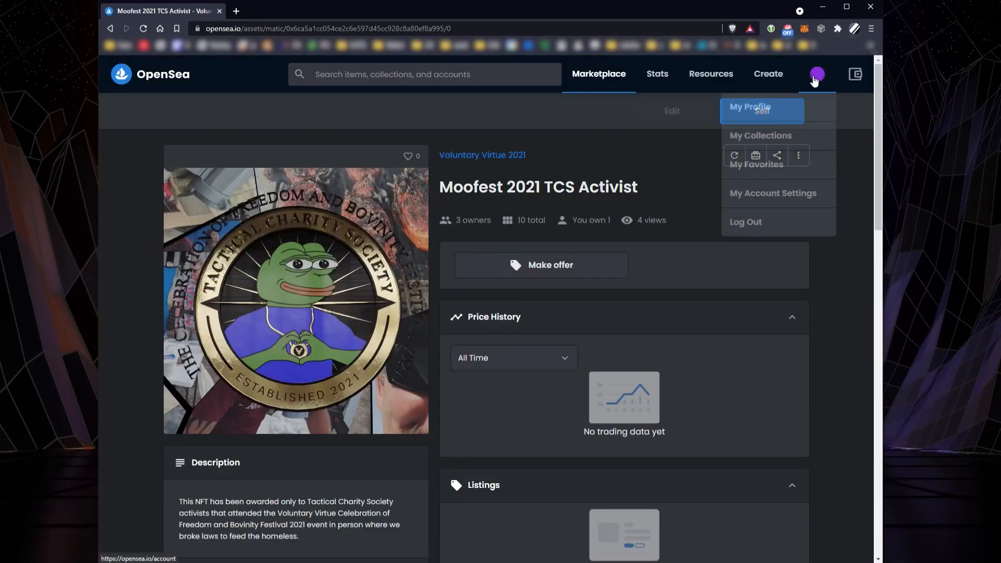